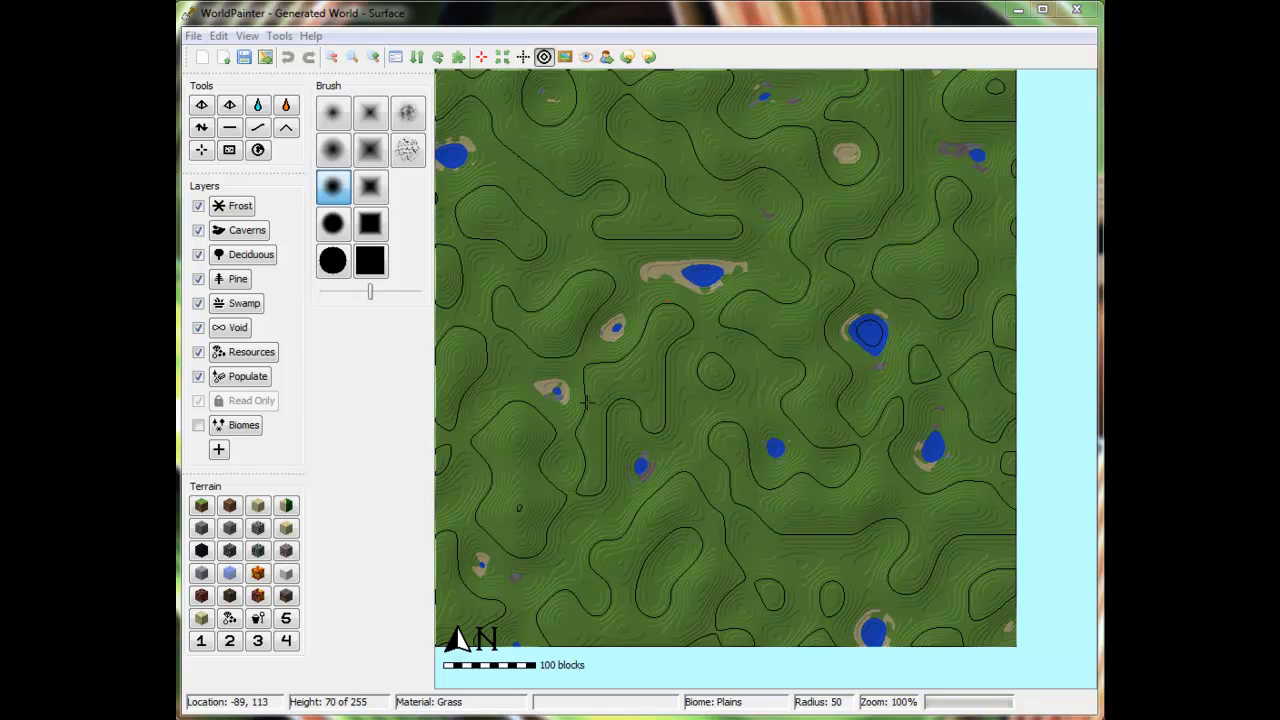
mouse_move(576, 400)
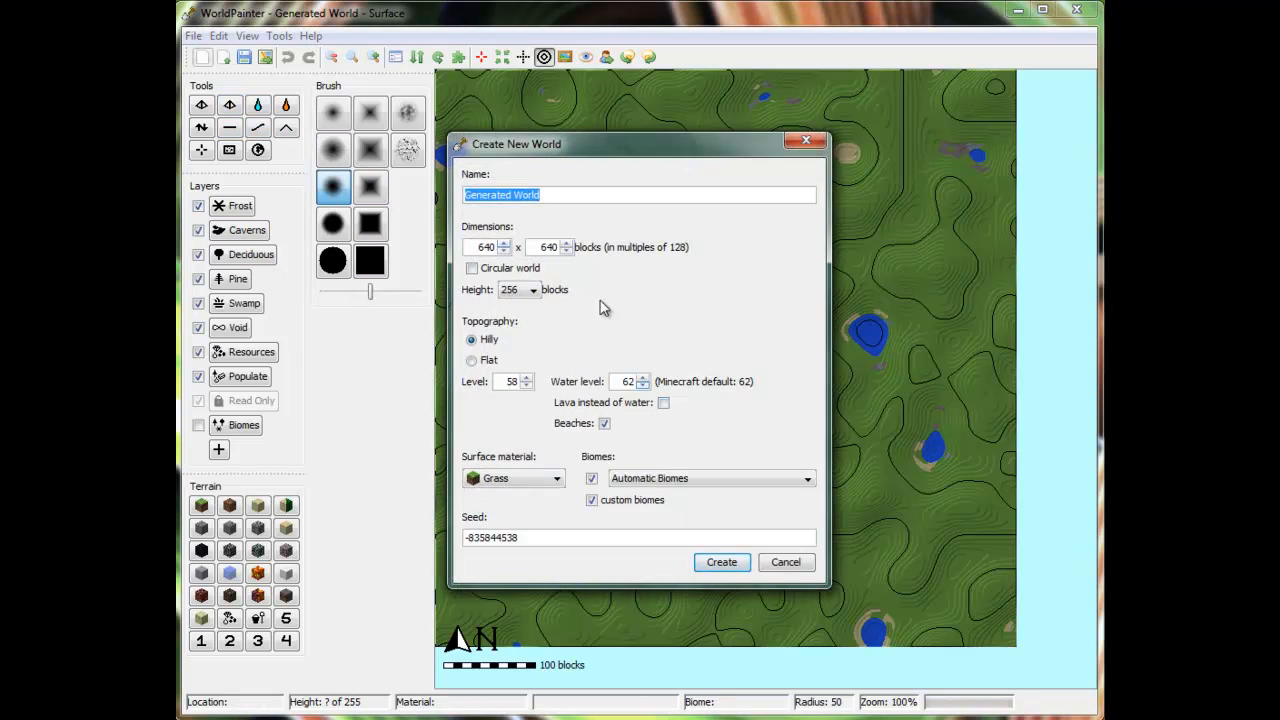
mouse_move(756, 264)
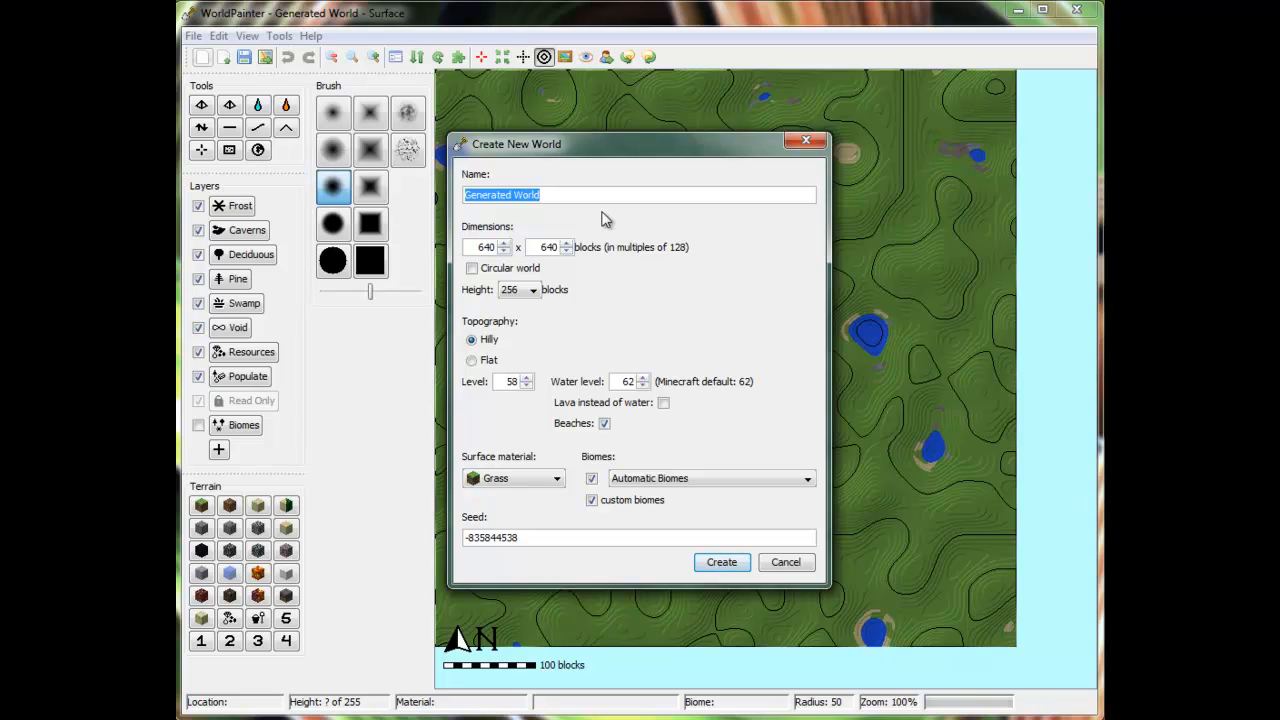
mouse_move(636, 128)
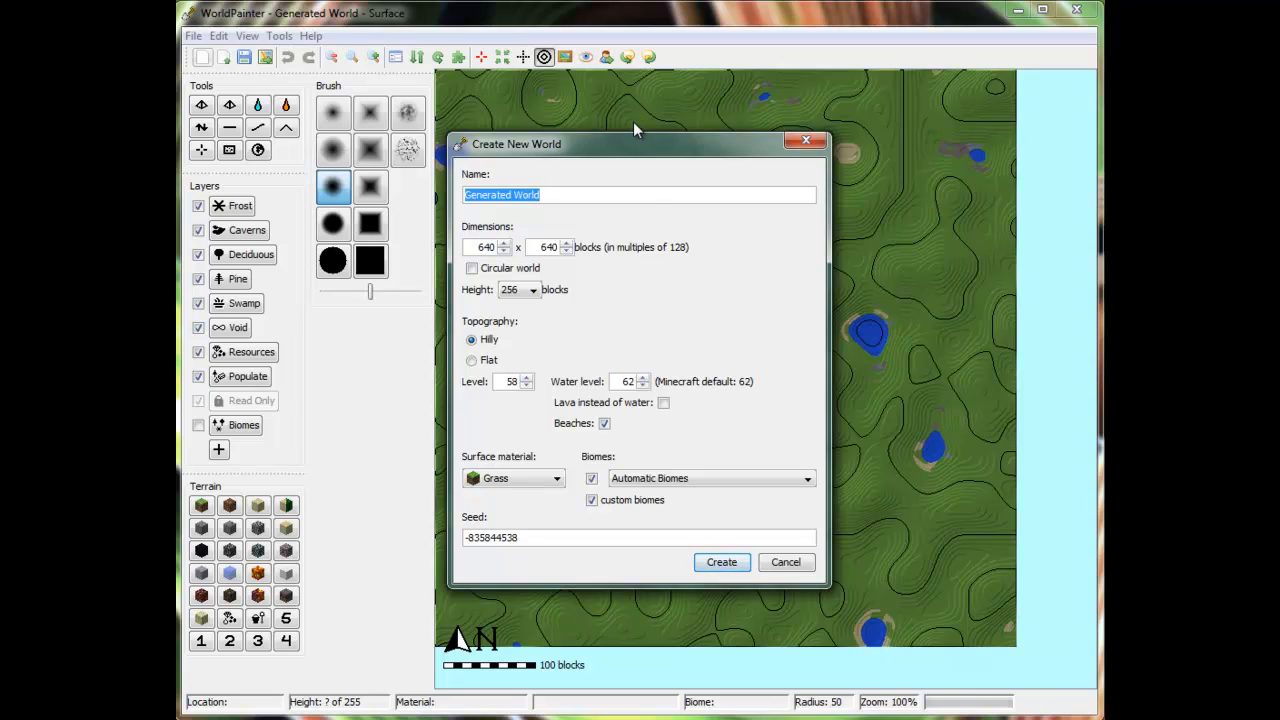
mouse_move(624, 238)
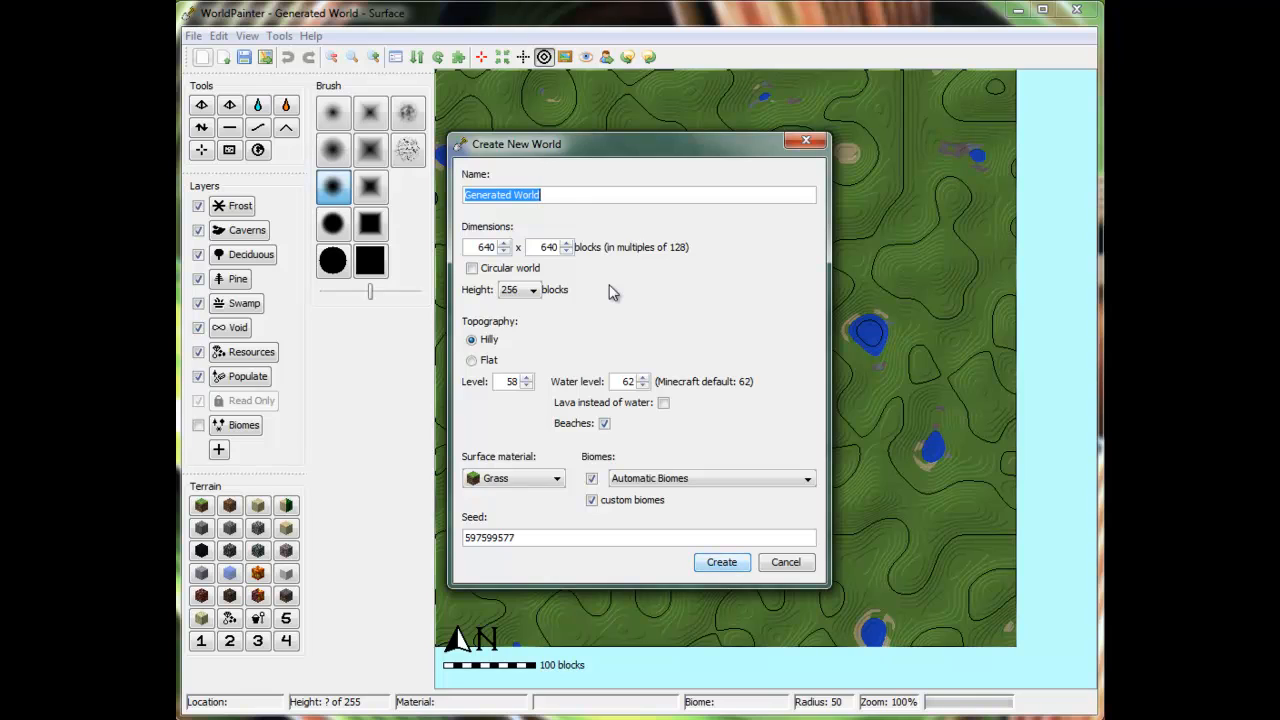
- Name the world 'Custom World' and keep its width at 640 blocks
text(Custo)
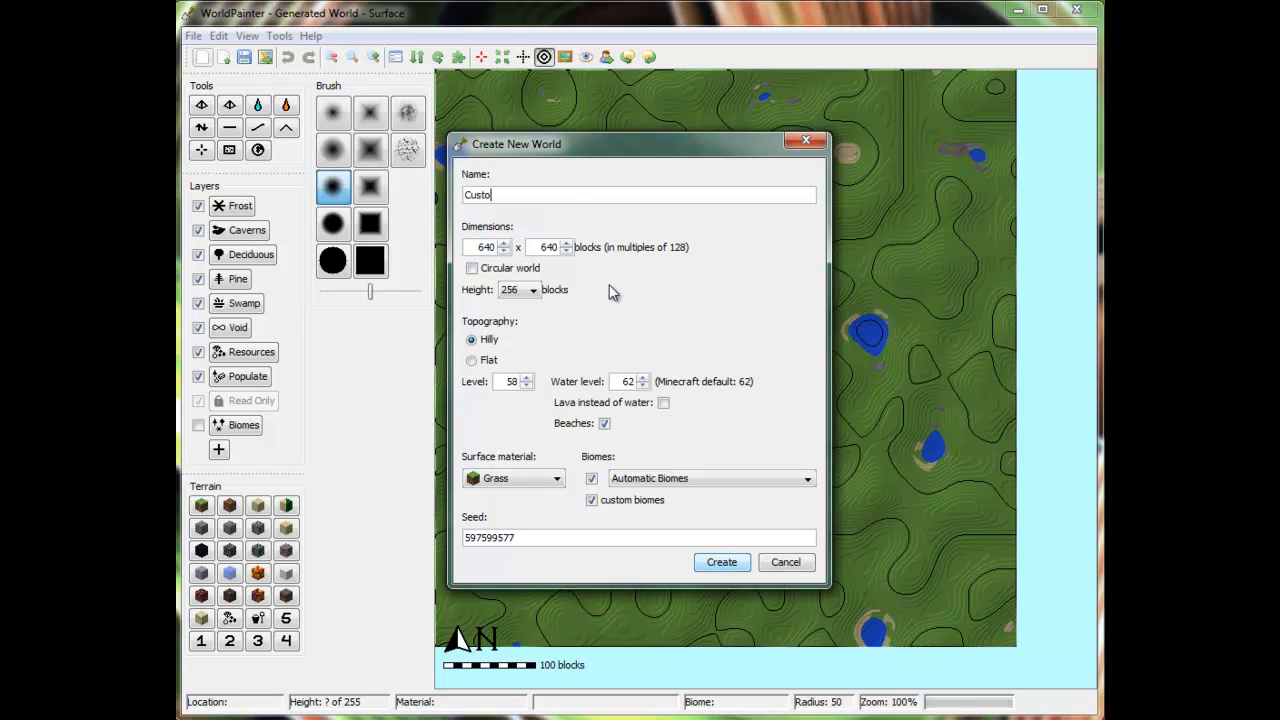
text(m World)
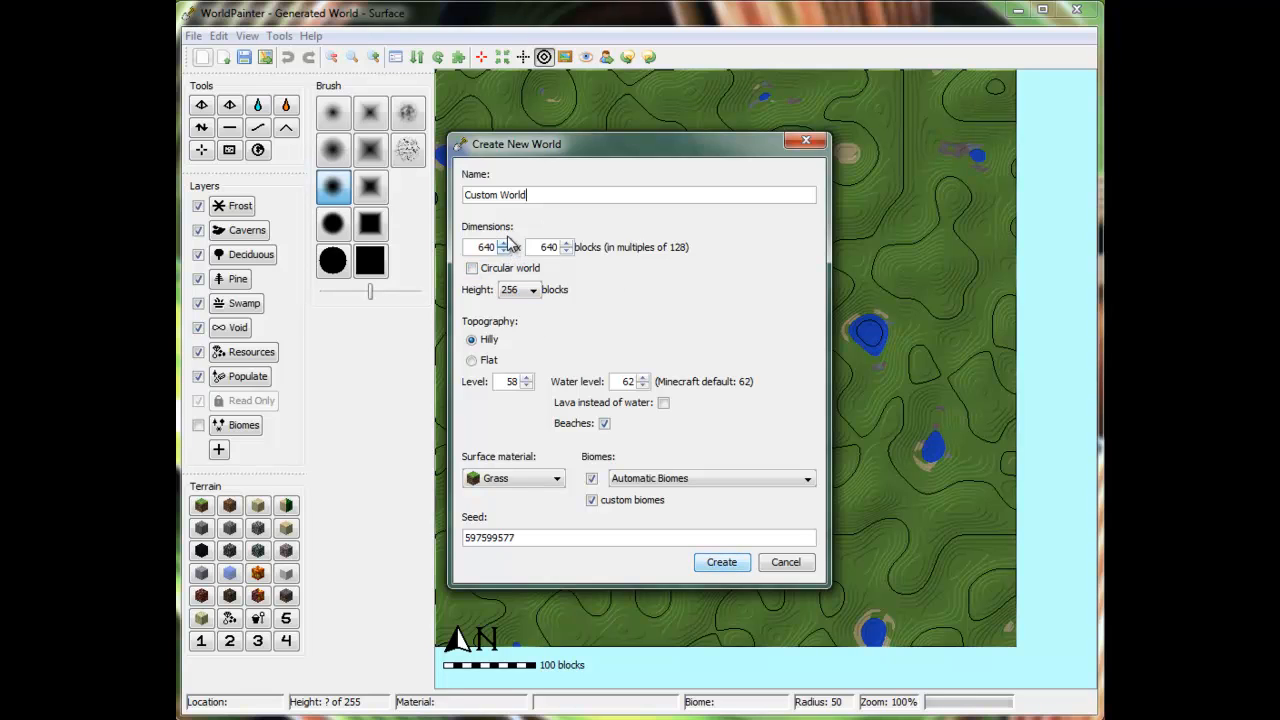
click(508, 244)
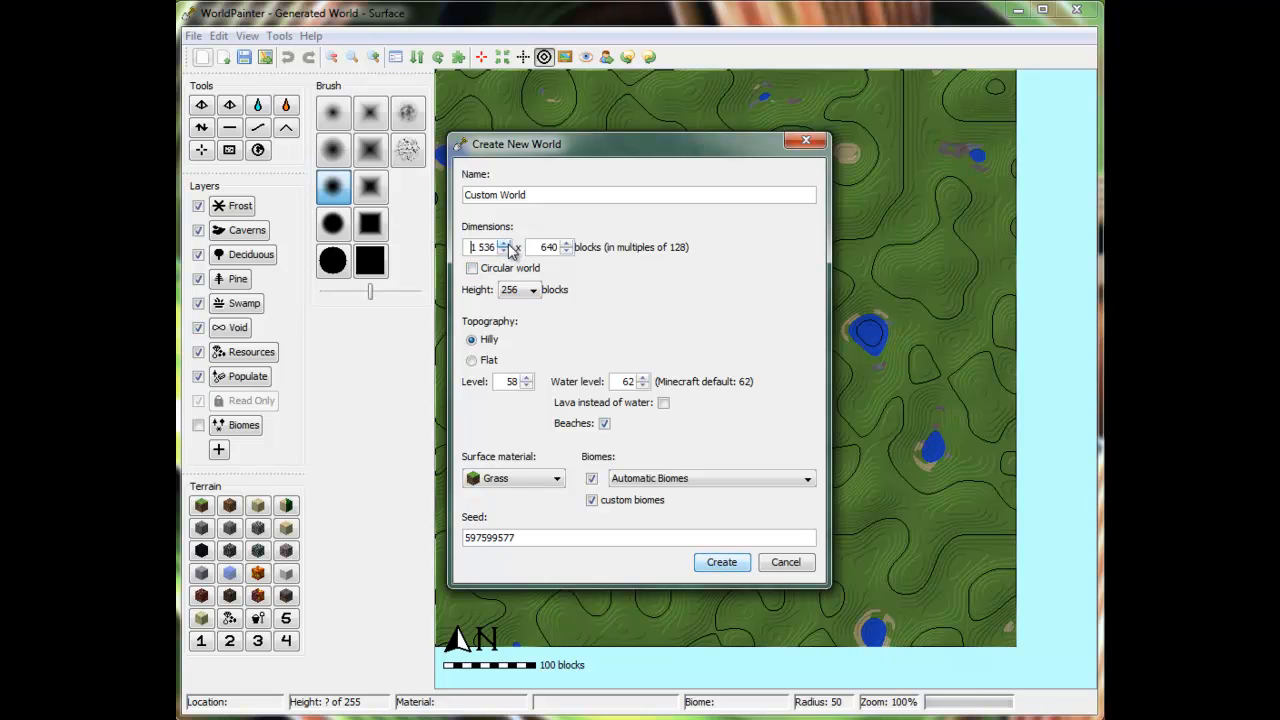
click(504, 244)
text(640)
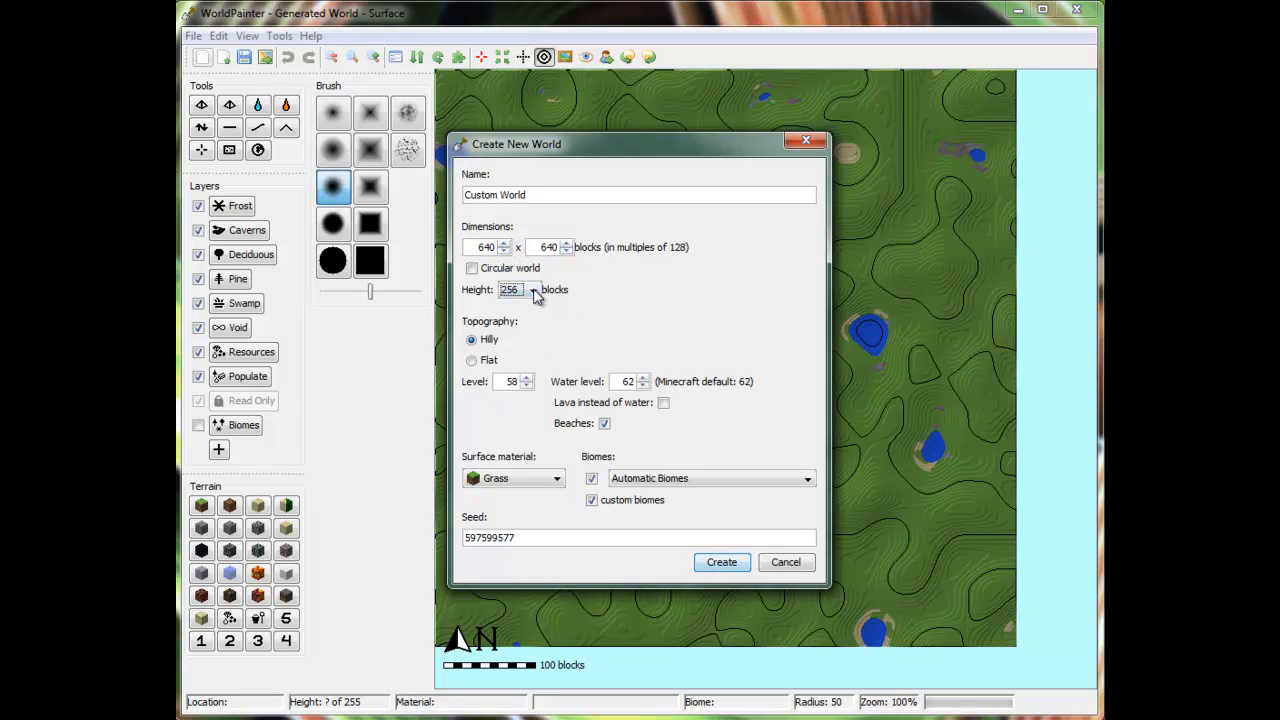
- Keep the world height at 256 and switch the topography to Flat
click(532, 288)
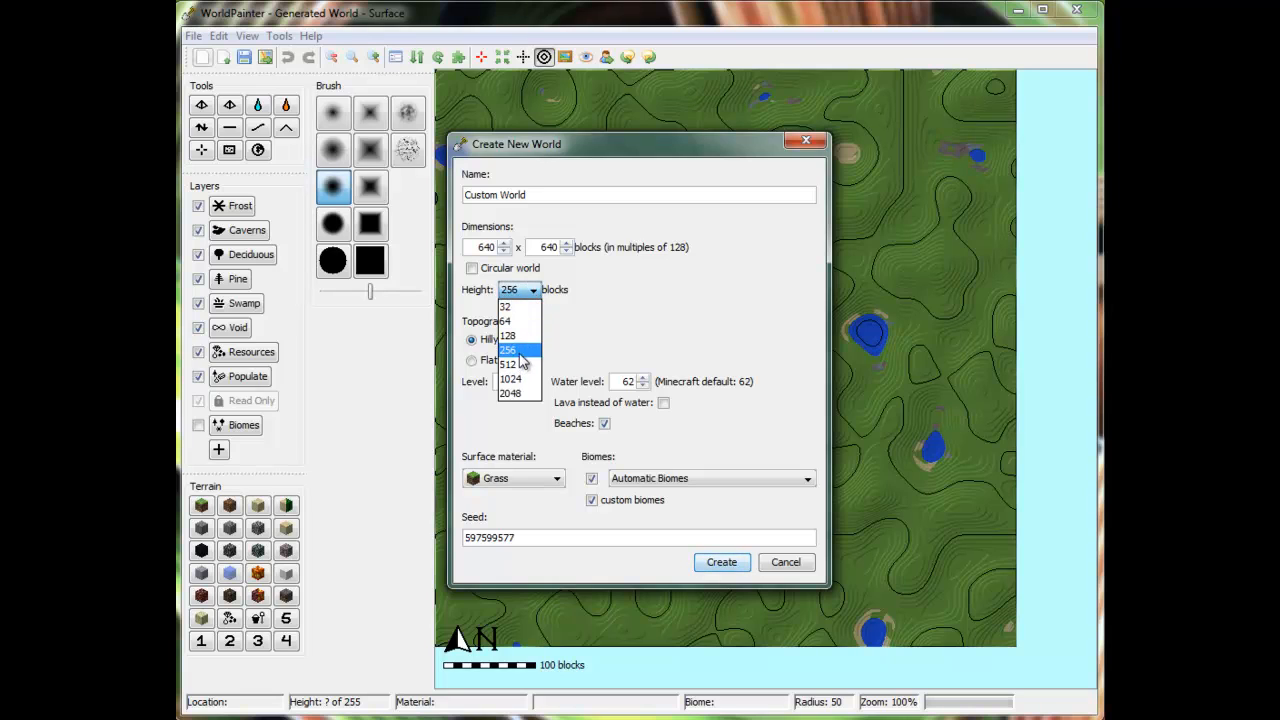
click(508, 348)
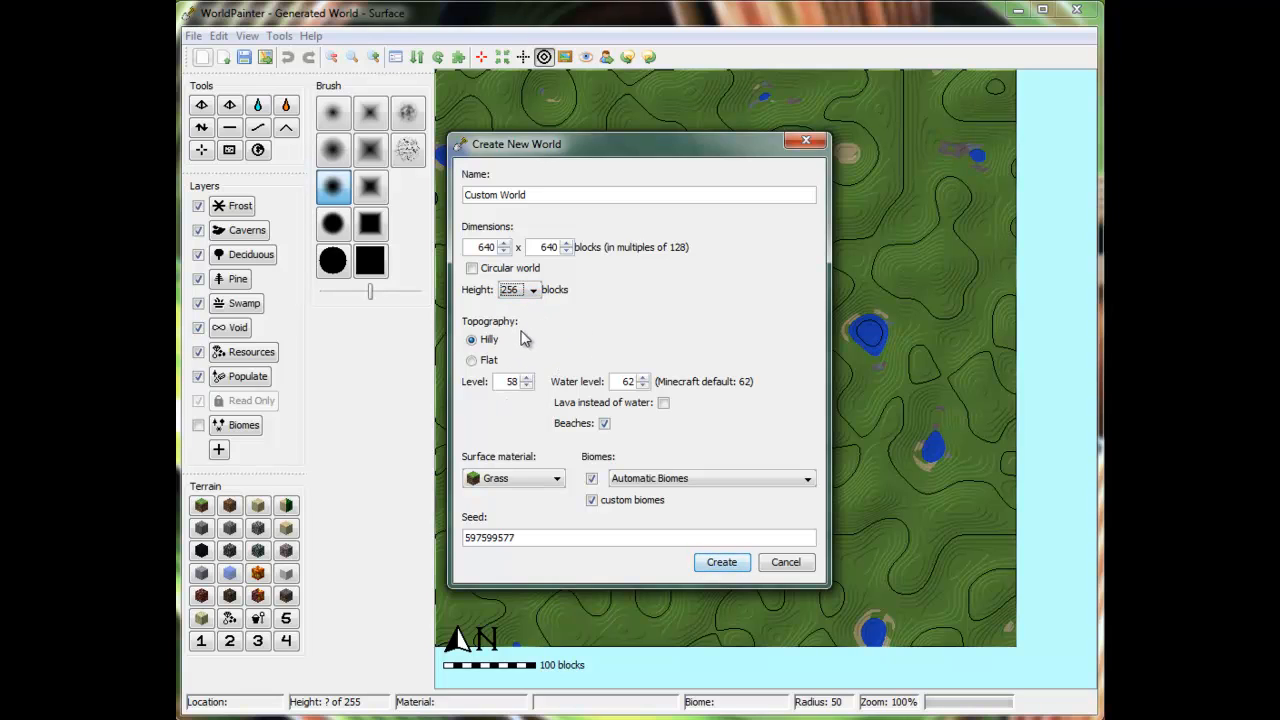
click(472, 360)
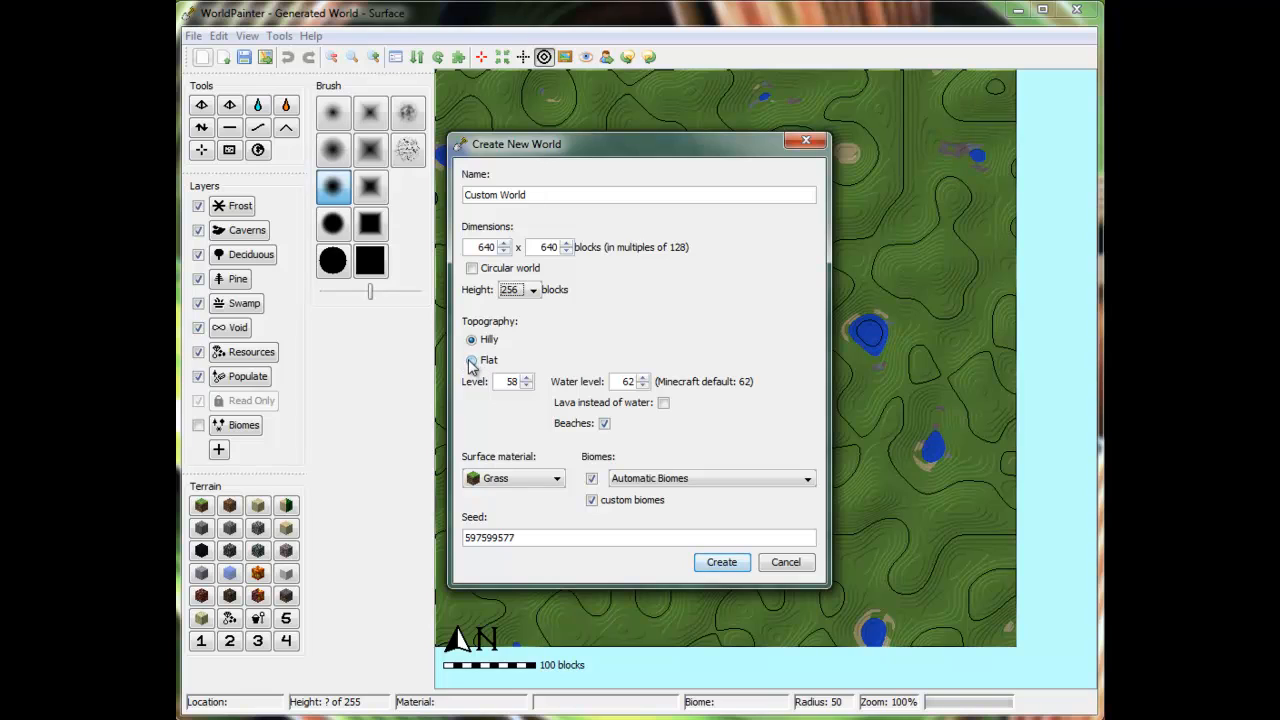
click(472, 360)
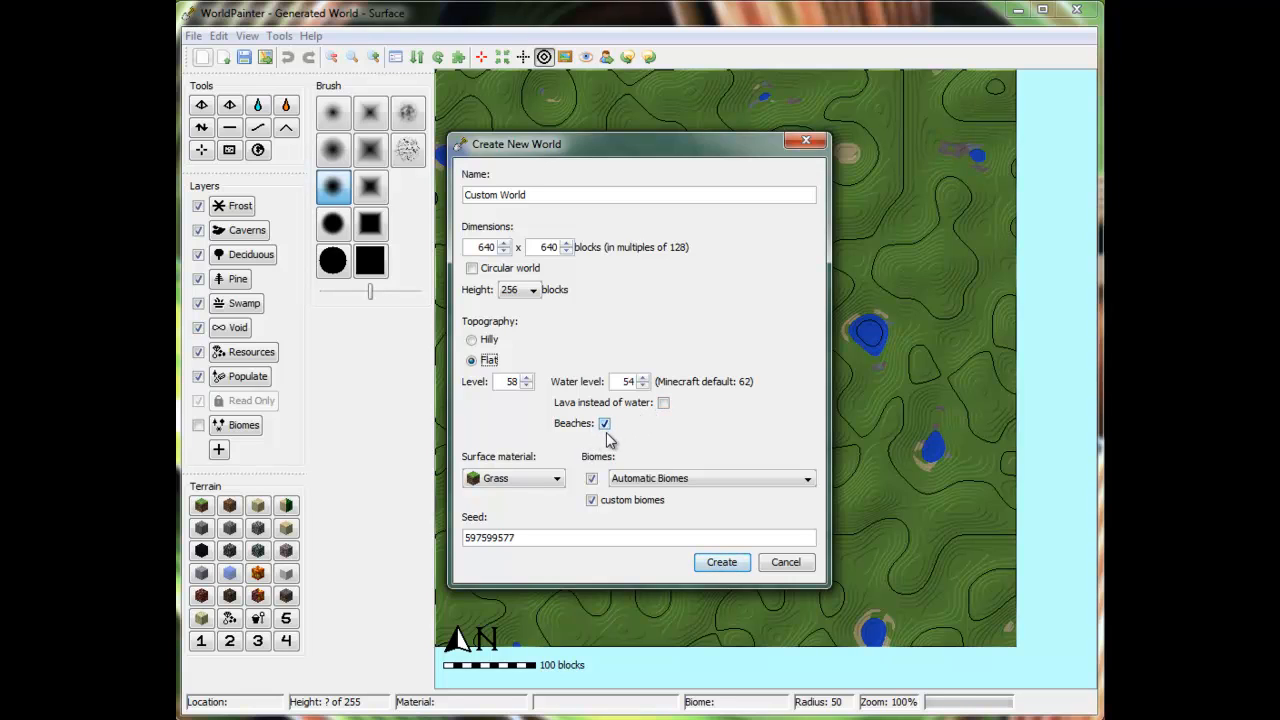
- Keep Grass as the surface material and create the flat 640×640 world
click(704, 478)
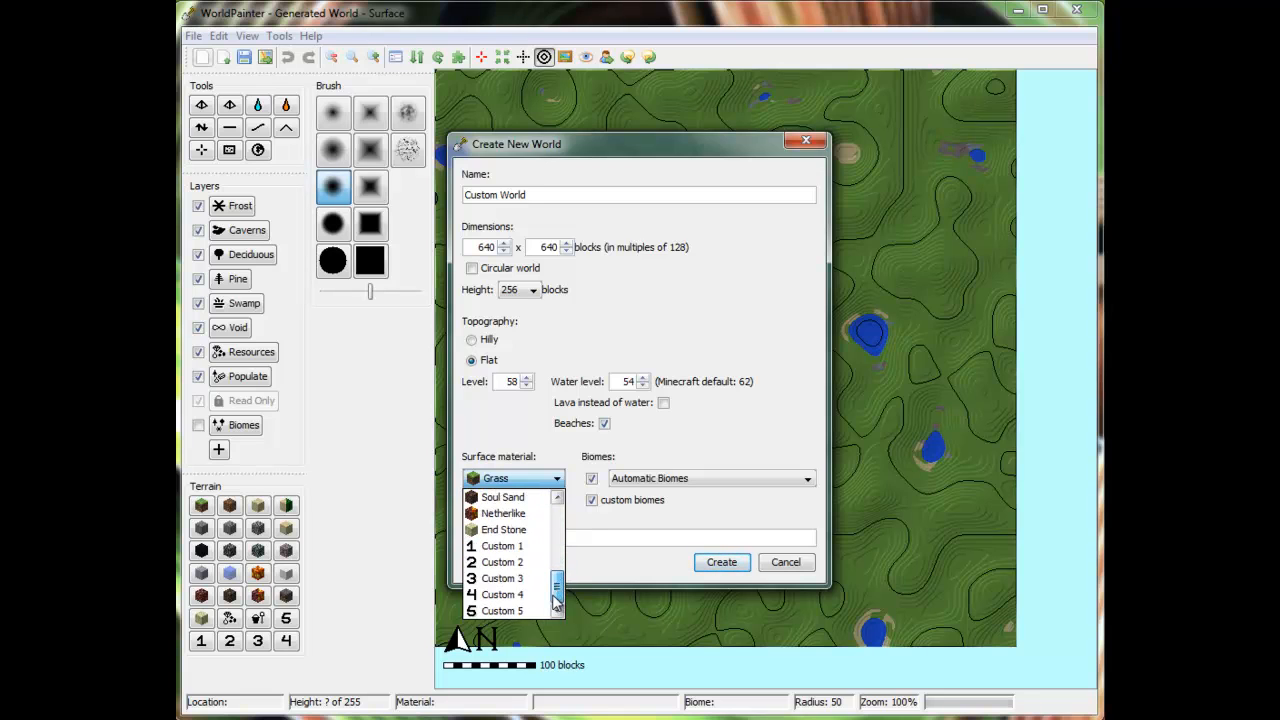
click(502, 544)
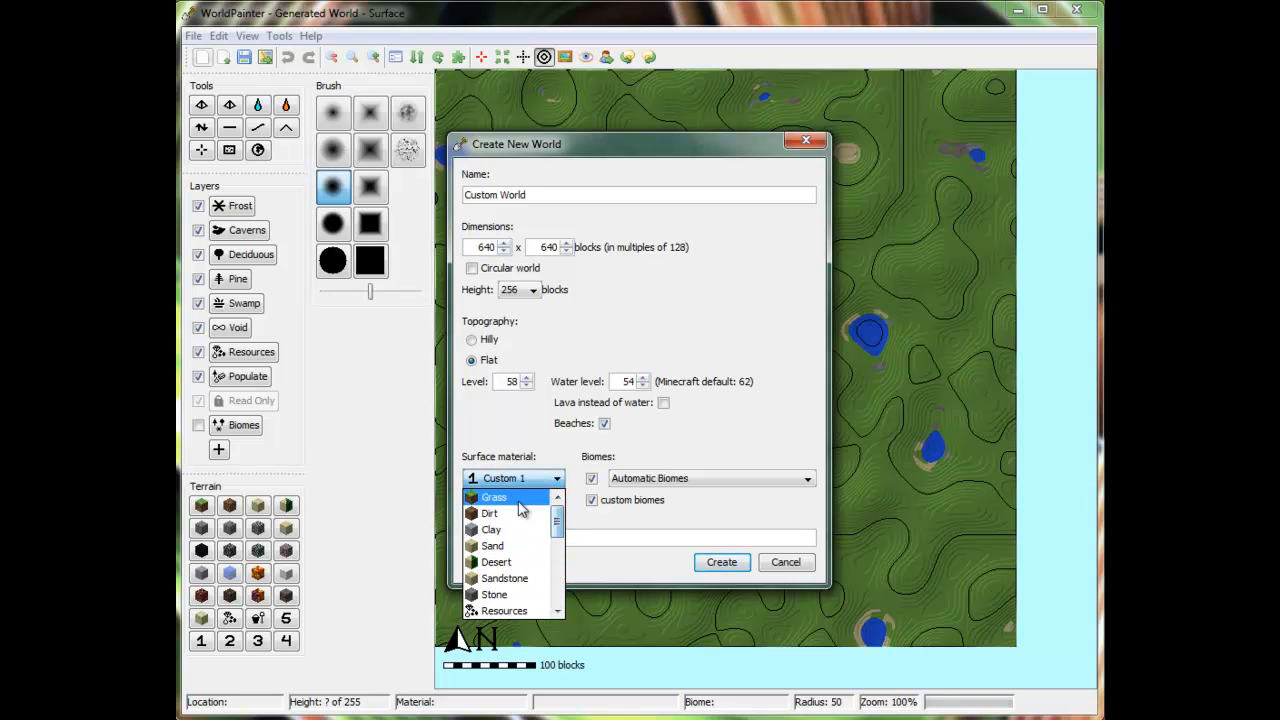
click(494, 496)
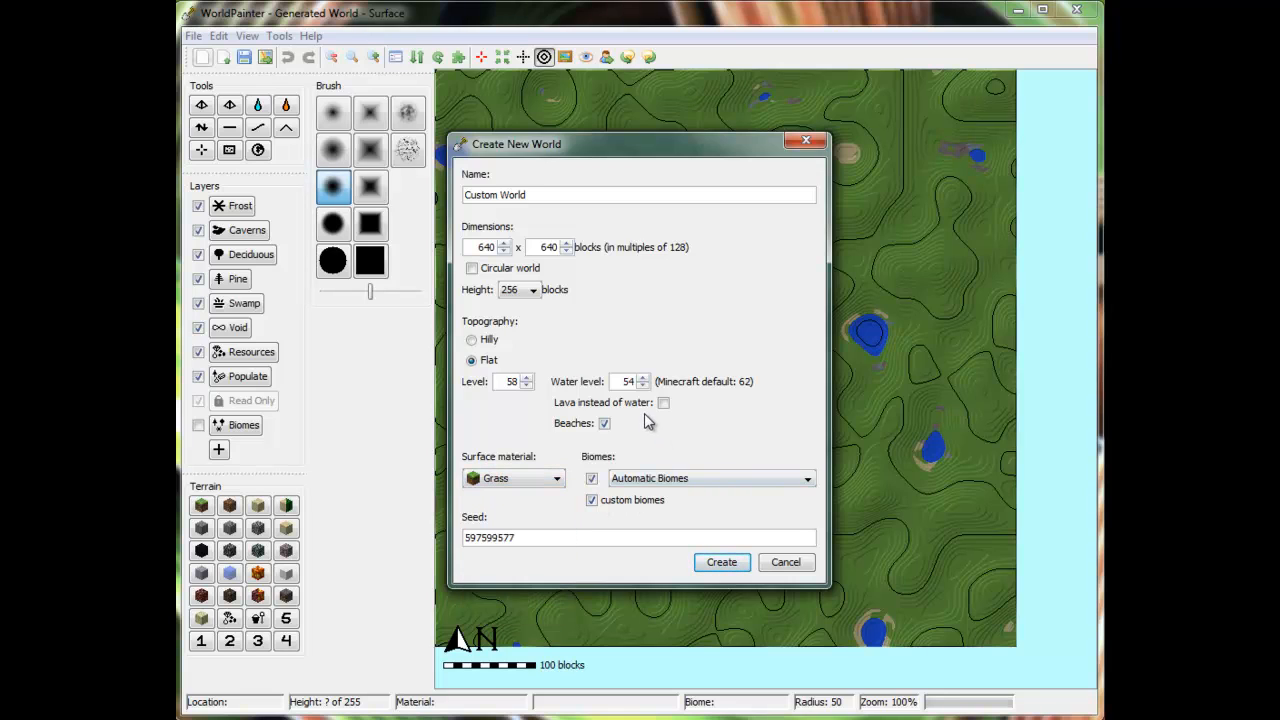
mouse_move(540, 384)
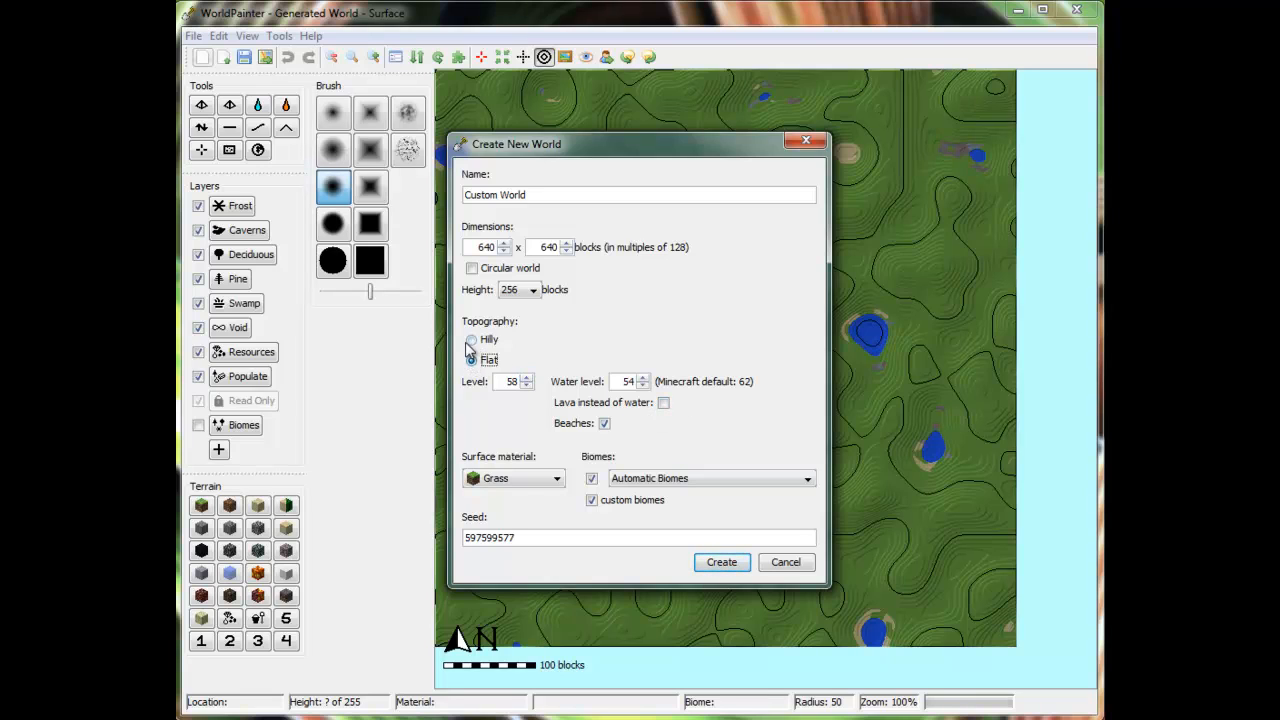
click(472, 360)
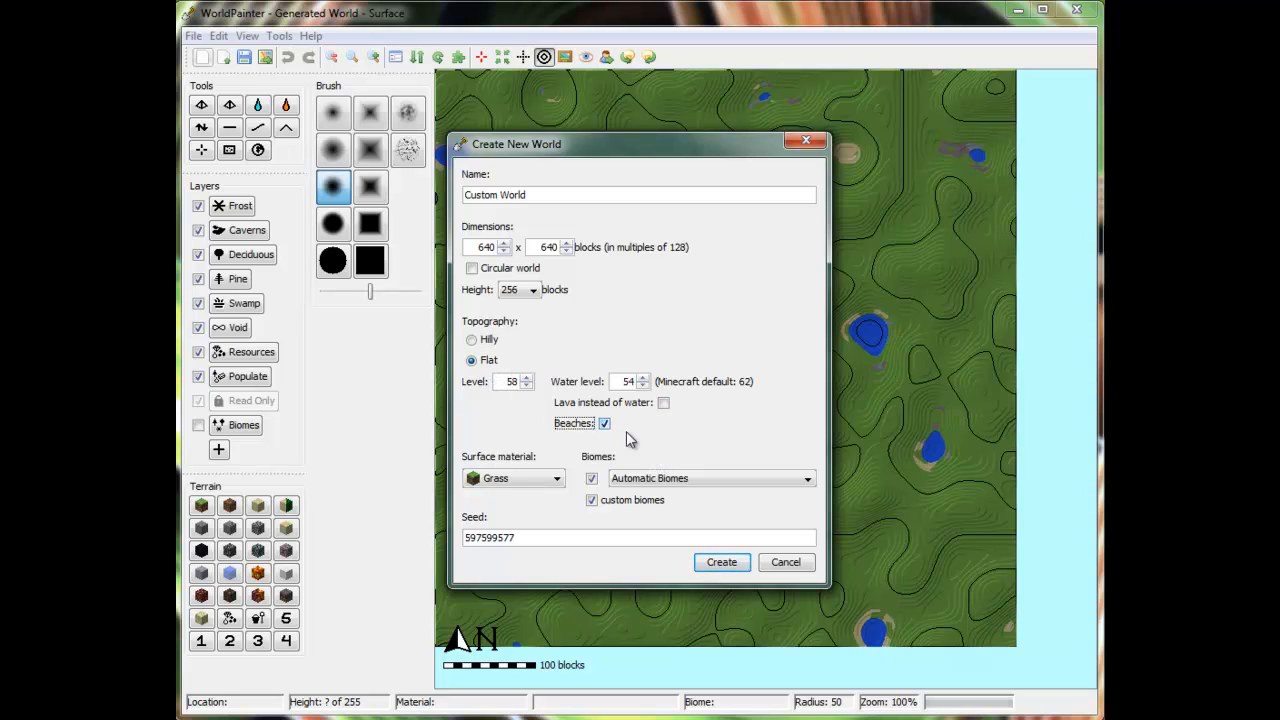
mouse_move(736, 428)
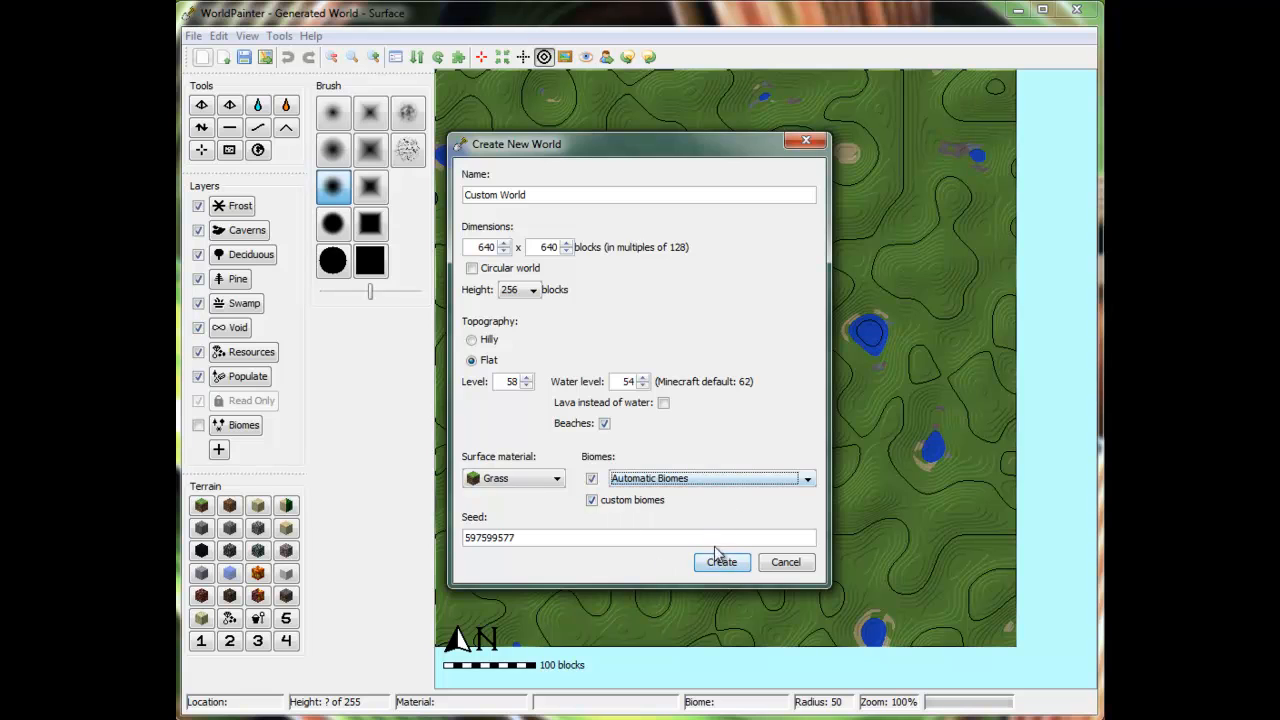
click(720, 560)
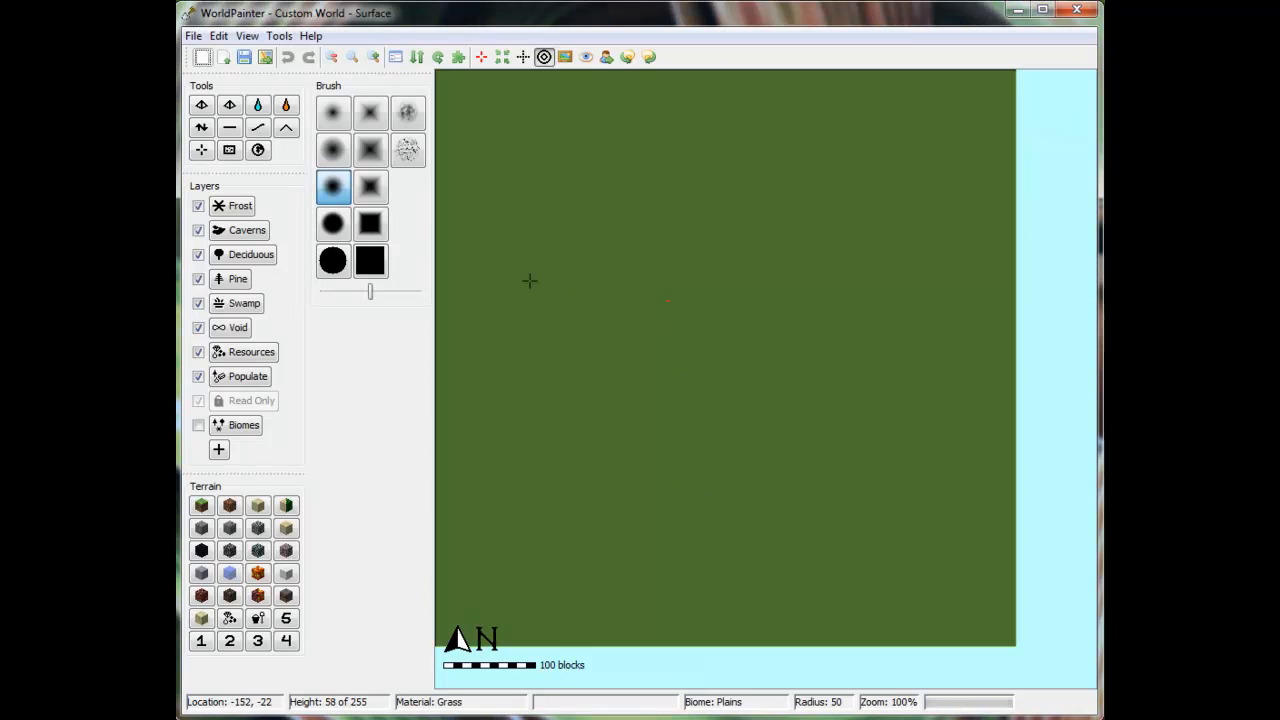
mouse_move(264, 218)
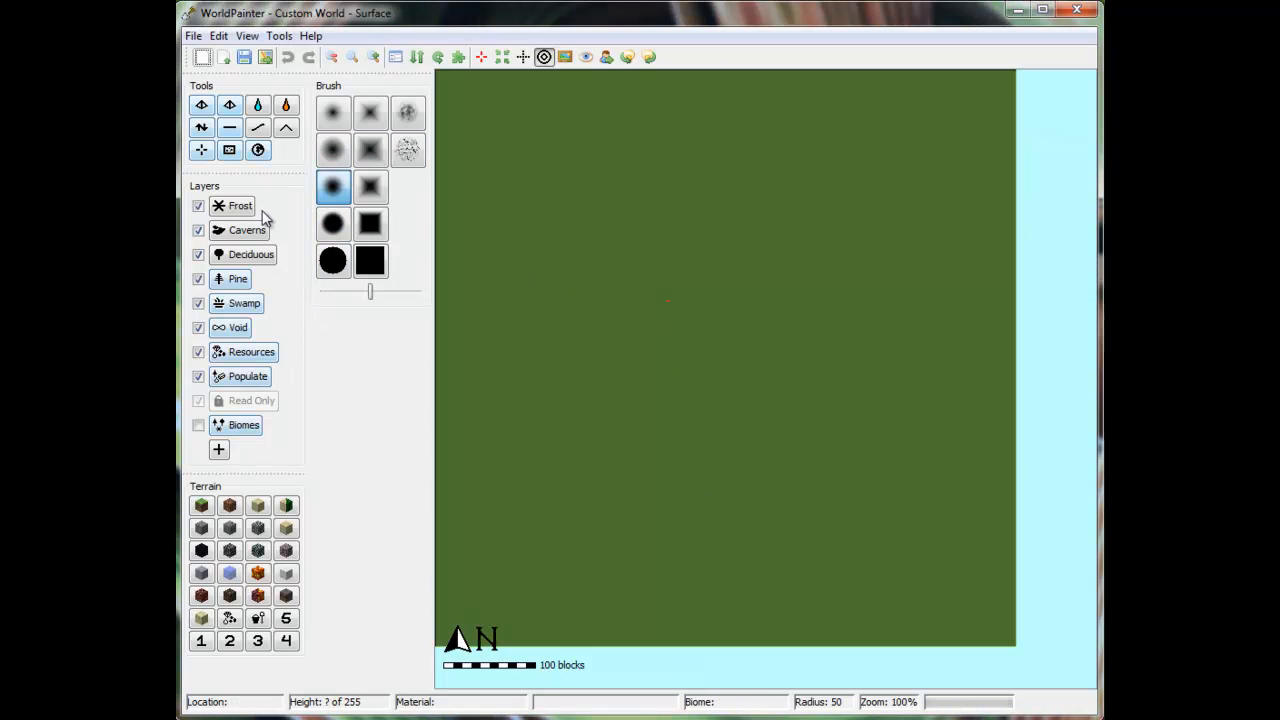
- Raise a few small test mounds near the top left with the Raise/Lower brush
click(200, 128)
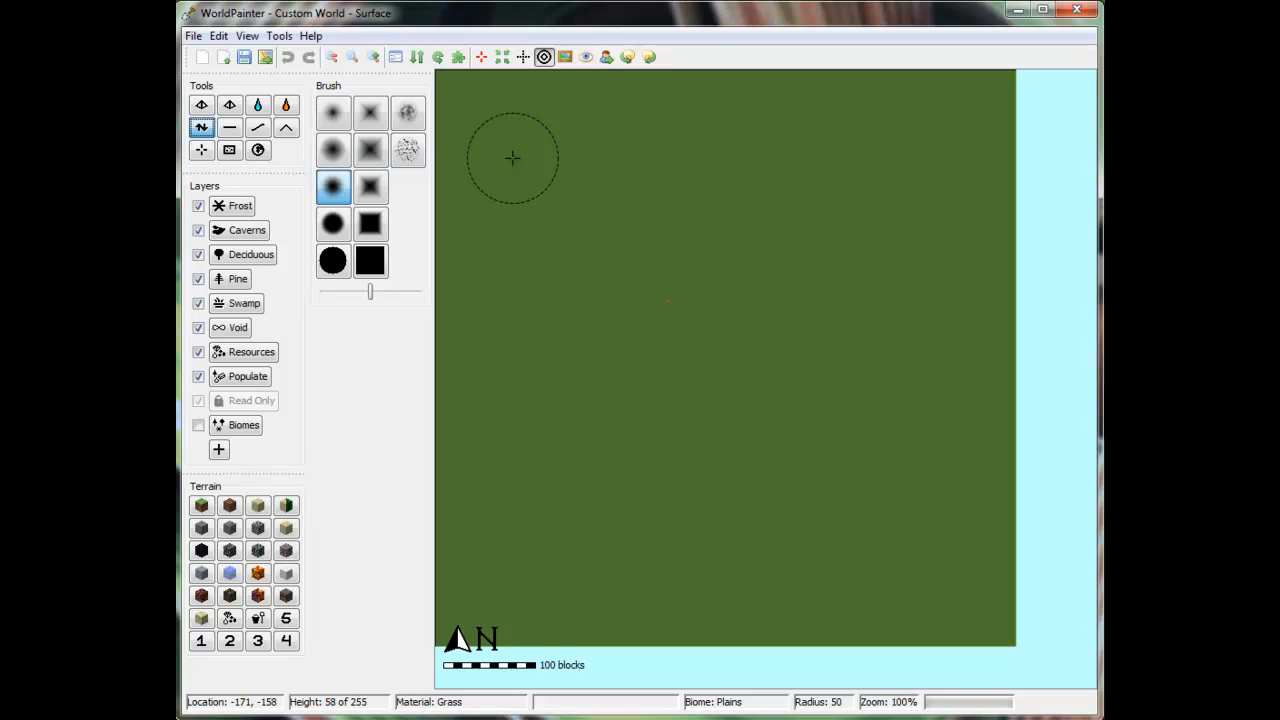
click(512, 158)
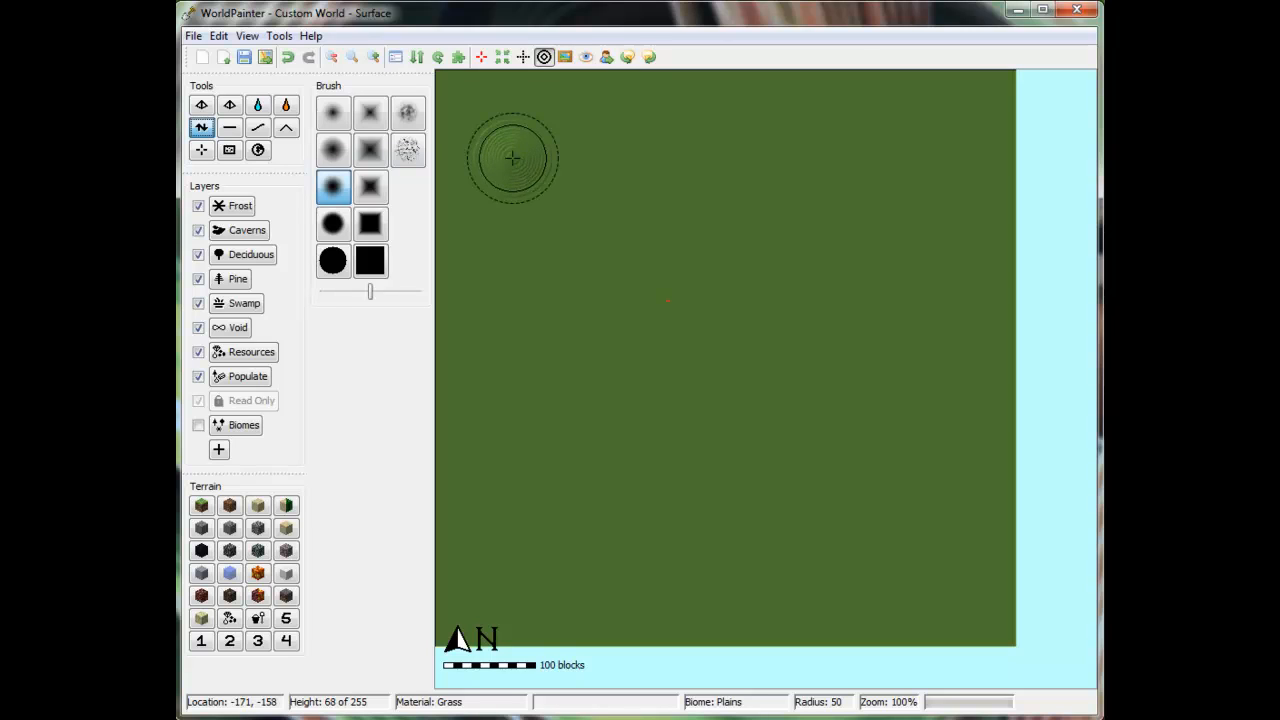
click(512, 158)
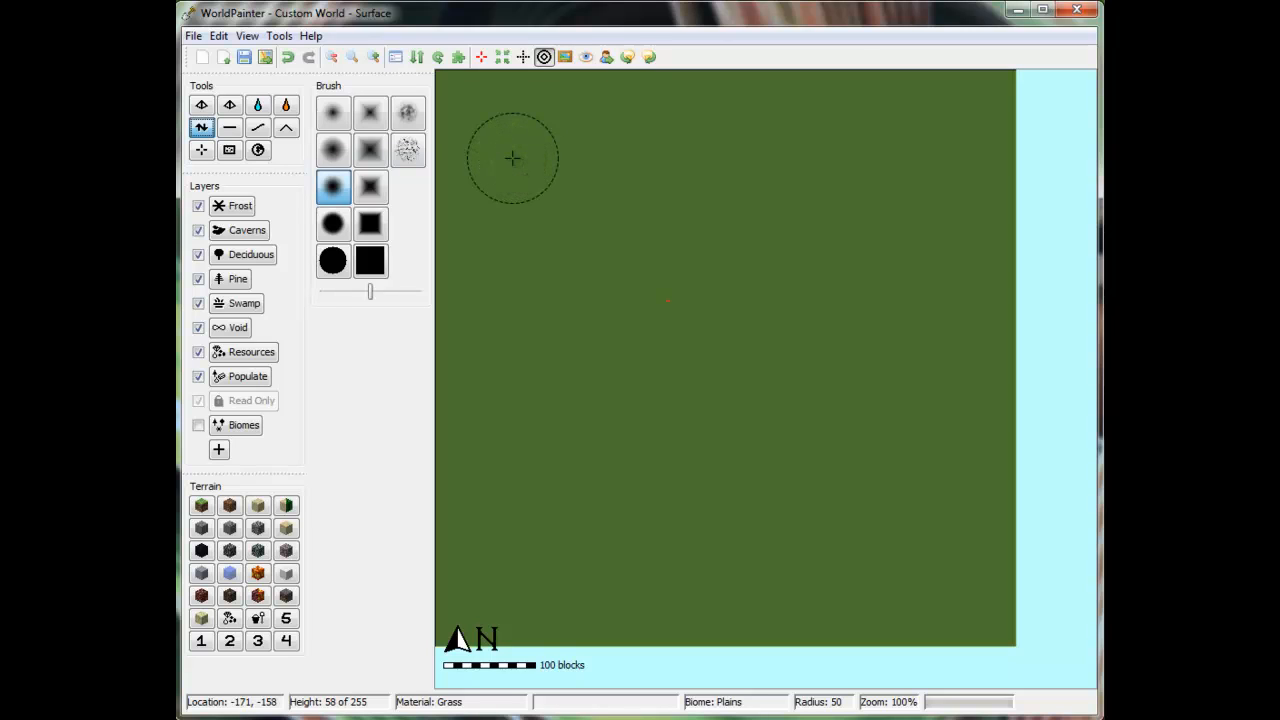
click(512, 158)
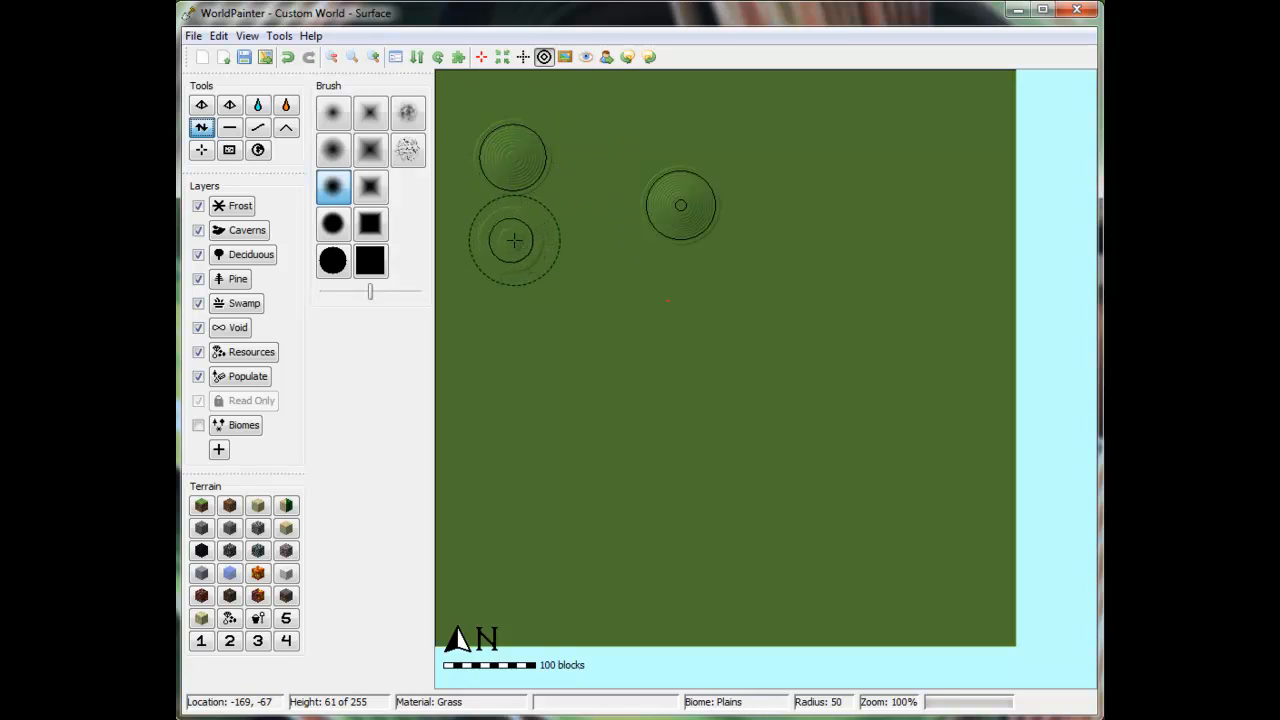
- Carve a continuous loop of water around the map centre, enclosing a central island
click(512, 240)
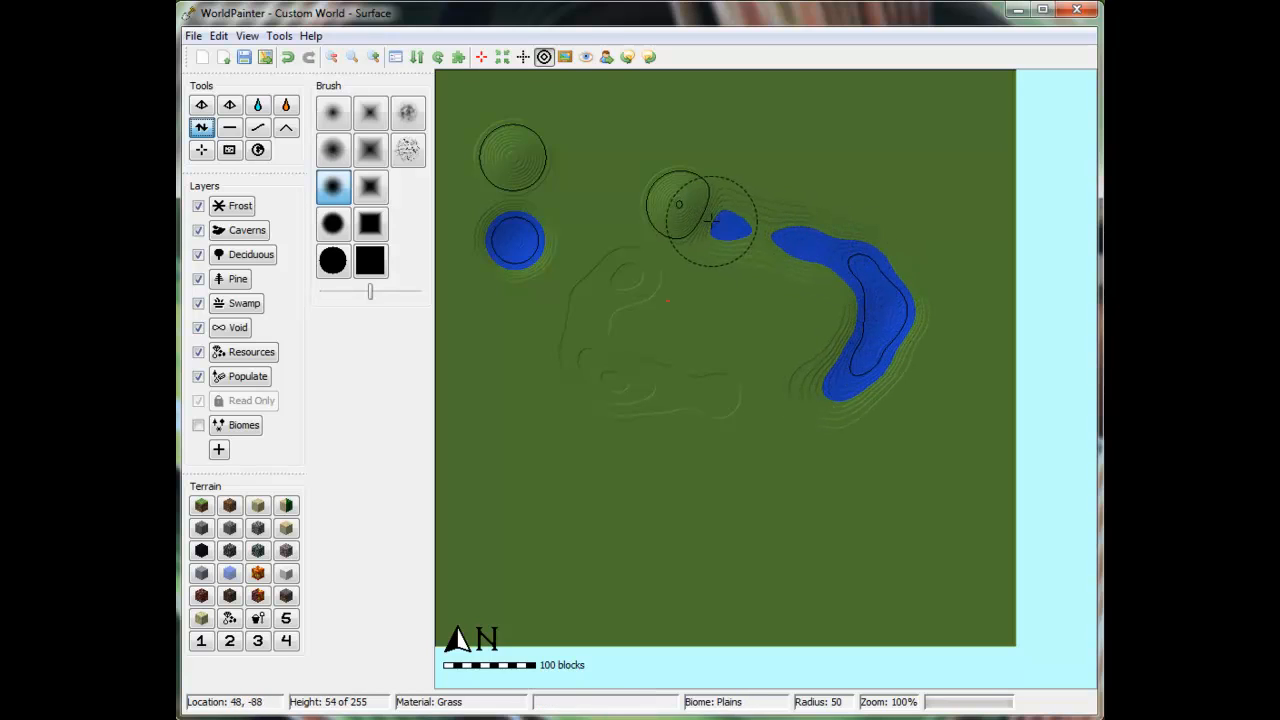
click(684, 210)
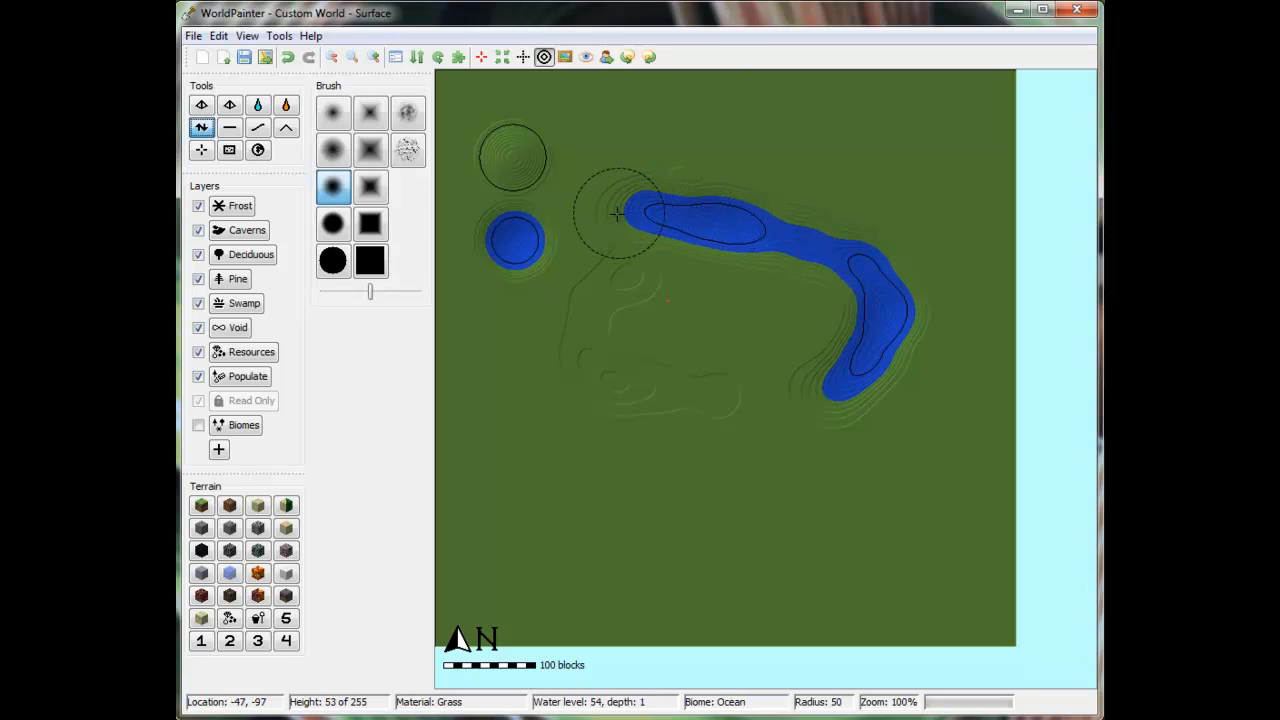
drag(616, 212, 528, 232)
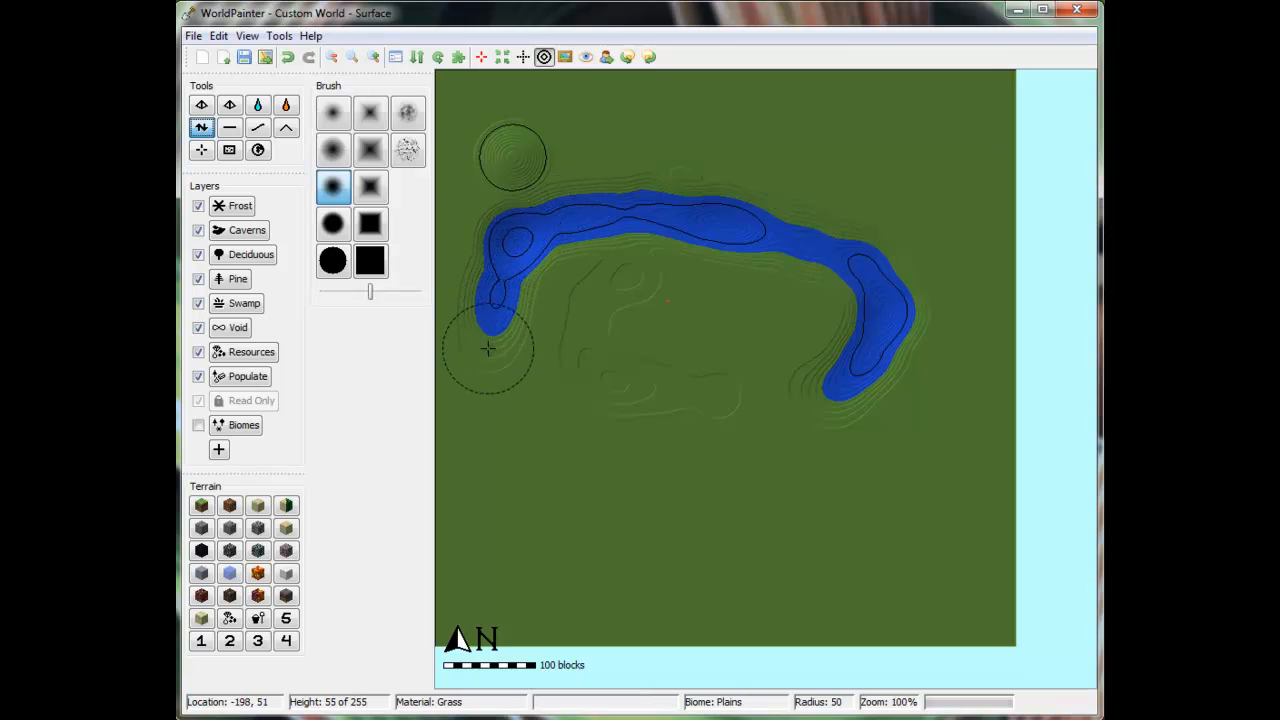
drag(488, 348, 508, 452)
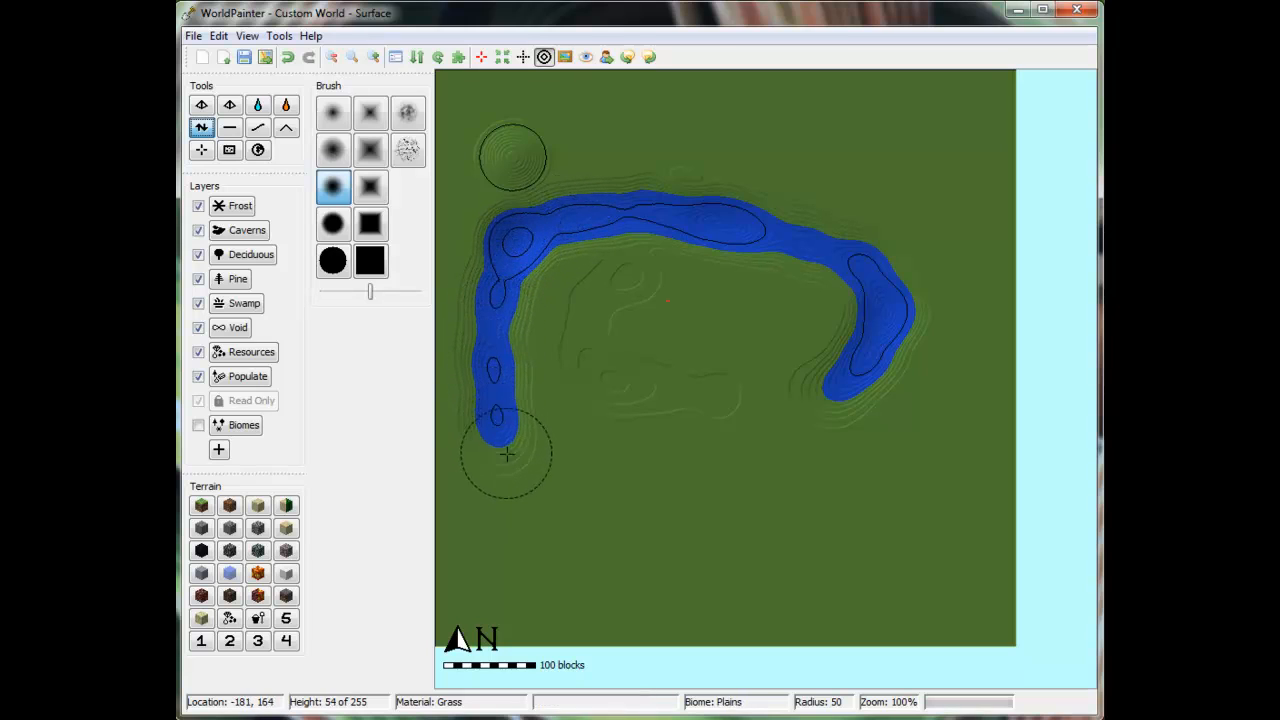
drag(504, 456, 616, 490)
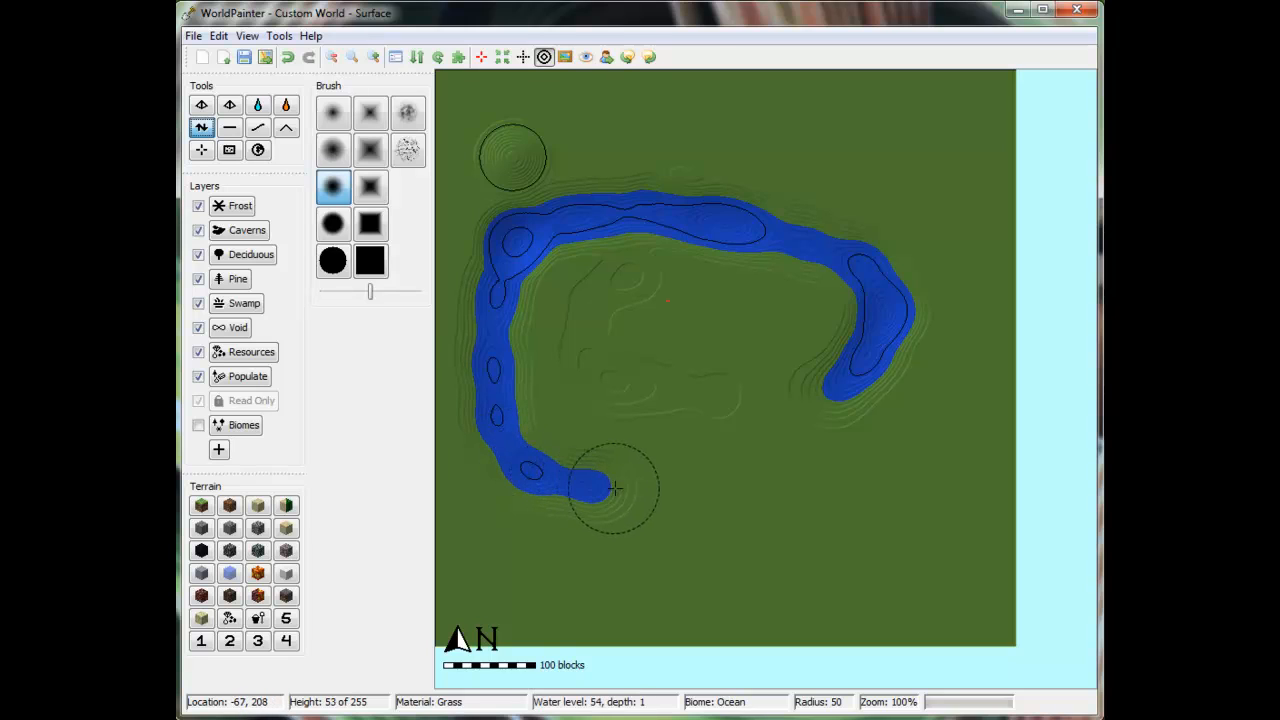
drag(616, 488, 736, 476)
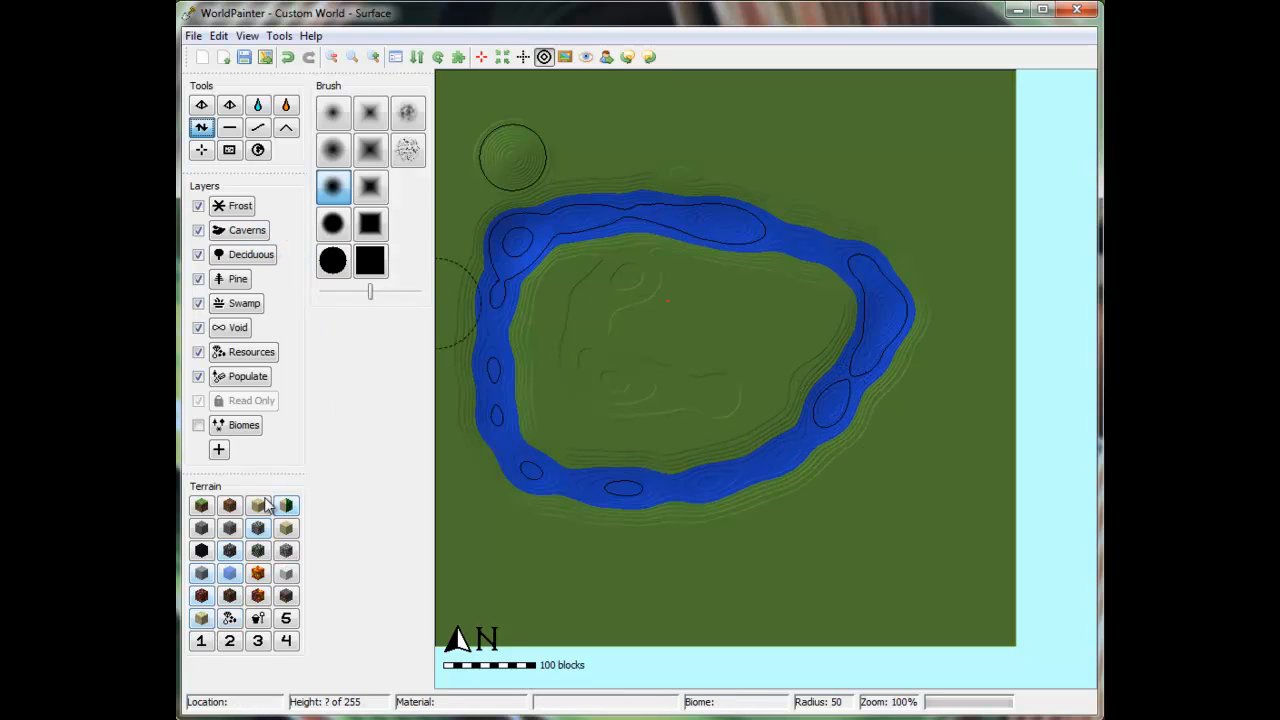
- Cover the island with sand, then spread sand around the lake with a hard square brush
click(616, 350)
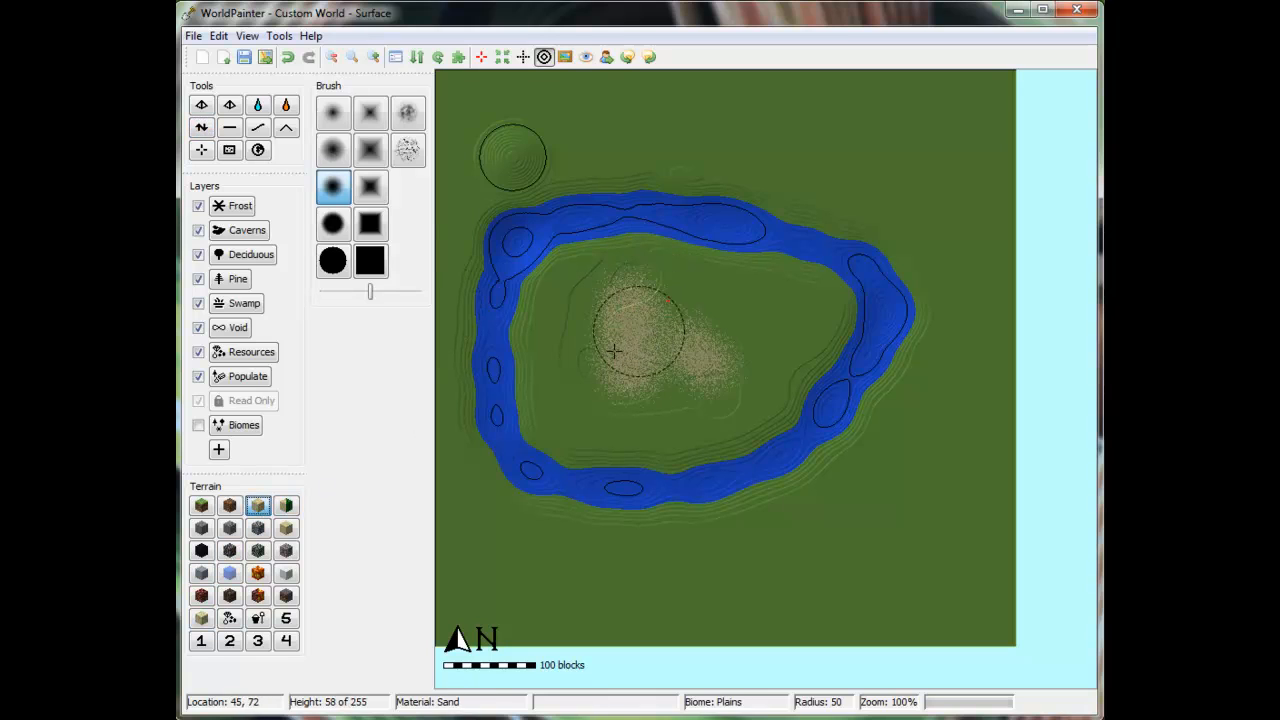
drag(616, 350, 810, 410)
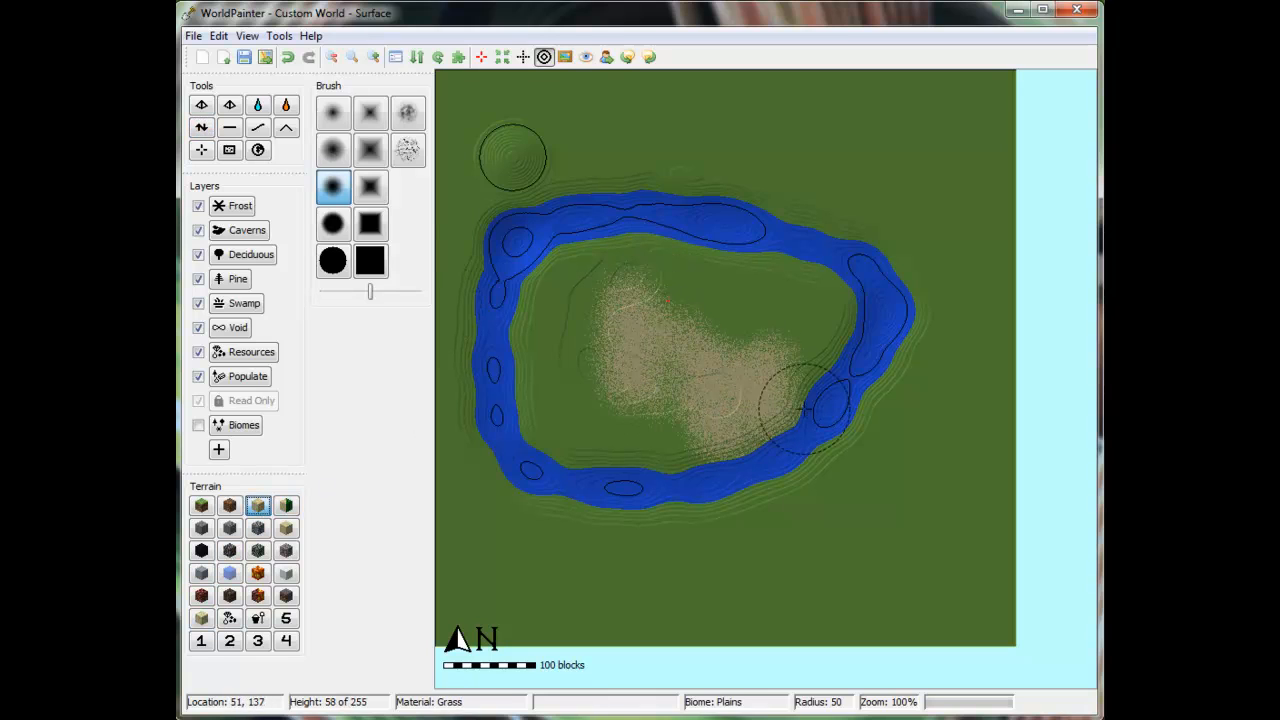
click(370, 260)
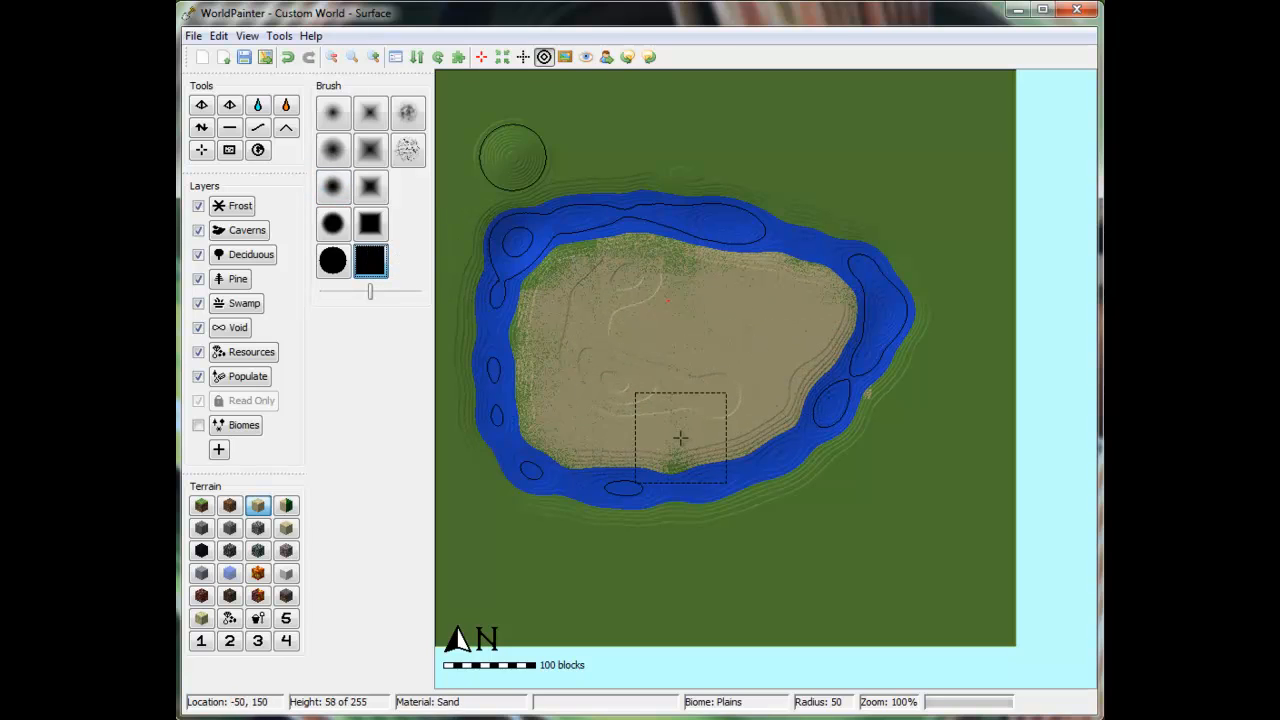
drag(680, 438, 560, 300)
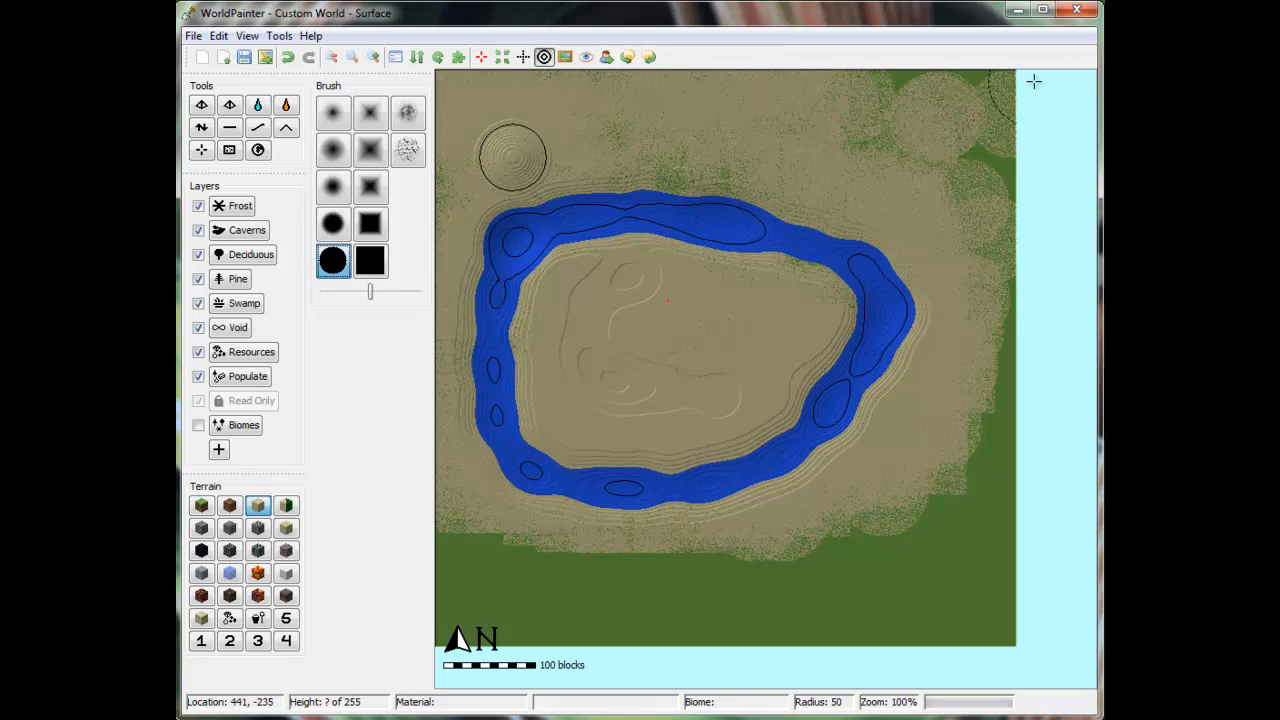
mouse_move(766, 150)
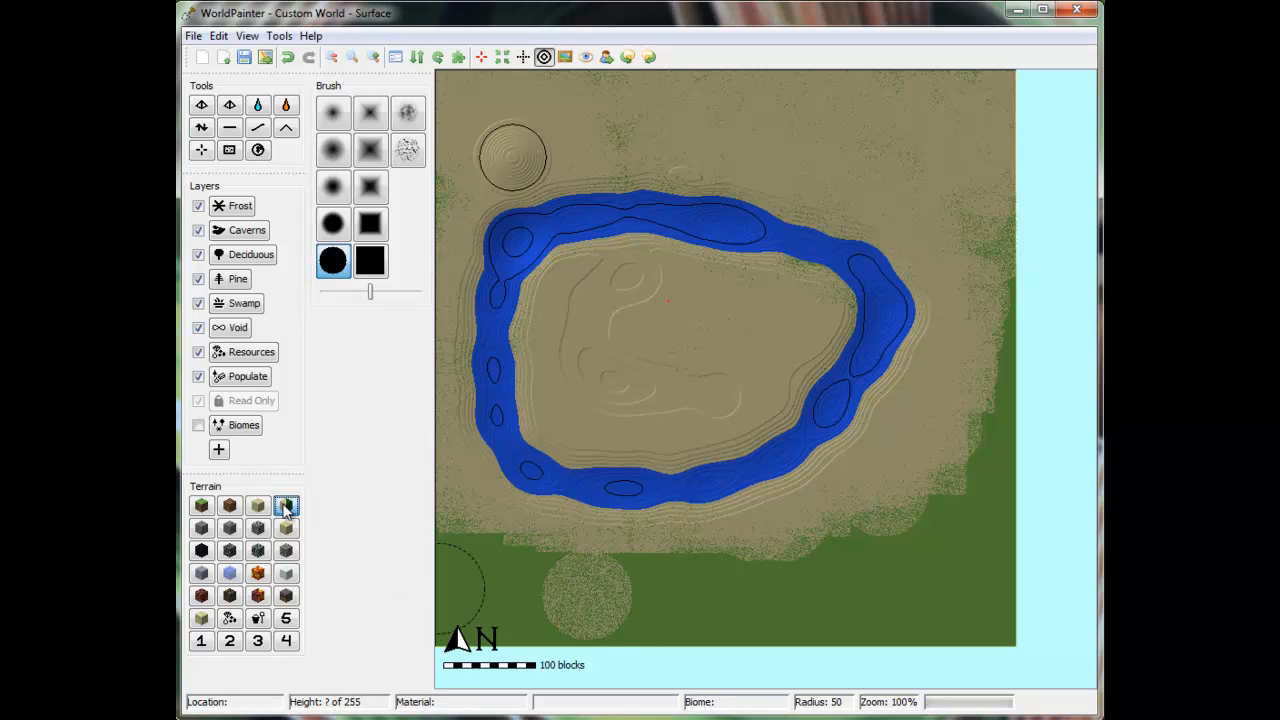
mouse_move(286, 504)
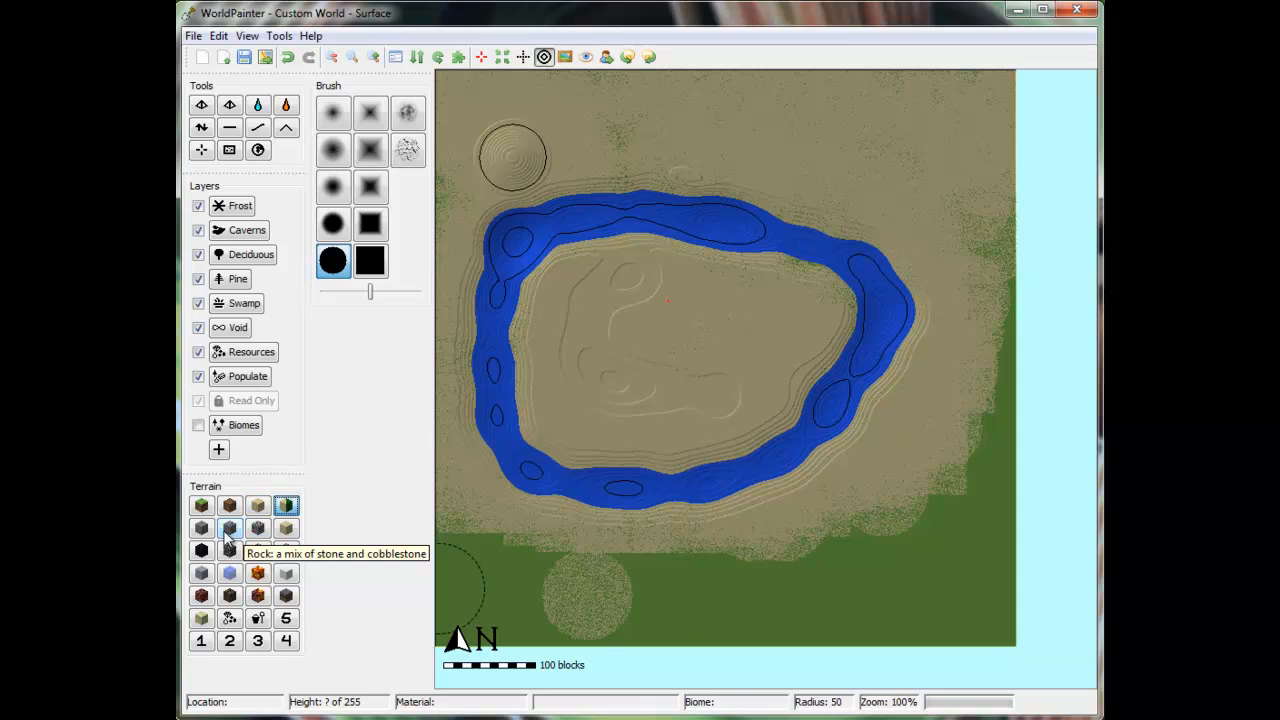
- Paint rock terrain along the bottom and right edges of the map
click(596, 598)
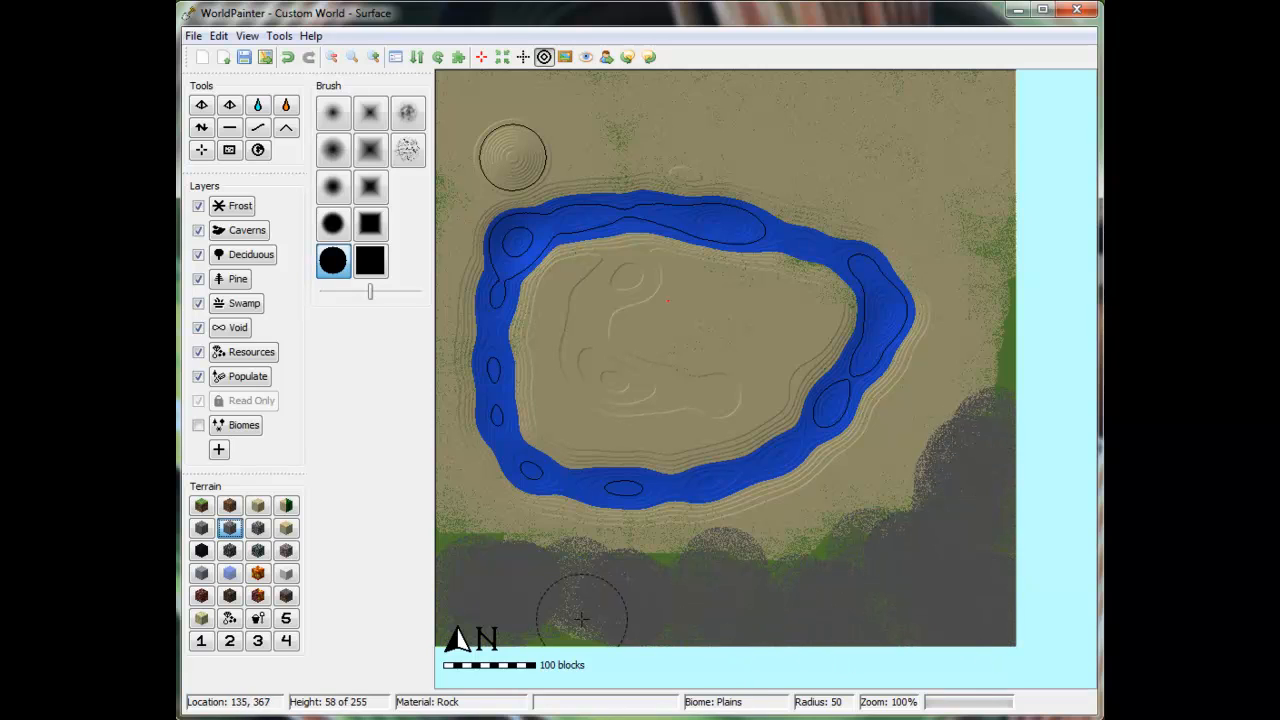
mouse_move(550, 564)
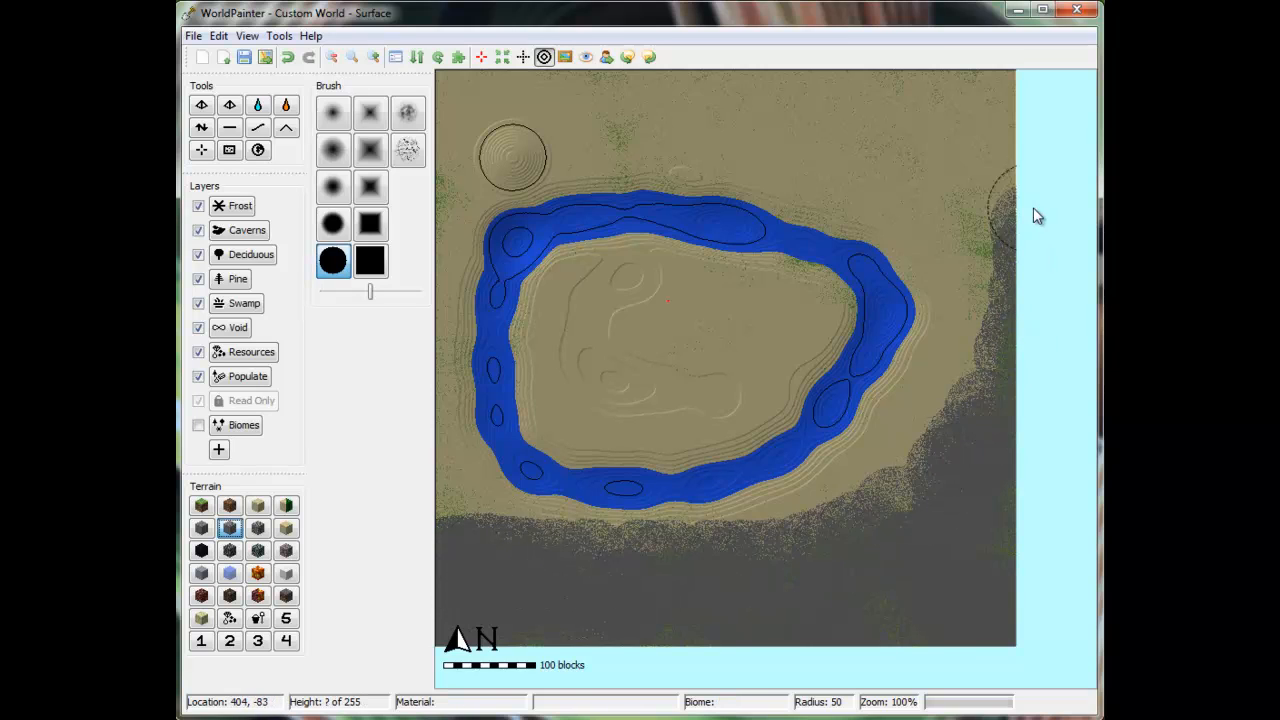
click(200, 128)
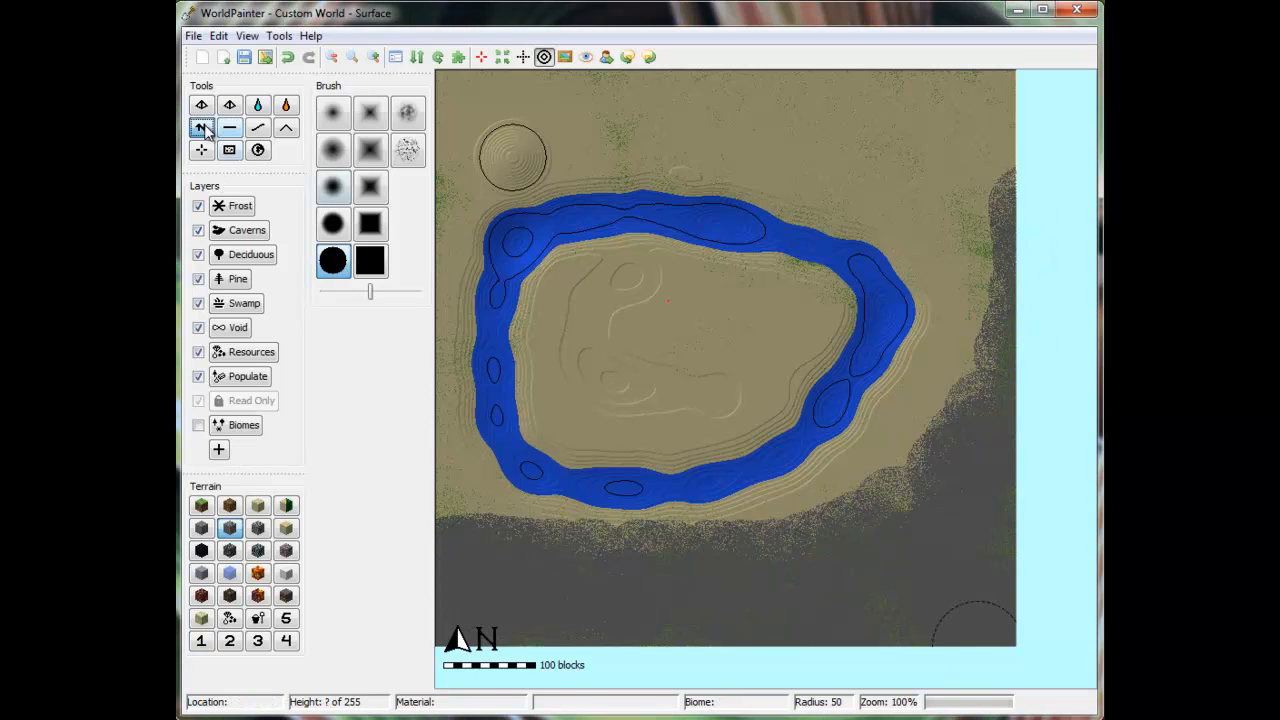
- Raise the rocky southern and eastern land with a soft round mountain brush
click(332, 188)
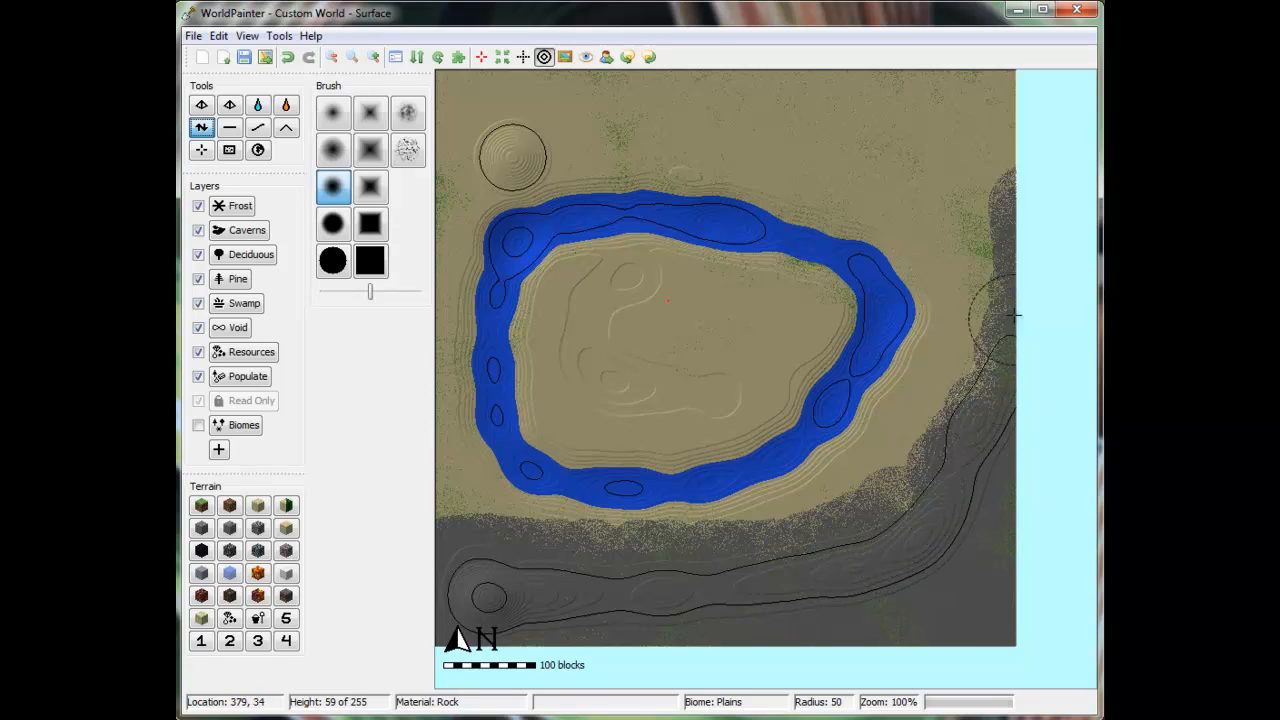
mouse_move(1004, 548)
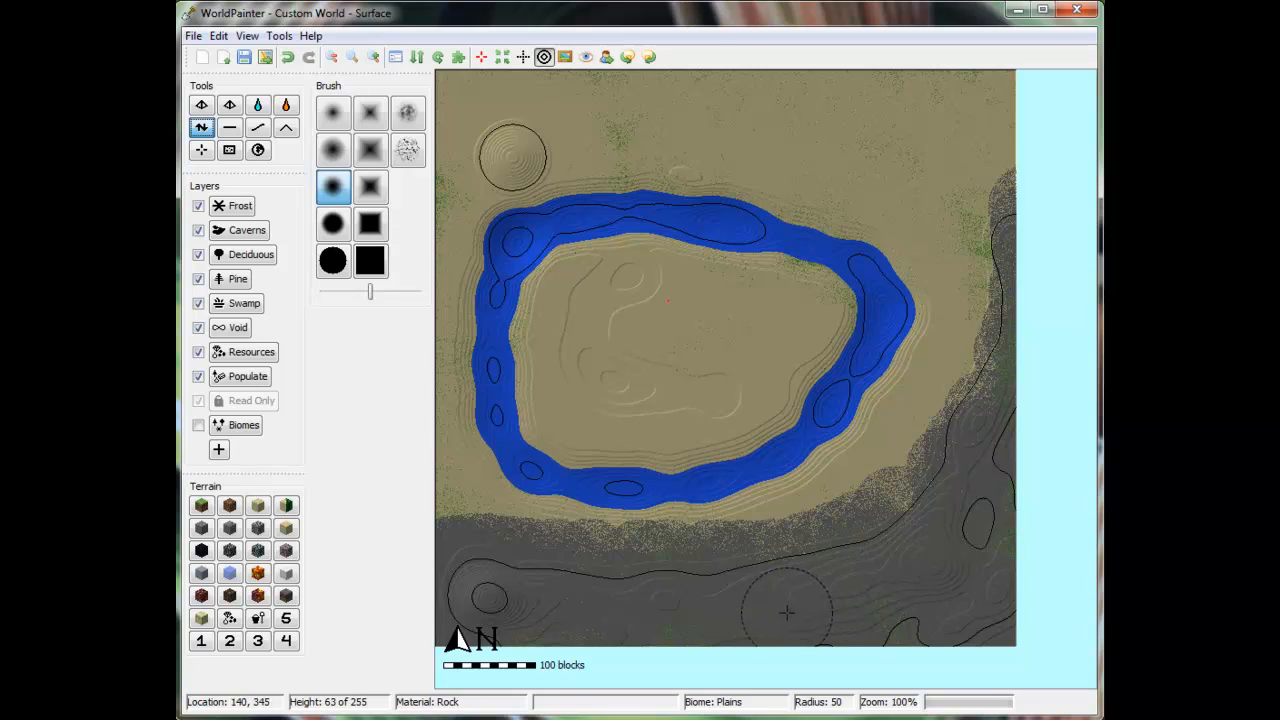
mouse_move(510, 600)
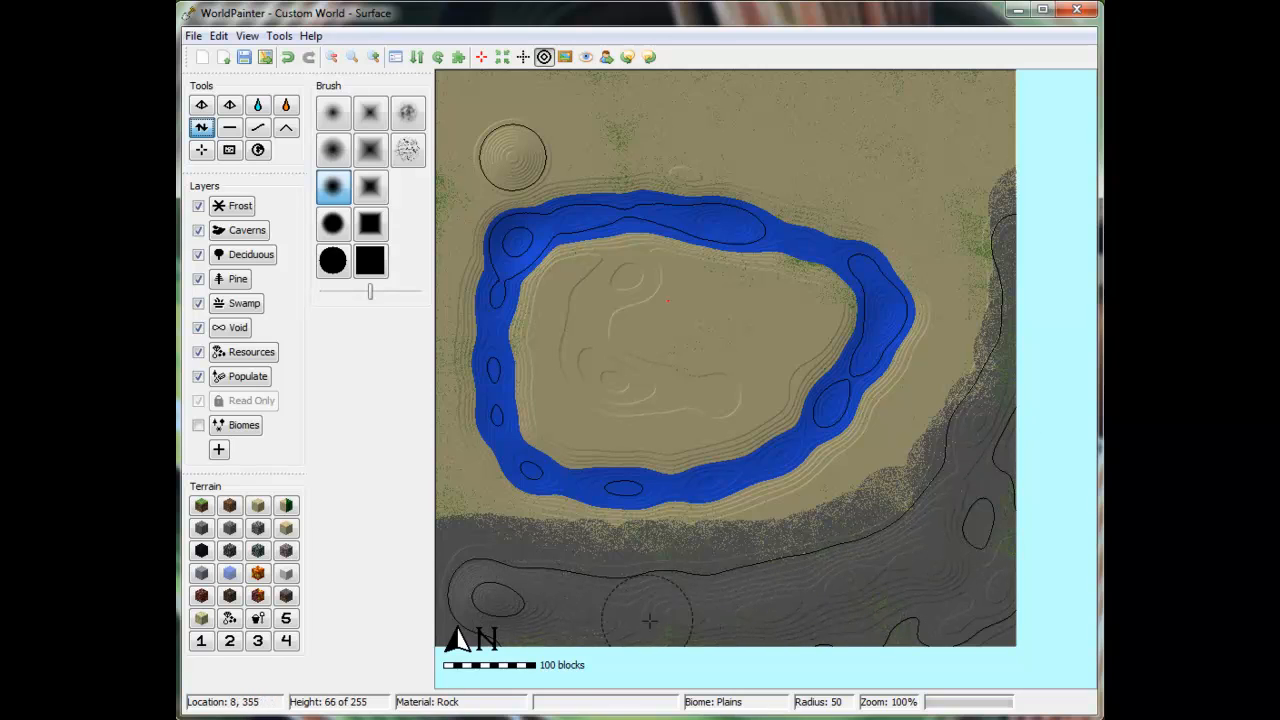
mouse_move(496, 600)
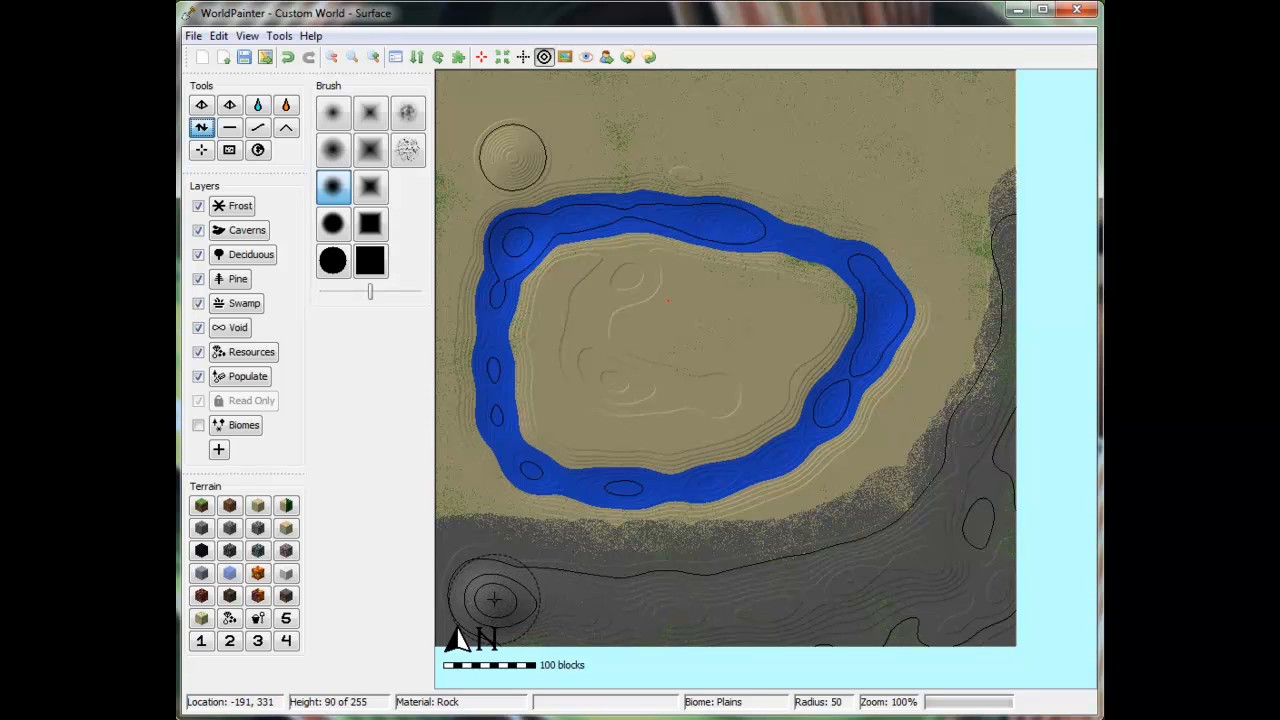
mouse_move(568, 598)
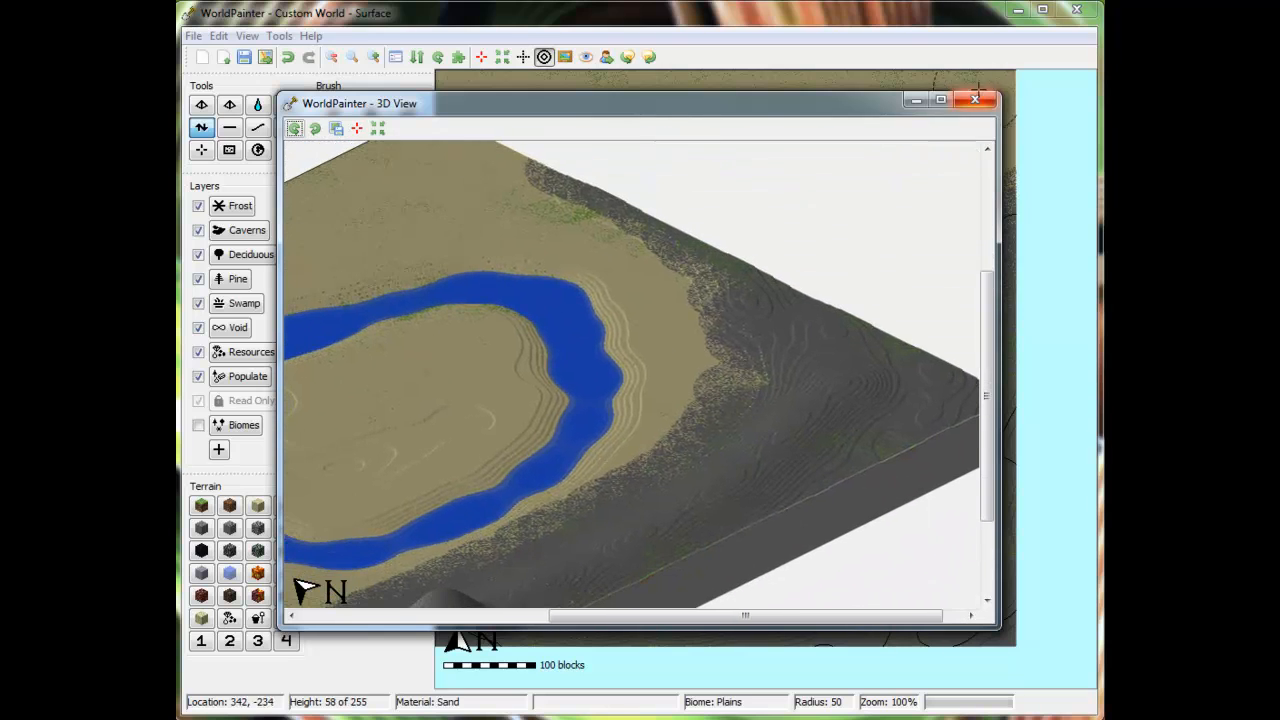
- Add more peaks along the southern ridge and check them in the 3D preview
click(976, 100)
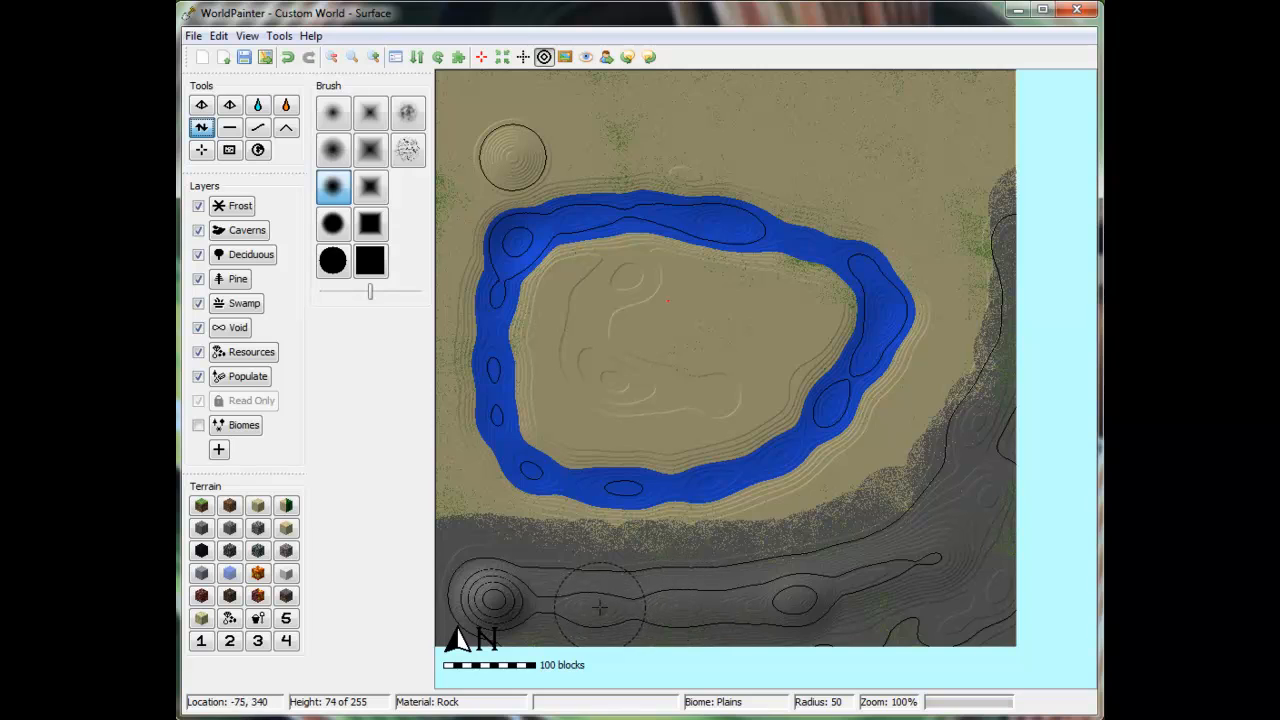
mouse_move(704, 604)
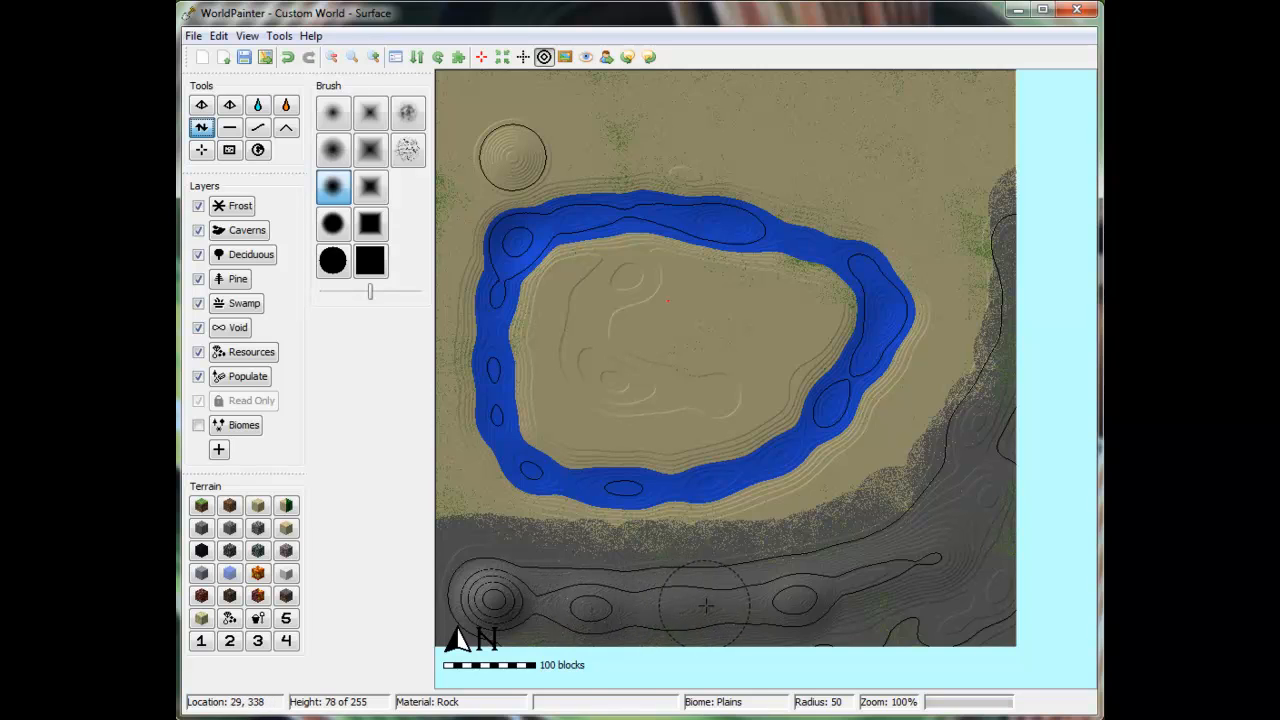
mouse_move(592, 604)
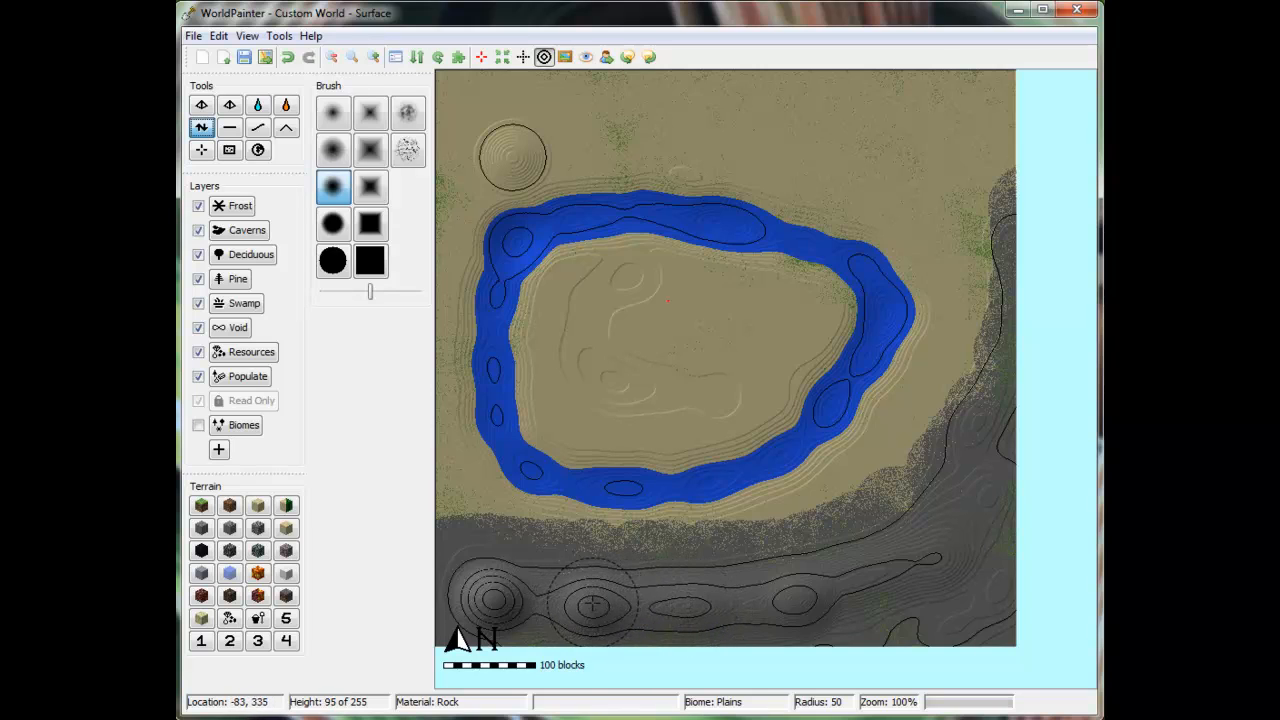
mouse_move(520, 600)
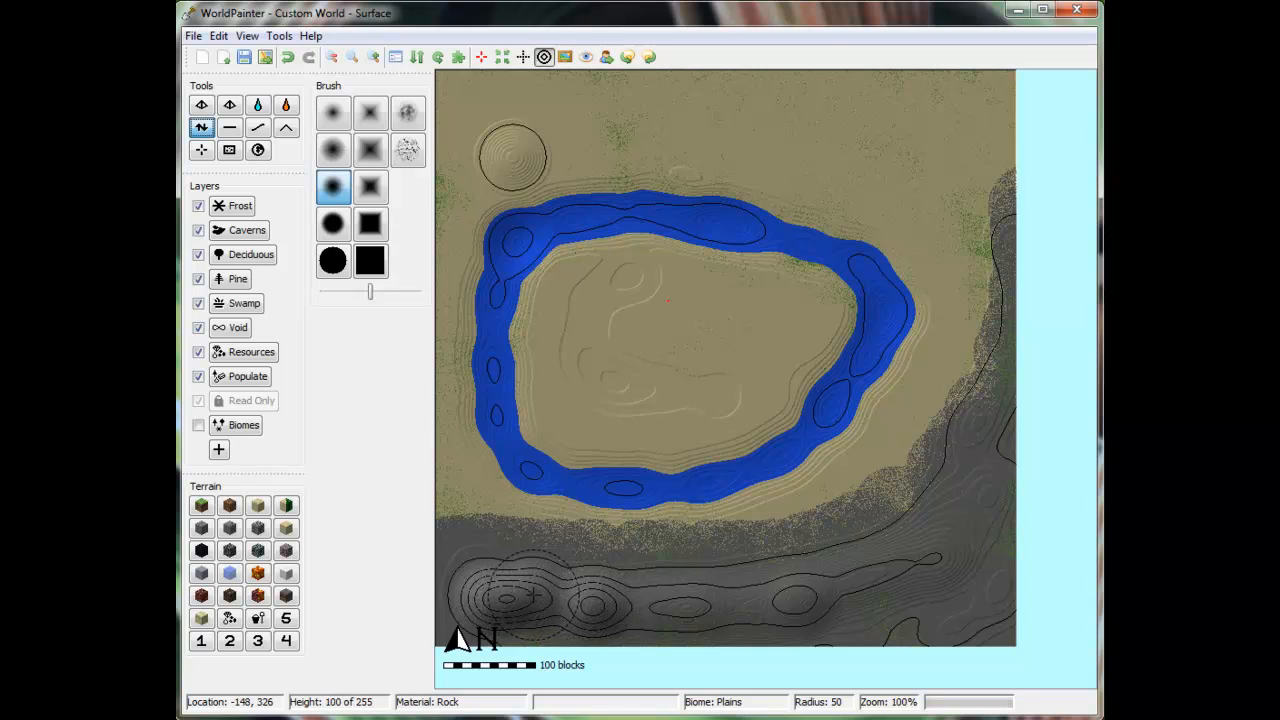
click(530, 590)
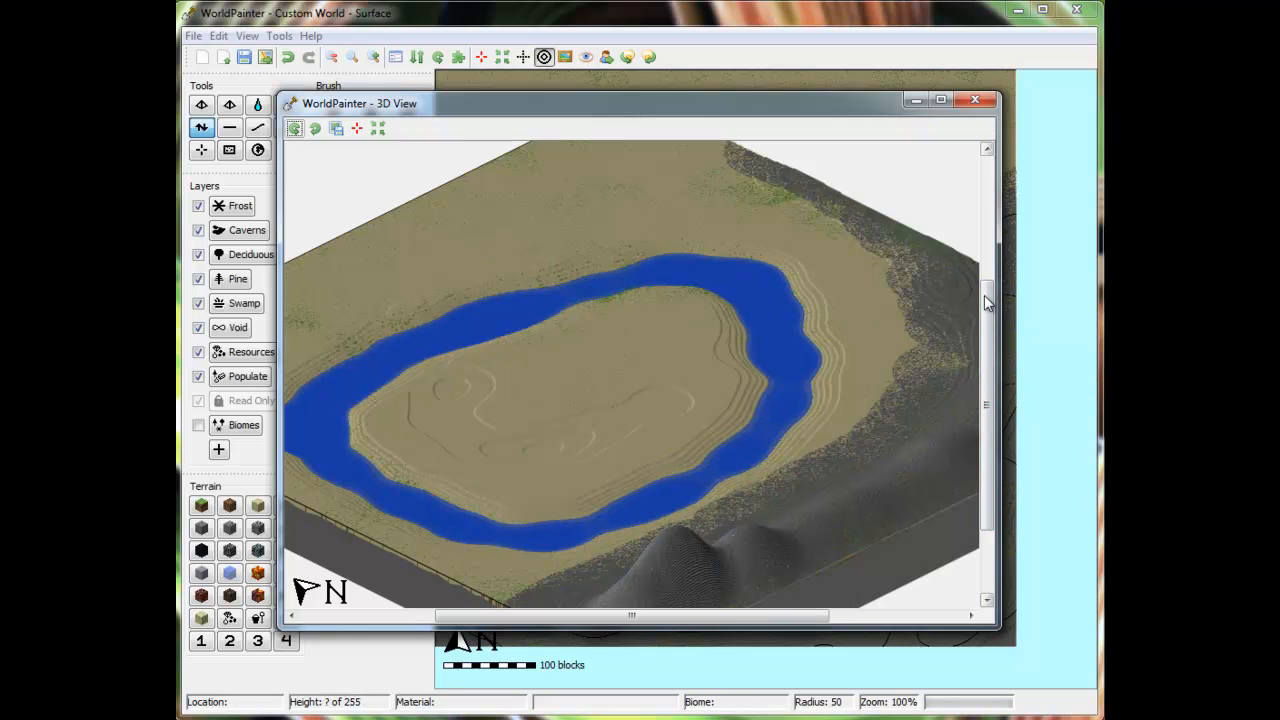
click(974, 100)
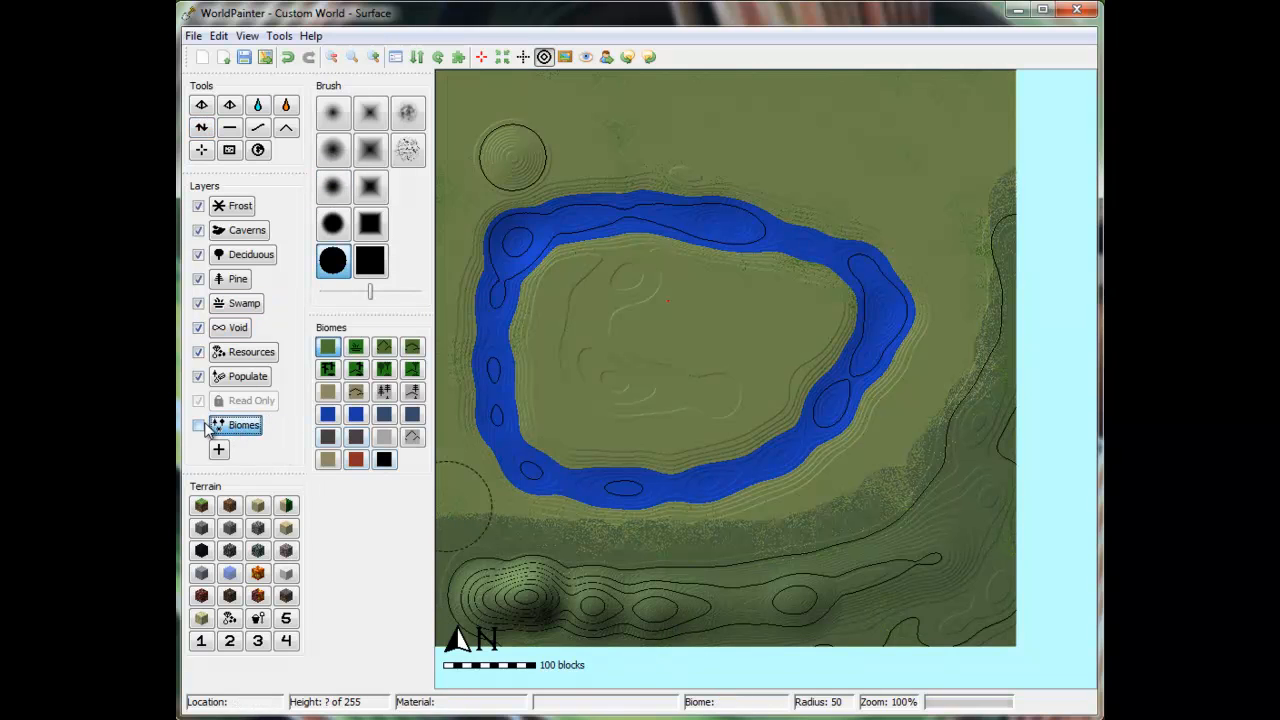
- Enable the Biomes layer and paint a desert biome over the lake and island
click(198, 424)
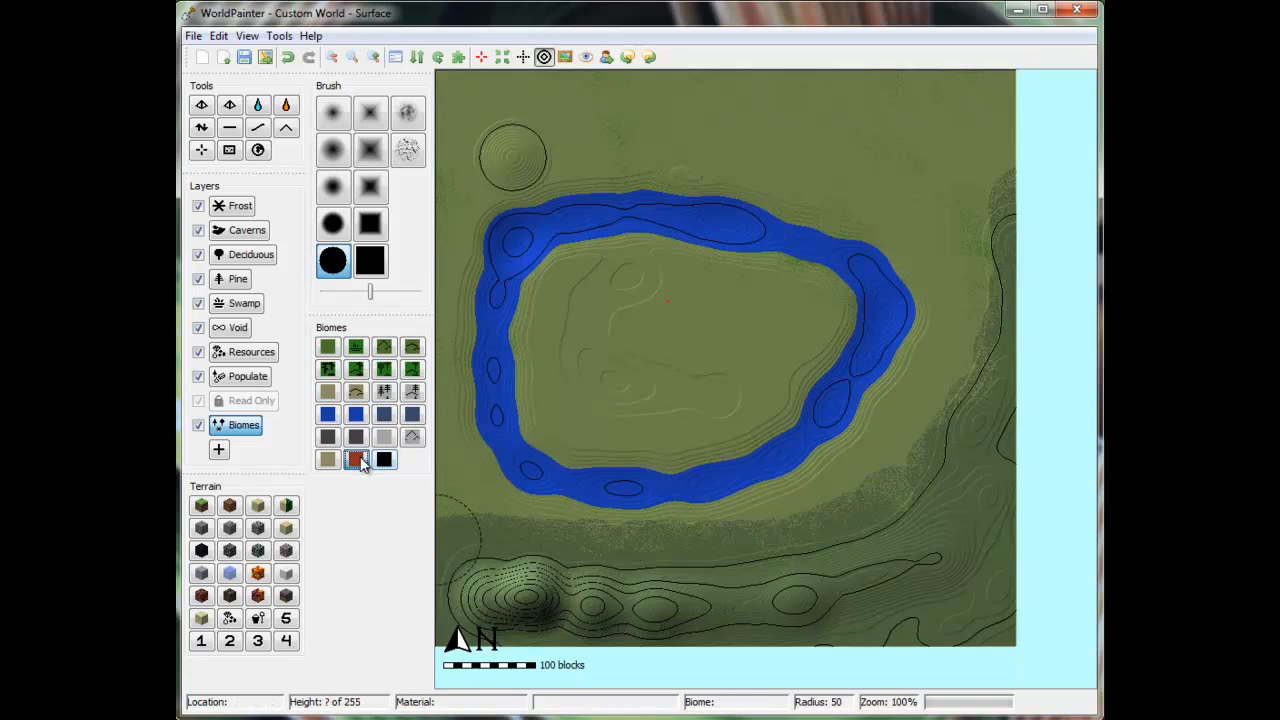
click(328, 412)
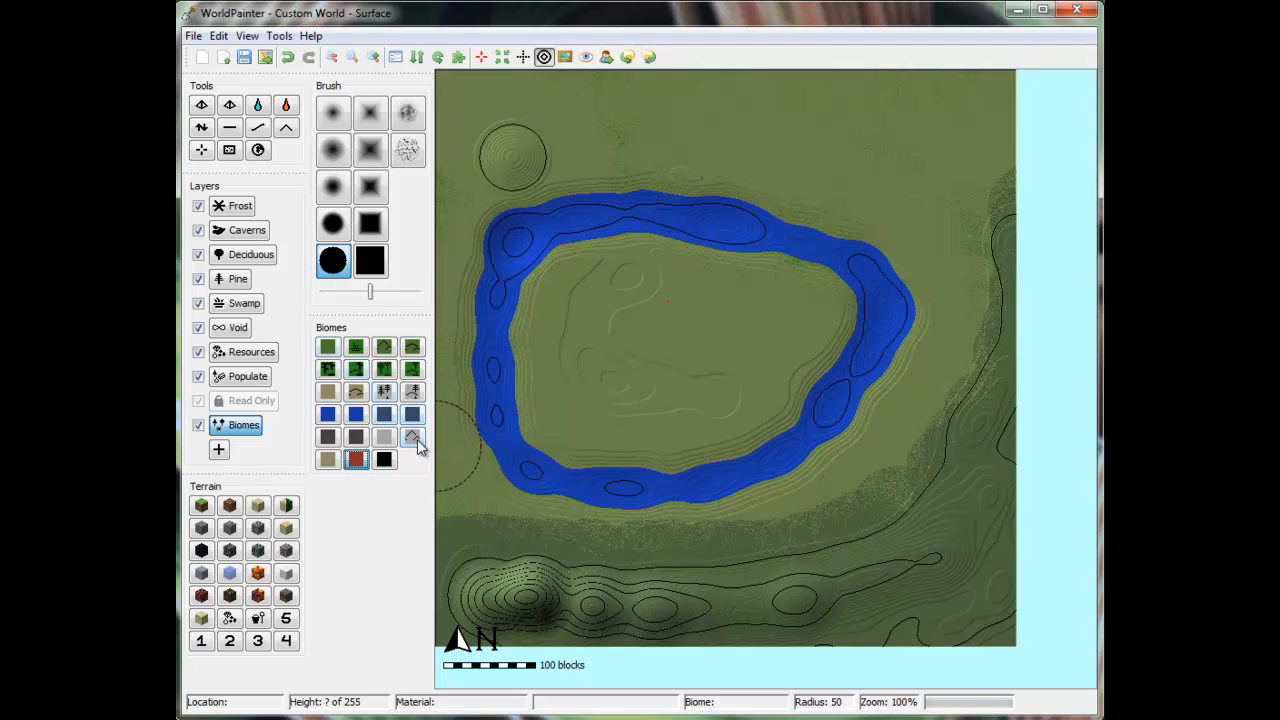
mouse_move(412, 412)
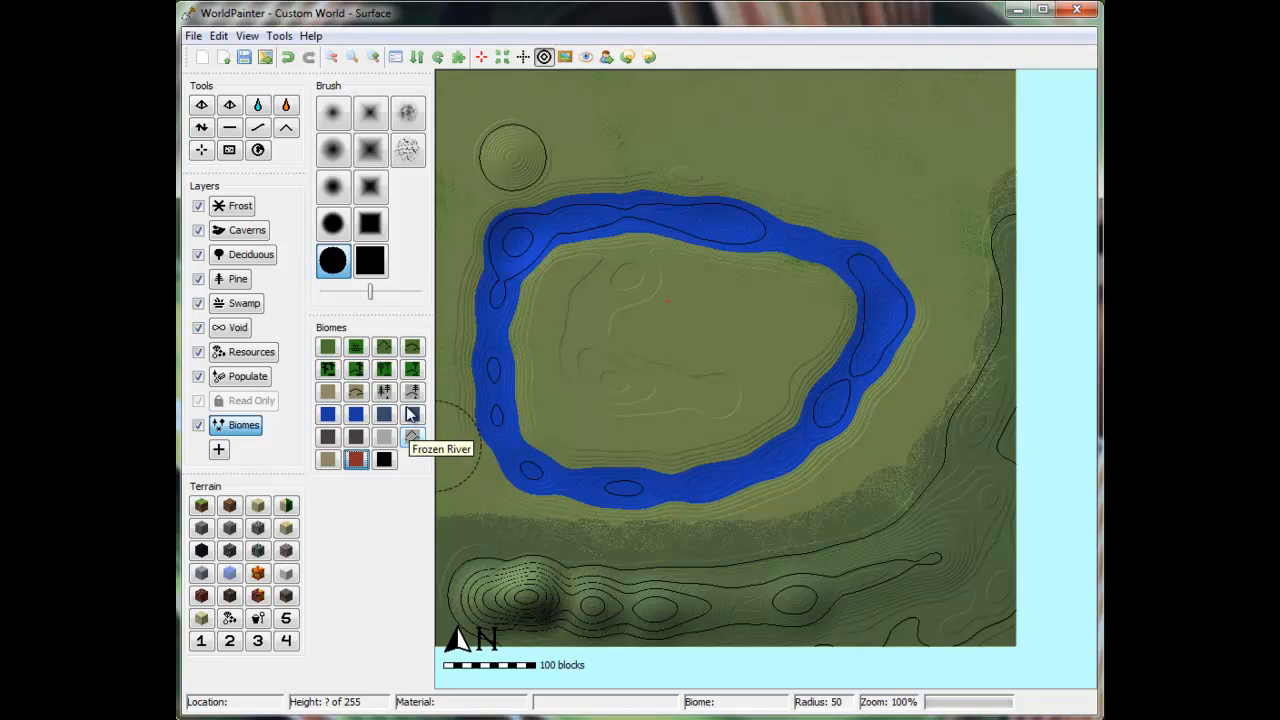
mouse_move(356, 390)
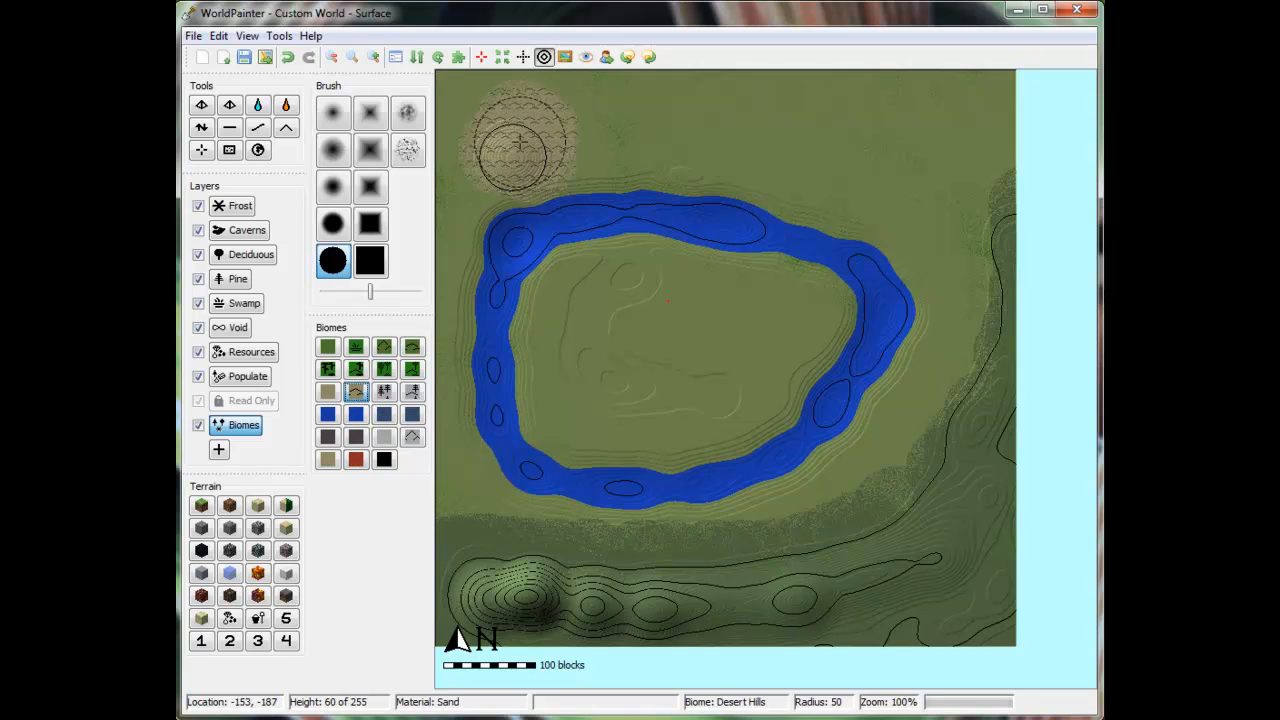
mouse_move(568, 124)
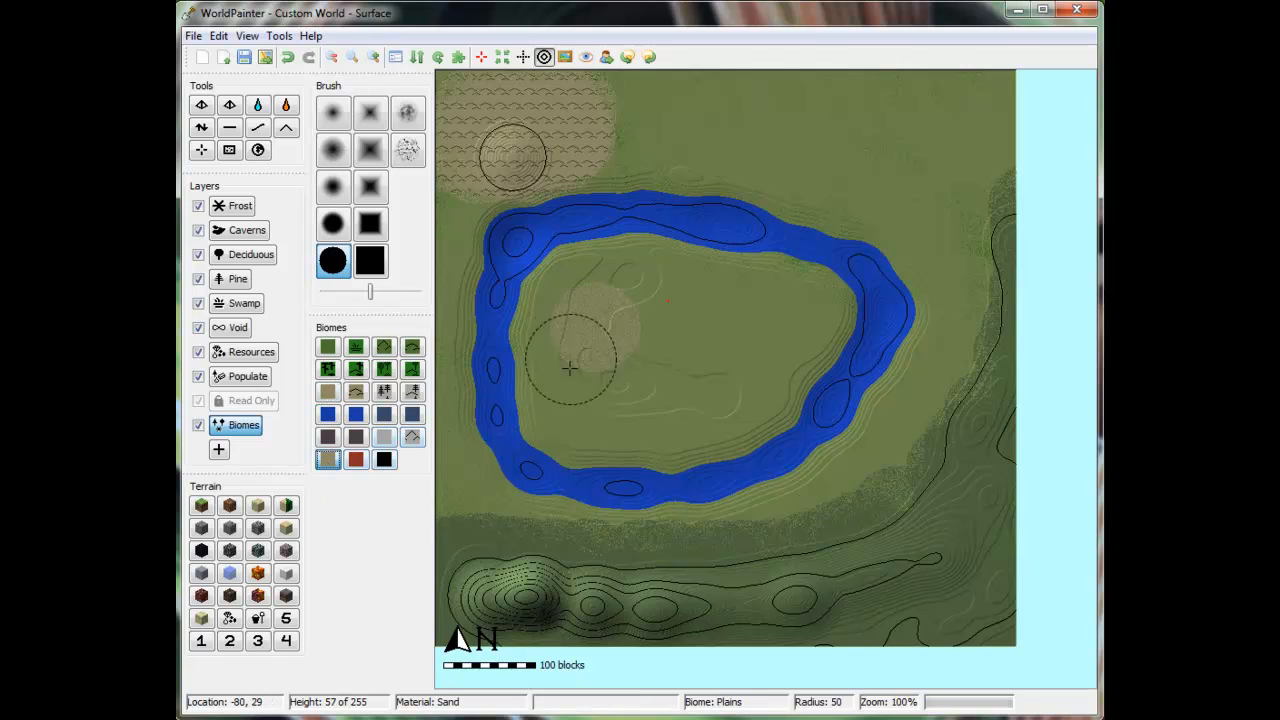
drag(570, 368, 780, 358)
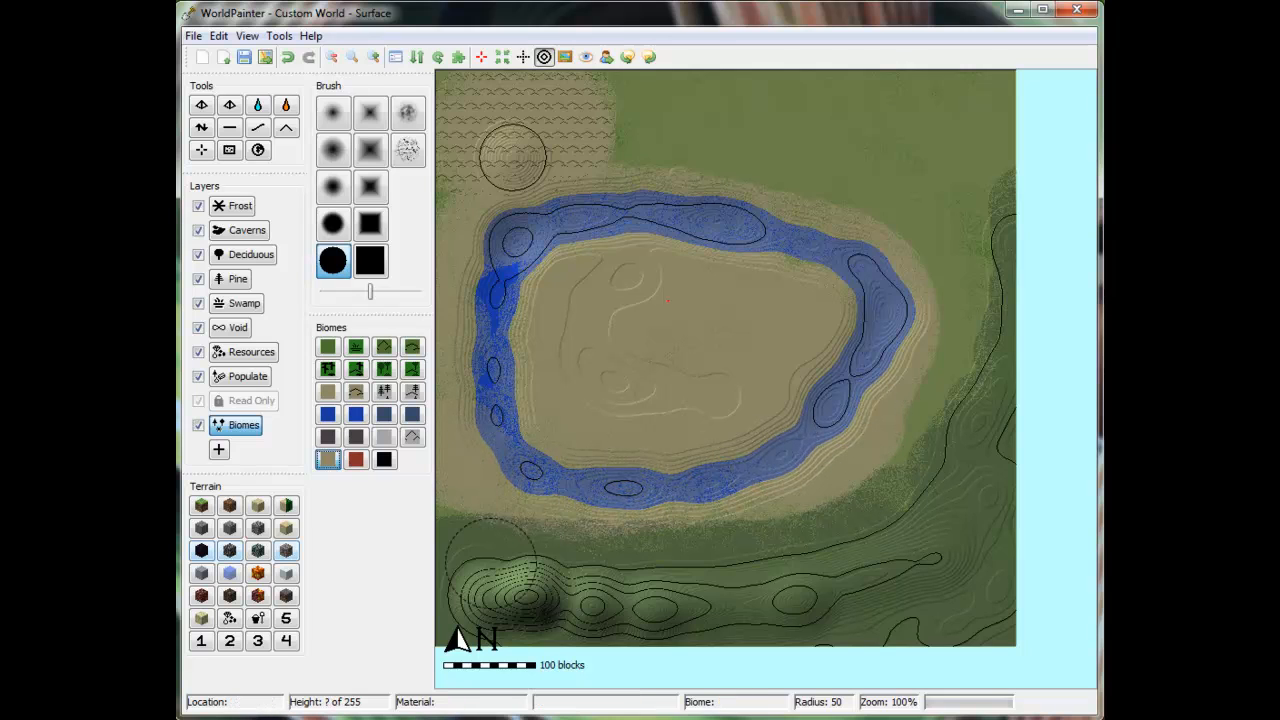
- Paint a mountain biome over the rocky range and preview the world in 3D
click(356, 390)
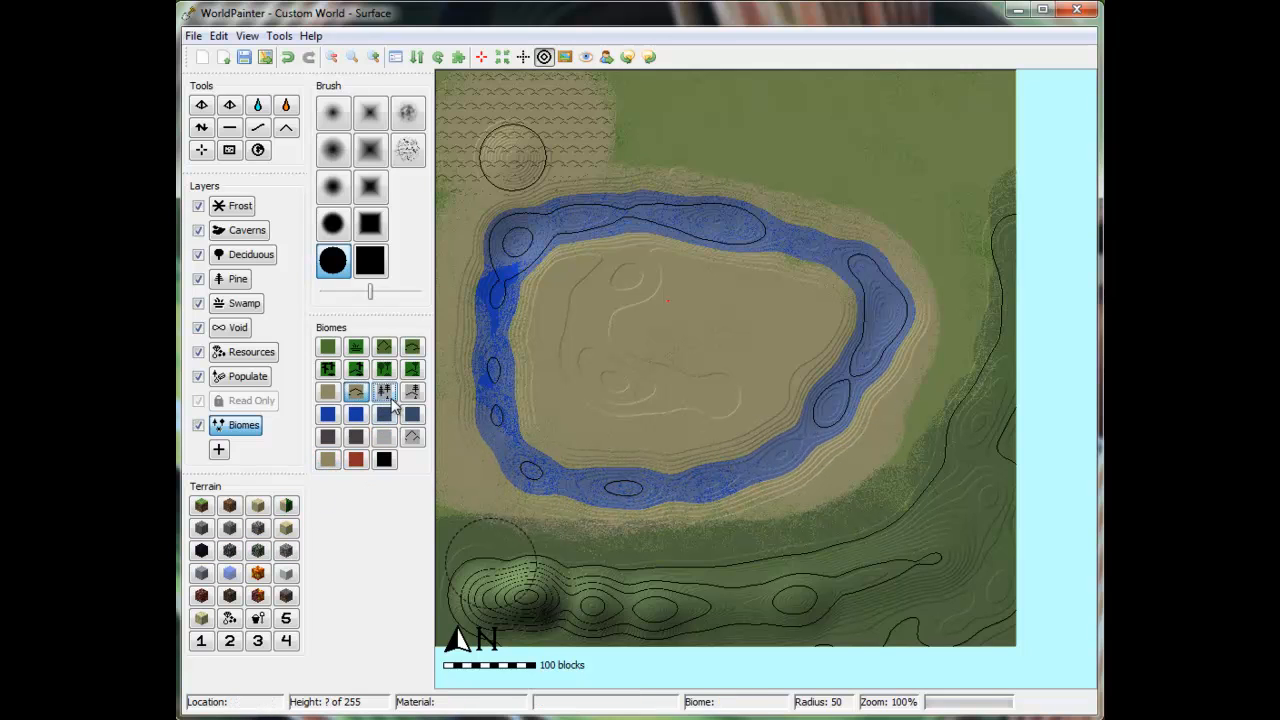
click(384, 390)
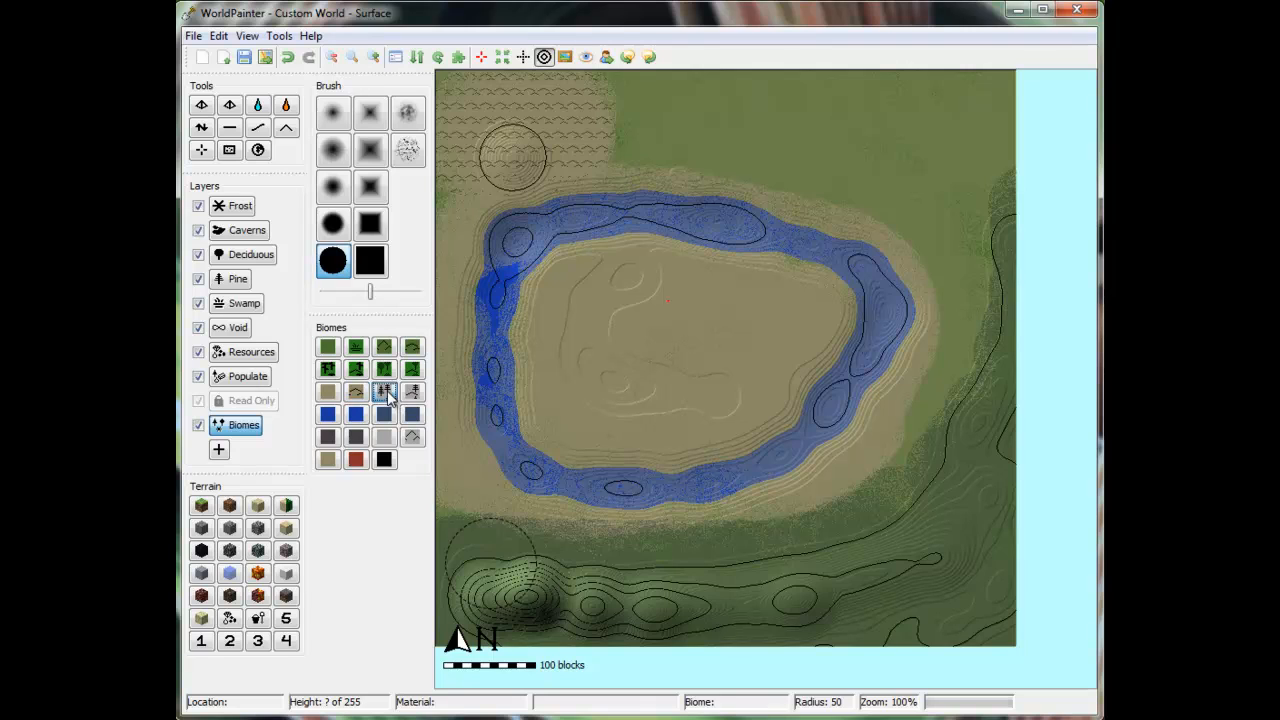
mouse_move(412, 390)
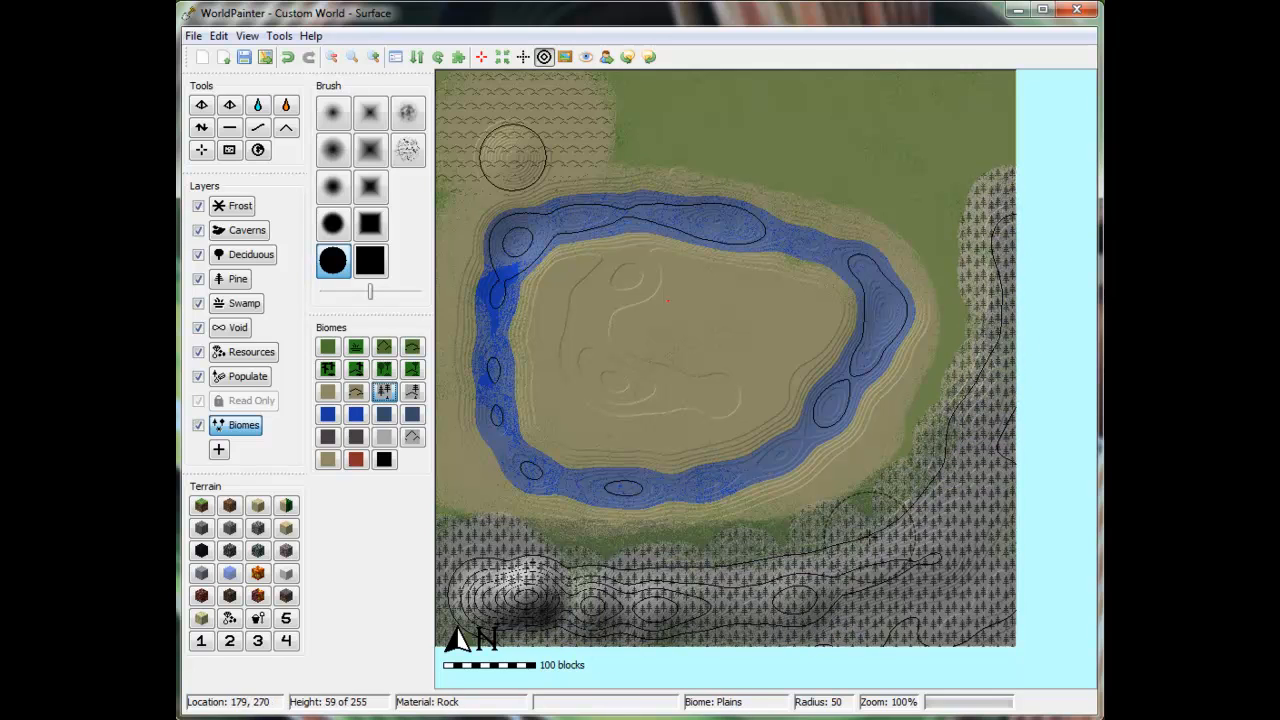
click(218, 36)
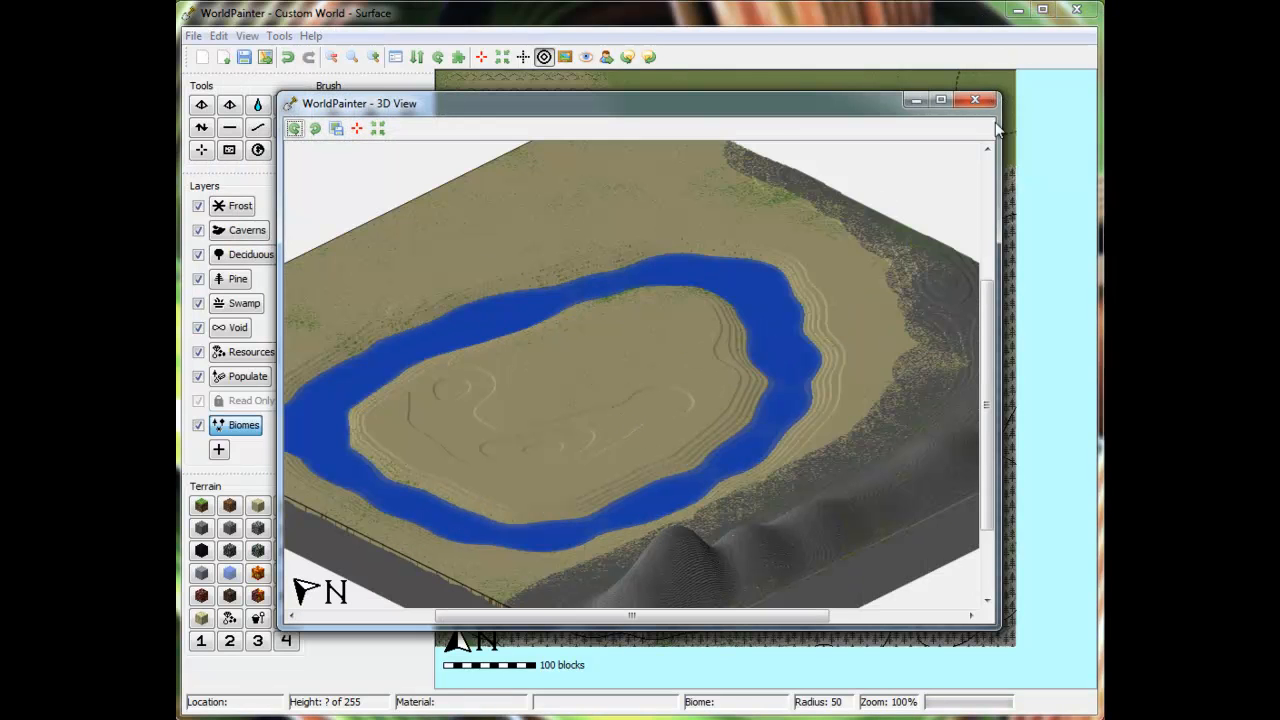
- Paint further biomes over the island and surroundings, then head to the File menu to export
click(976, 100)
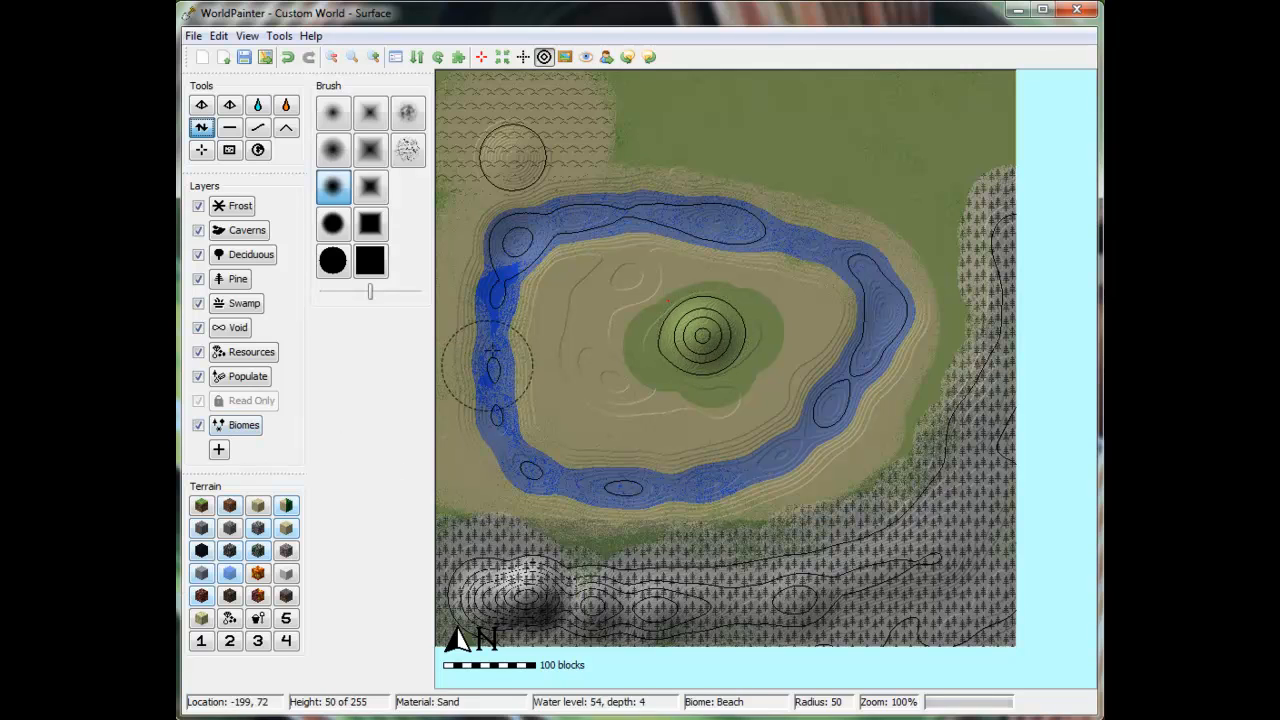
click(244, 424)
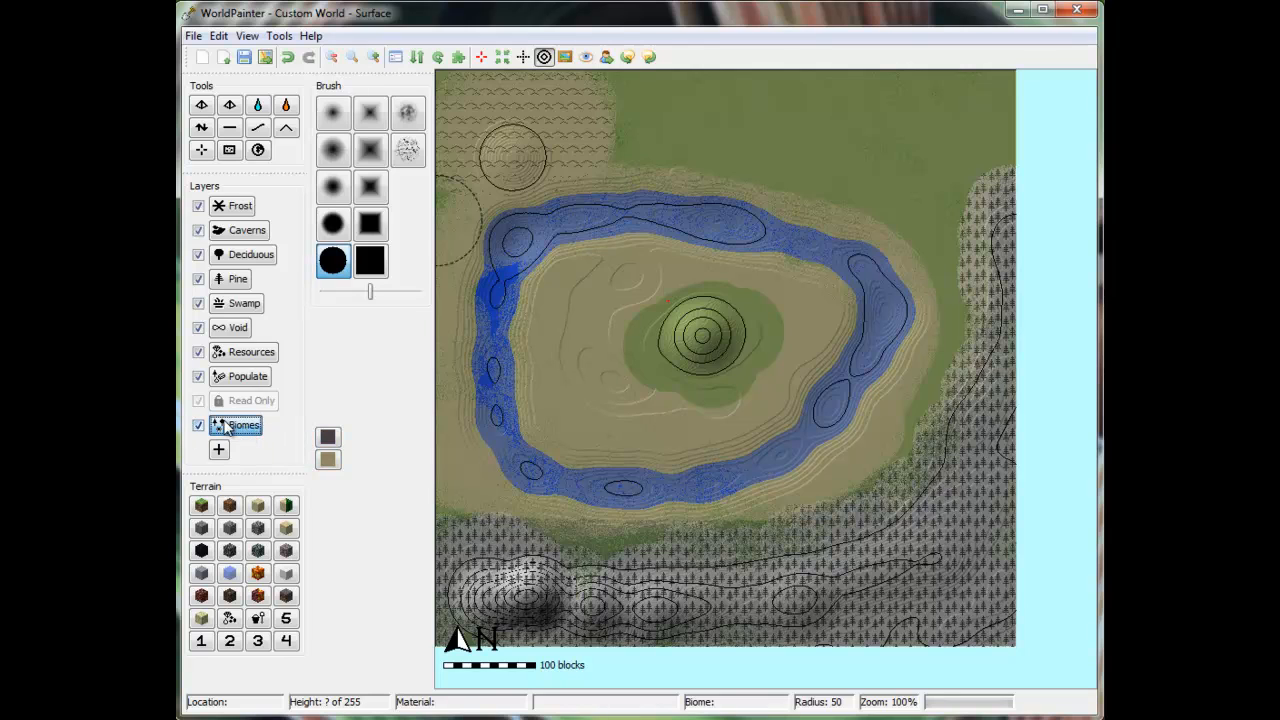
click(244, 424)
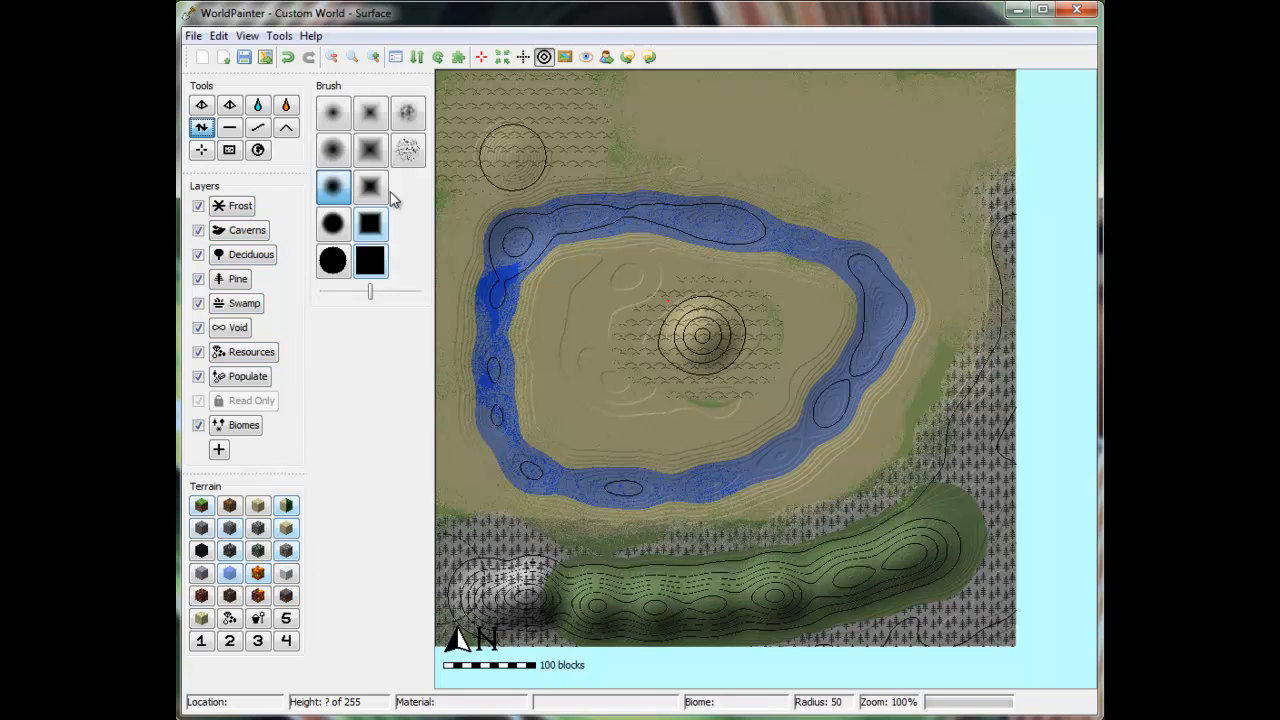
click(242, 424)
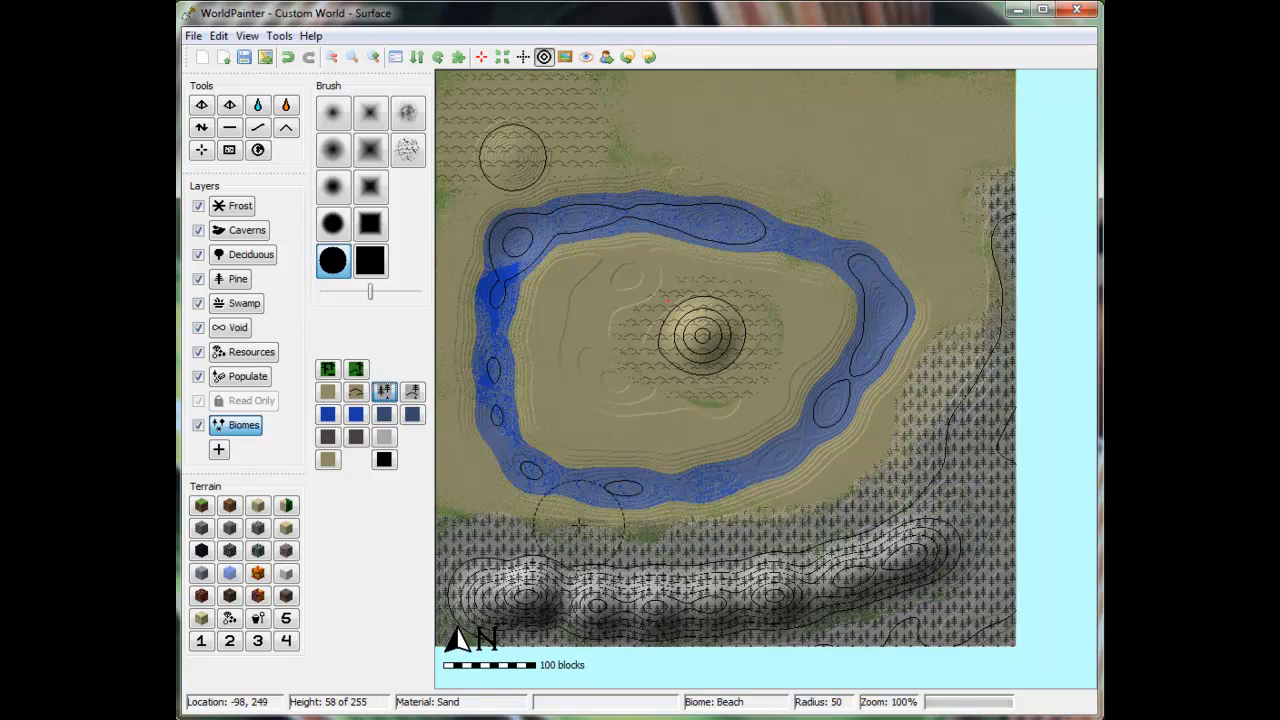
click(192, 36)
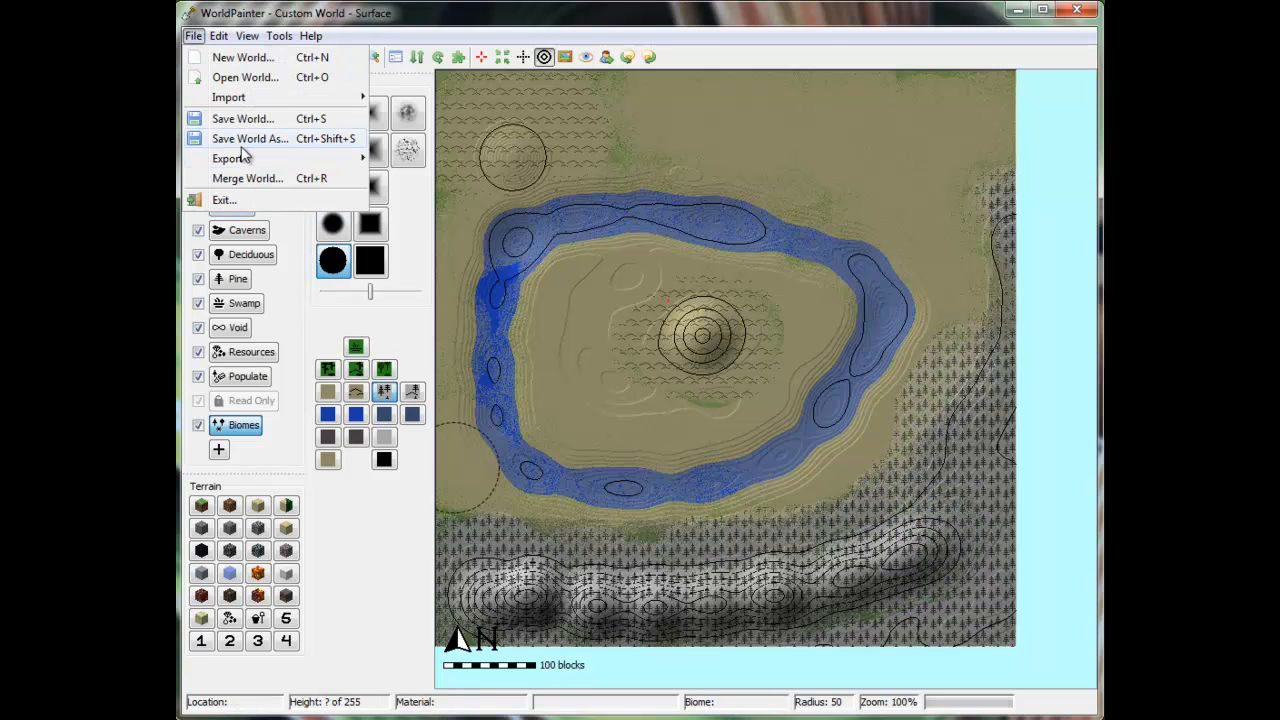
mouse_move(248, 158)
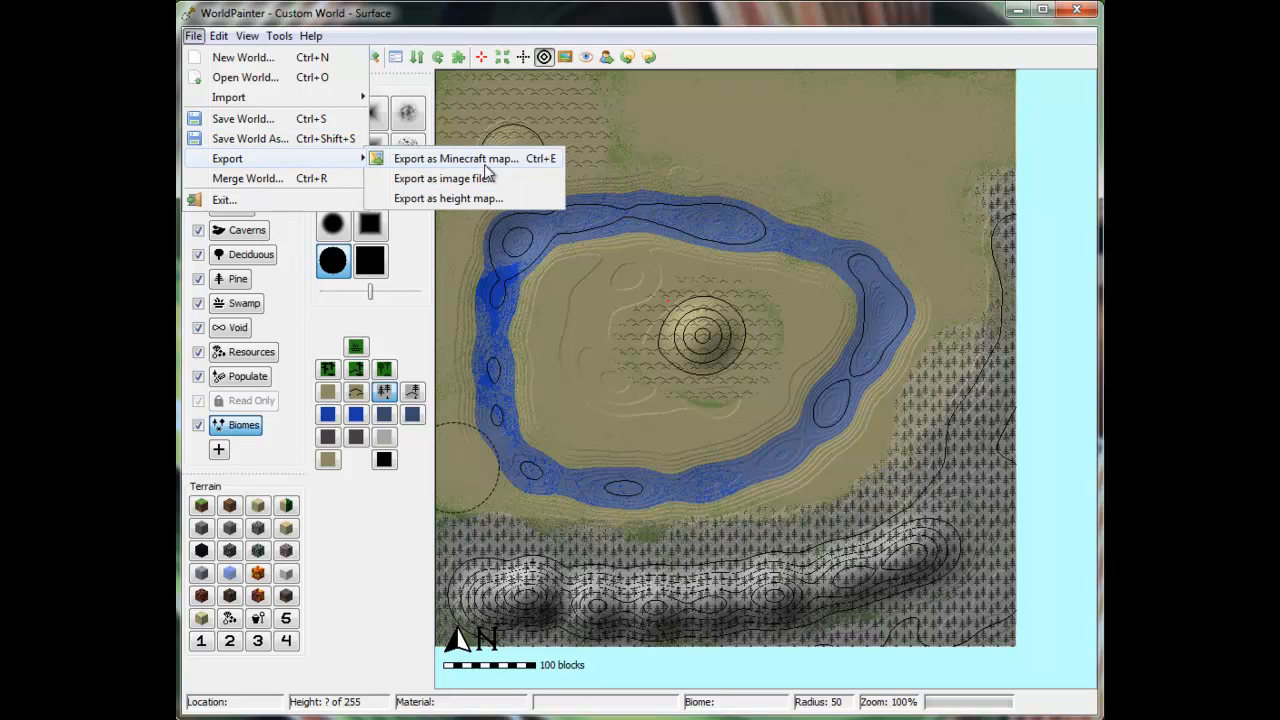
- Start exporting Custom World as a Minecraft map after reviewing General and Caverns settings
click(456, 158)
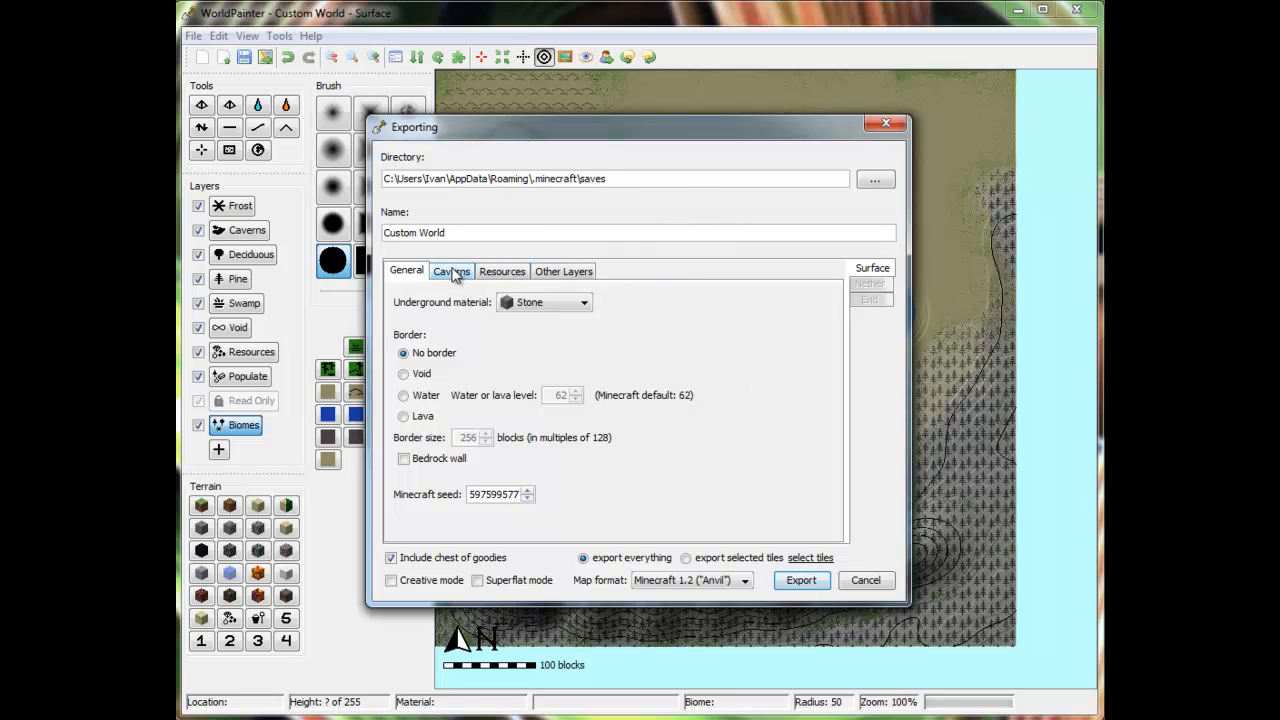
click(580, 302)
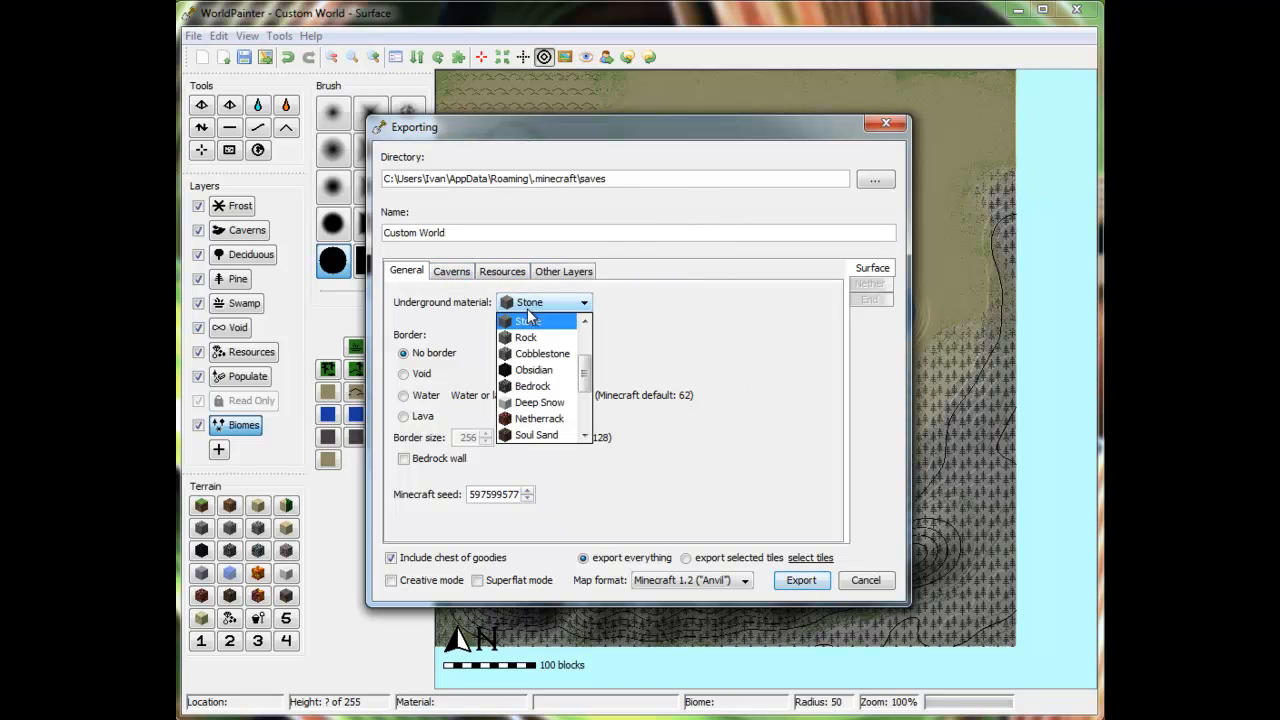
click(452, 272)
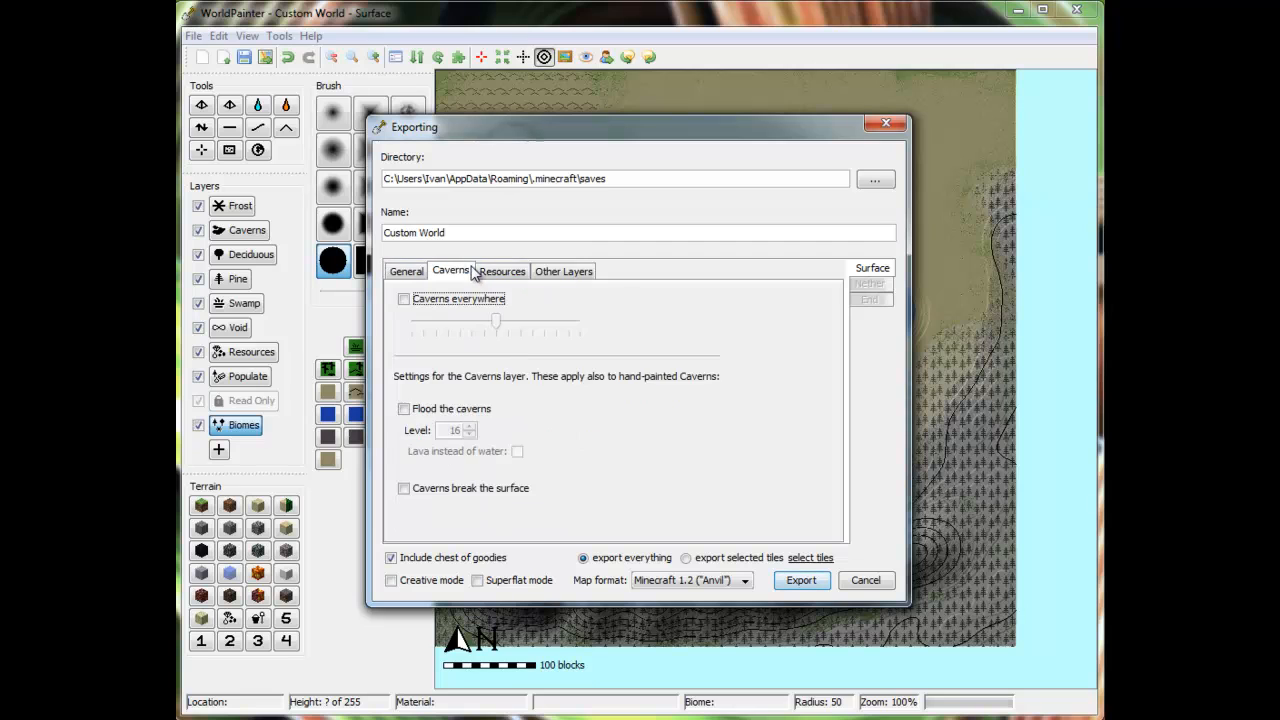
click(406, 272)
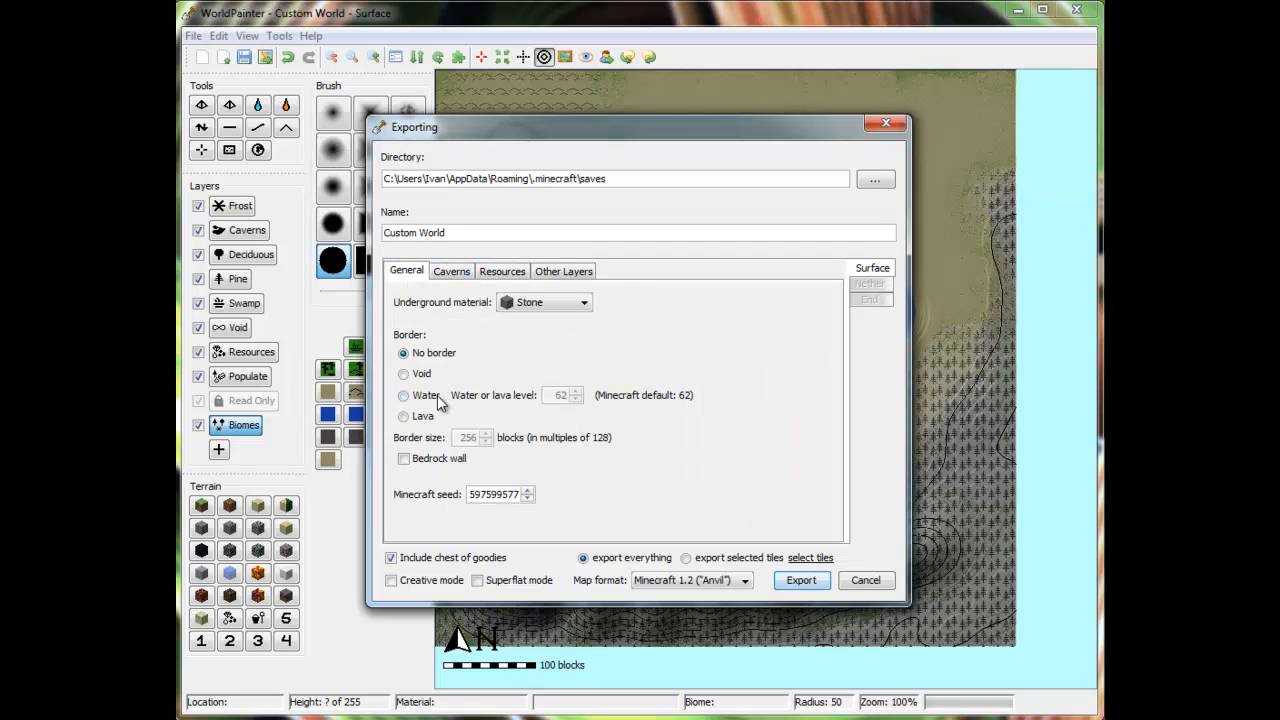
mouse_move(512, 402)
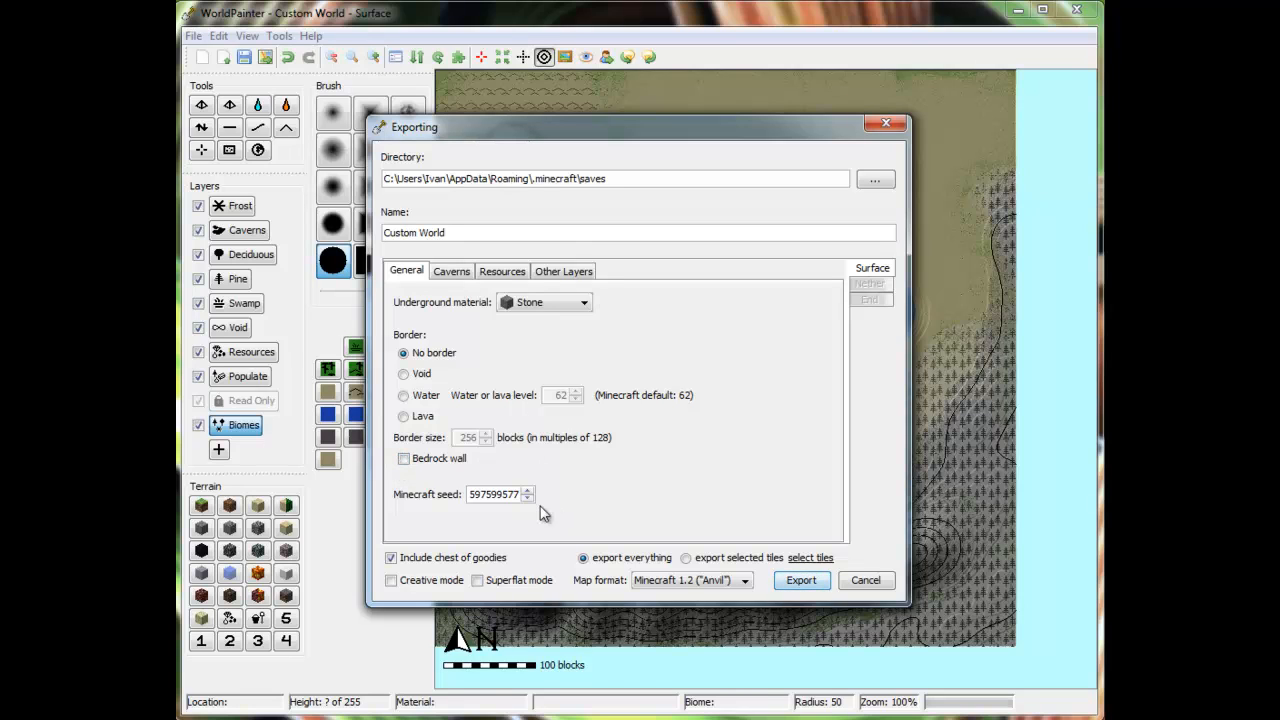
mouse_move(896, 196)
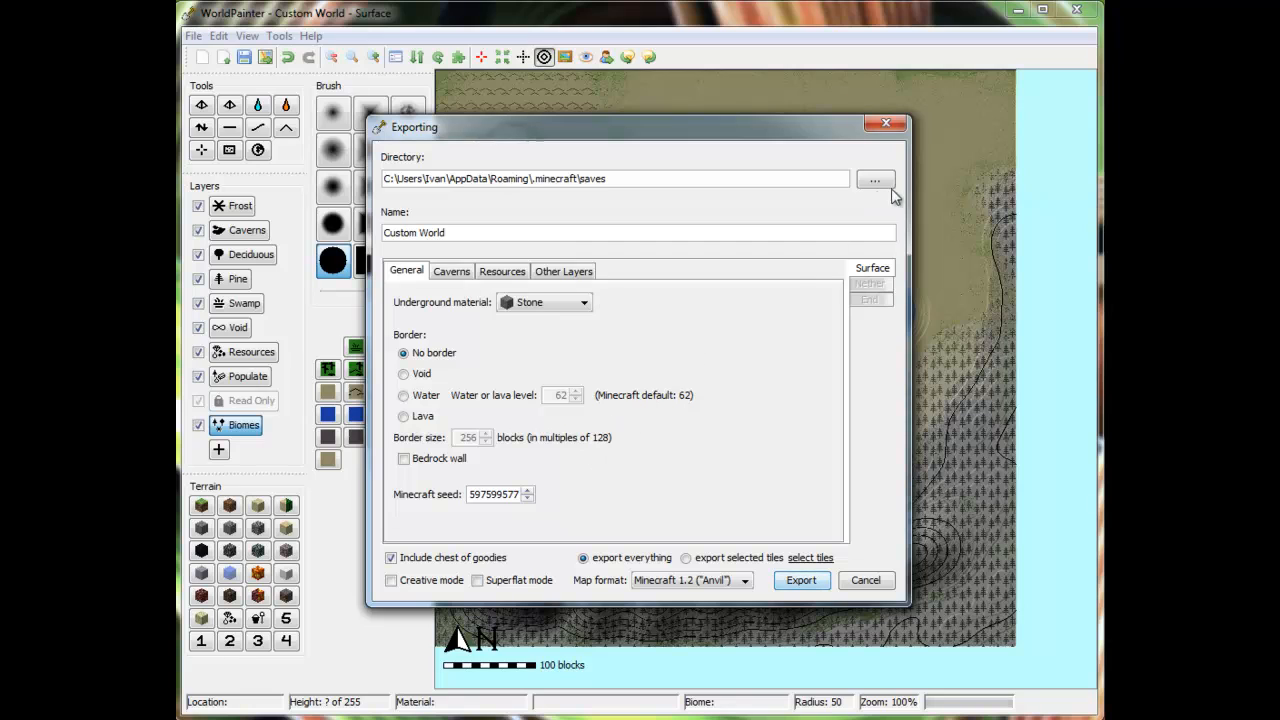
mouse_move(436, 216)
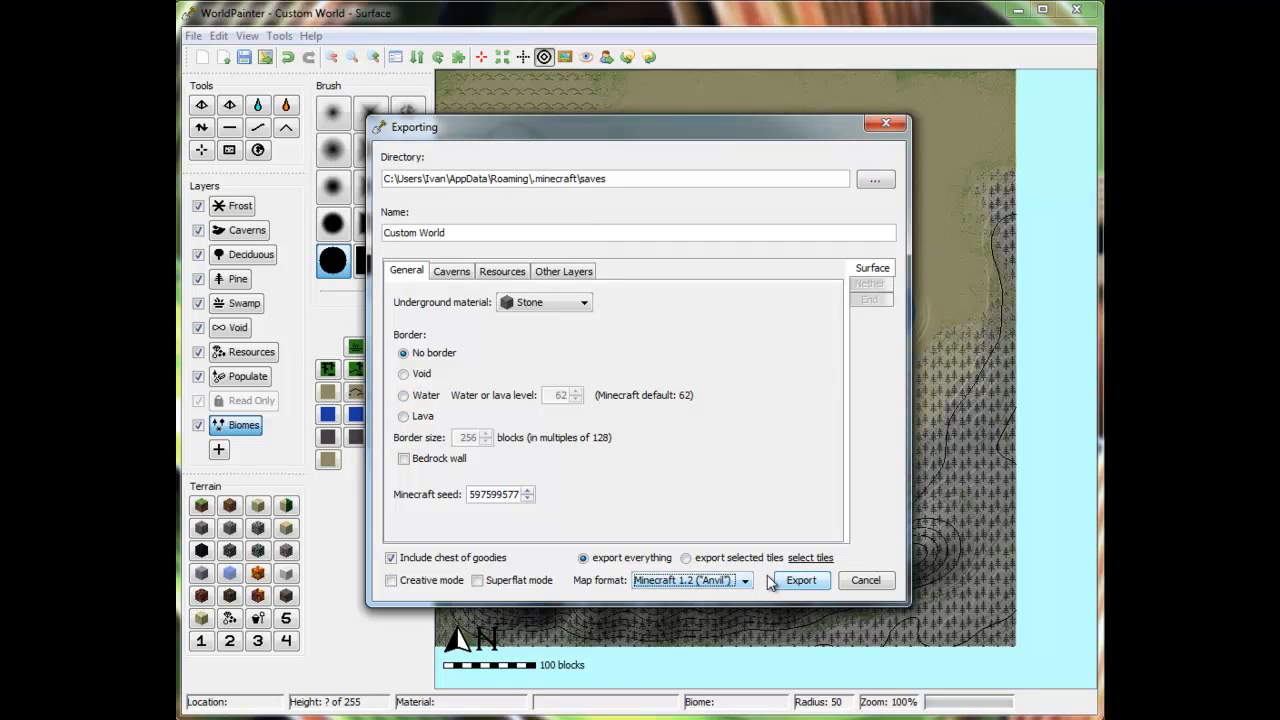
mouse_move(848, 584)
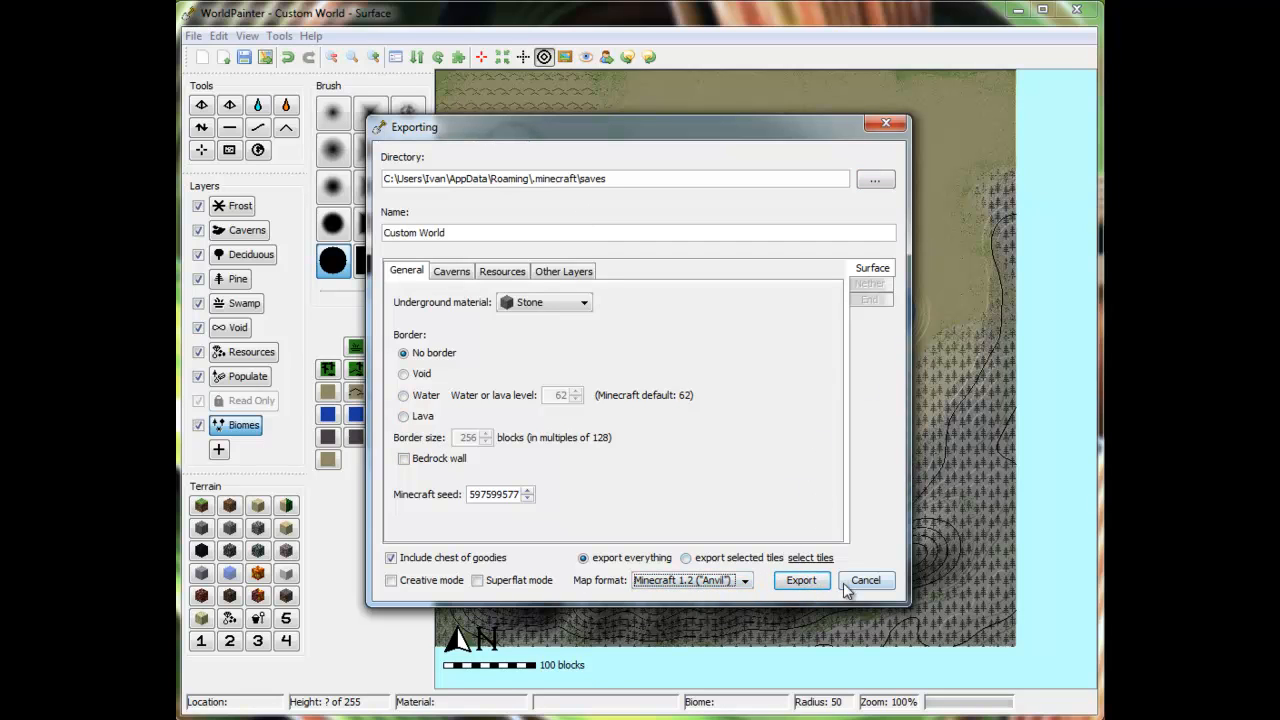
click(800, 580)
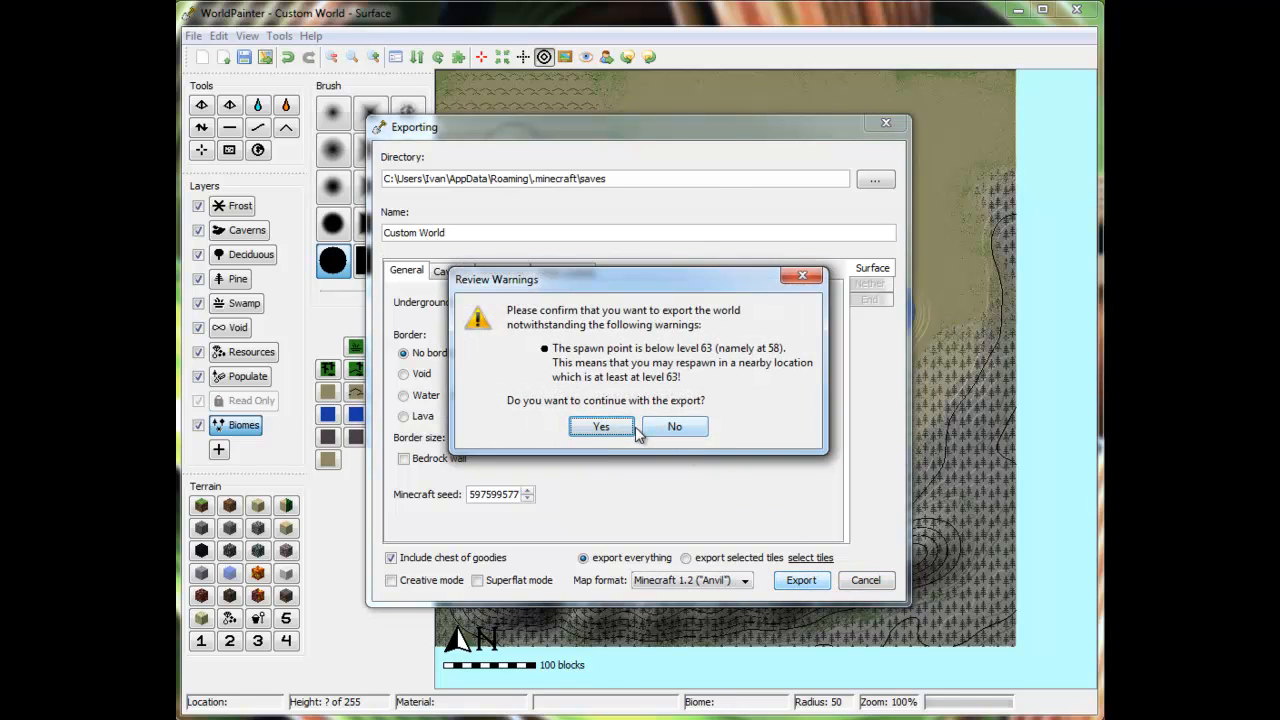
mouse_move(704, 364)
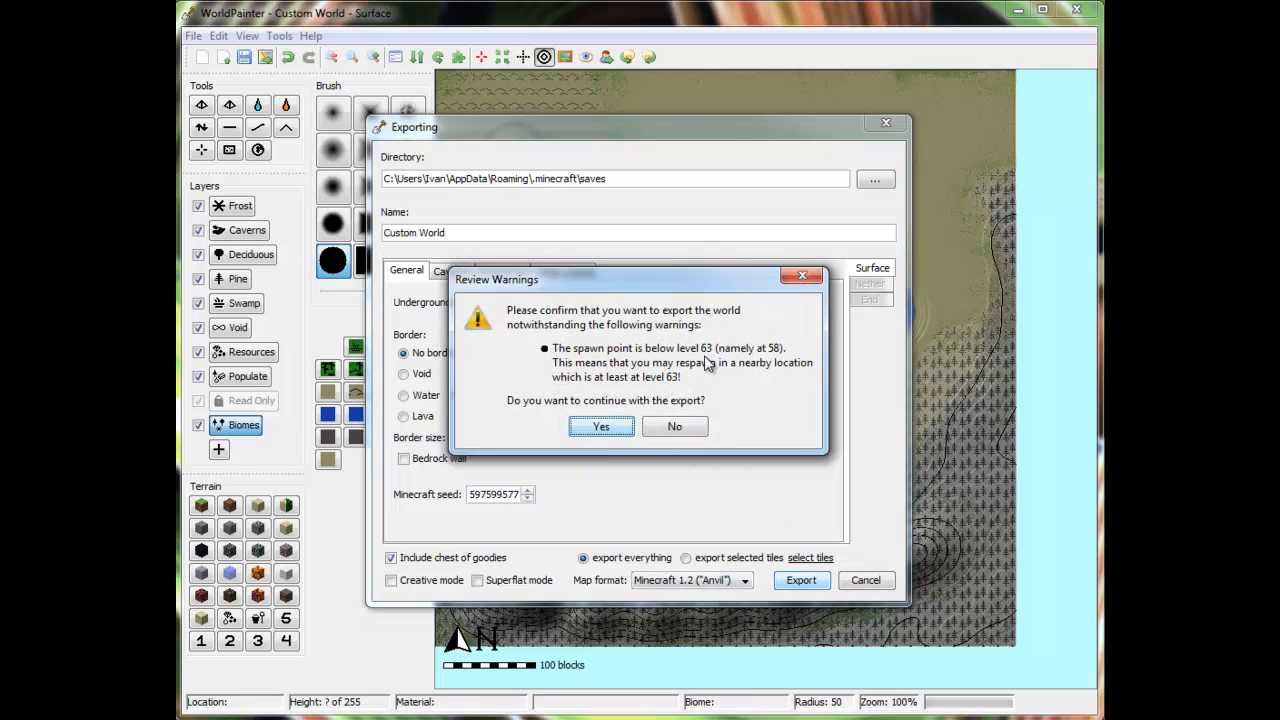
mouse_move(748, 374)
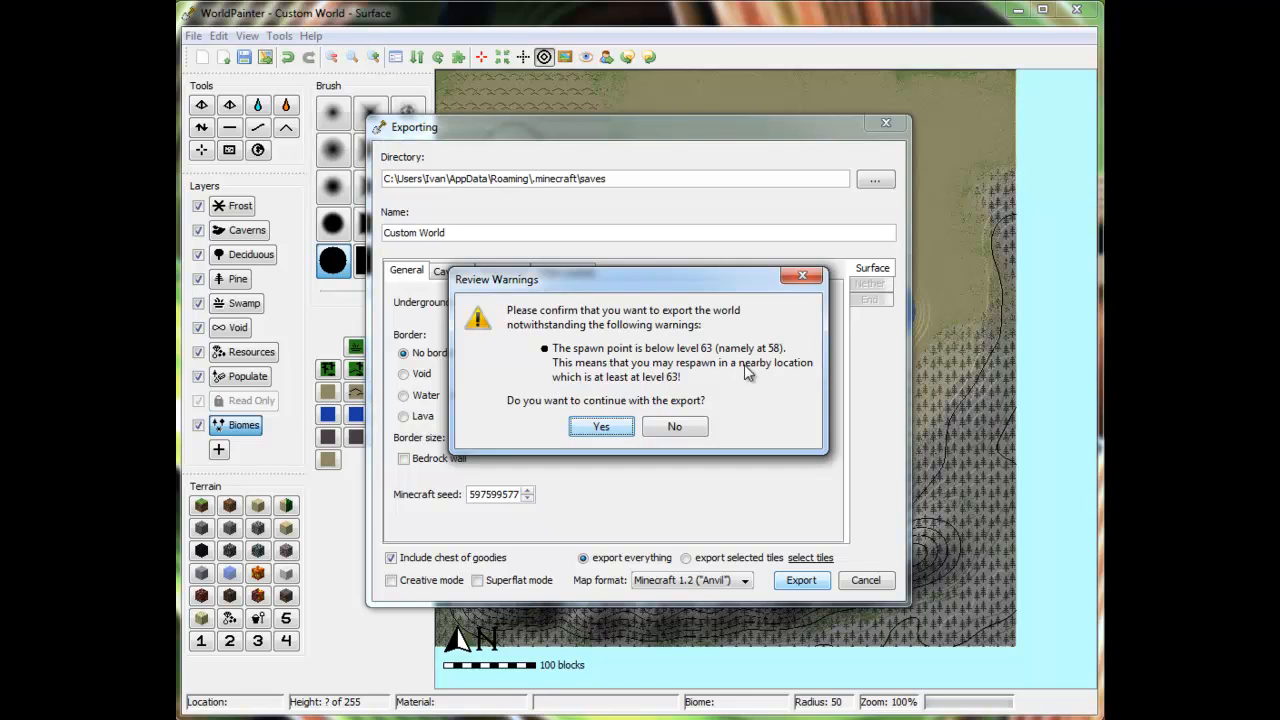
mouse_move(668, 400)
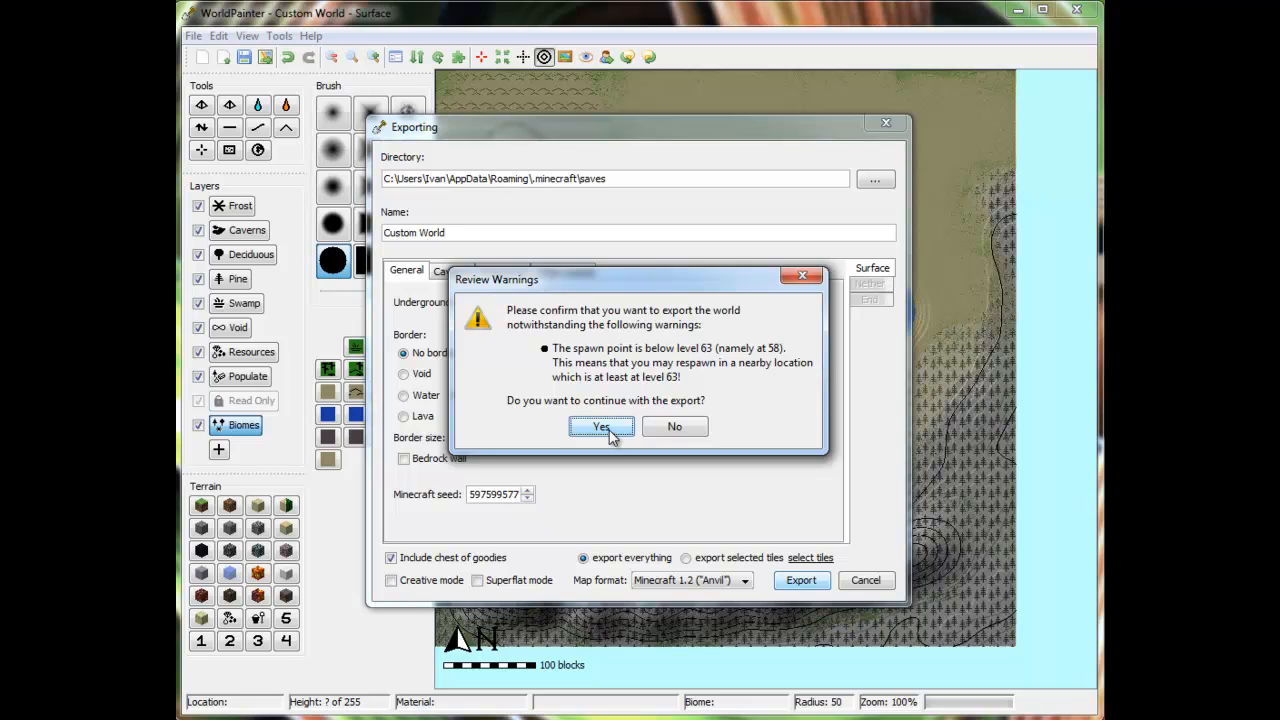
- Accept the low spawn-point warning so the export writes into the Minecraft saves folder
click(600, 426)
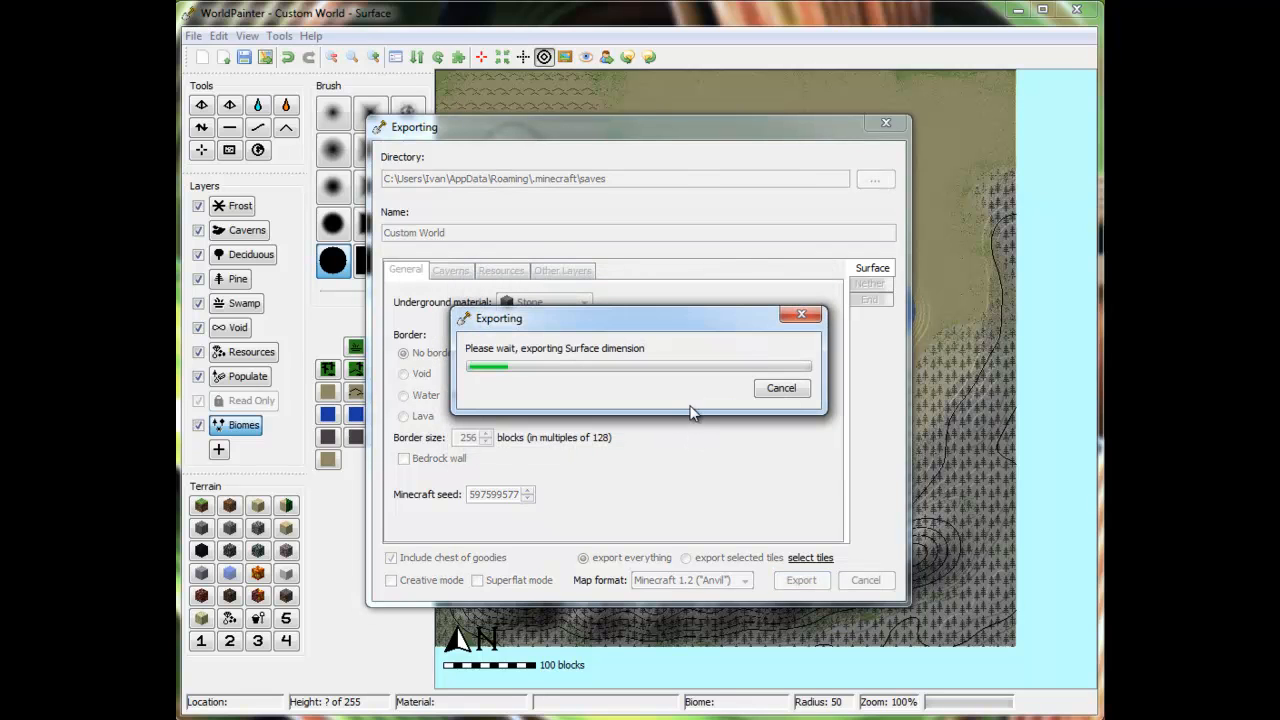
mouse_move(490, 512)
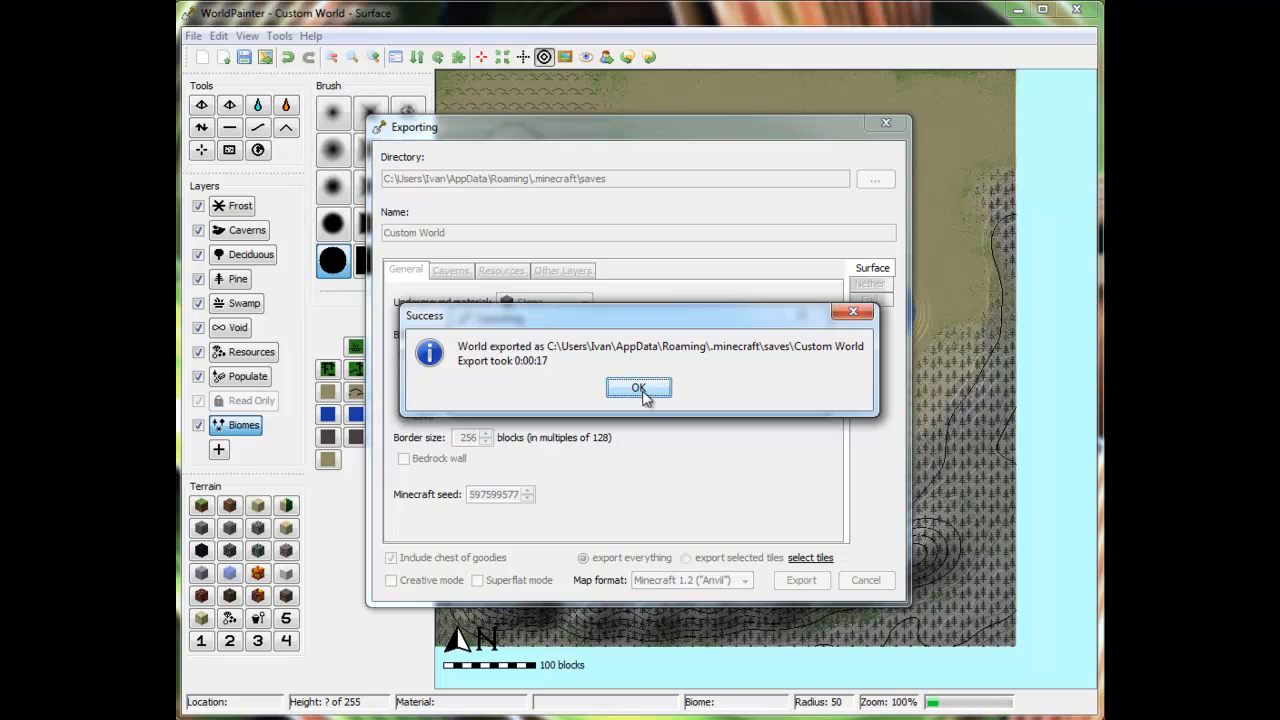
- Dismiss the success dialog and play Custom World from Minecraft's singleplayer list
click(638, 388)
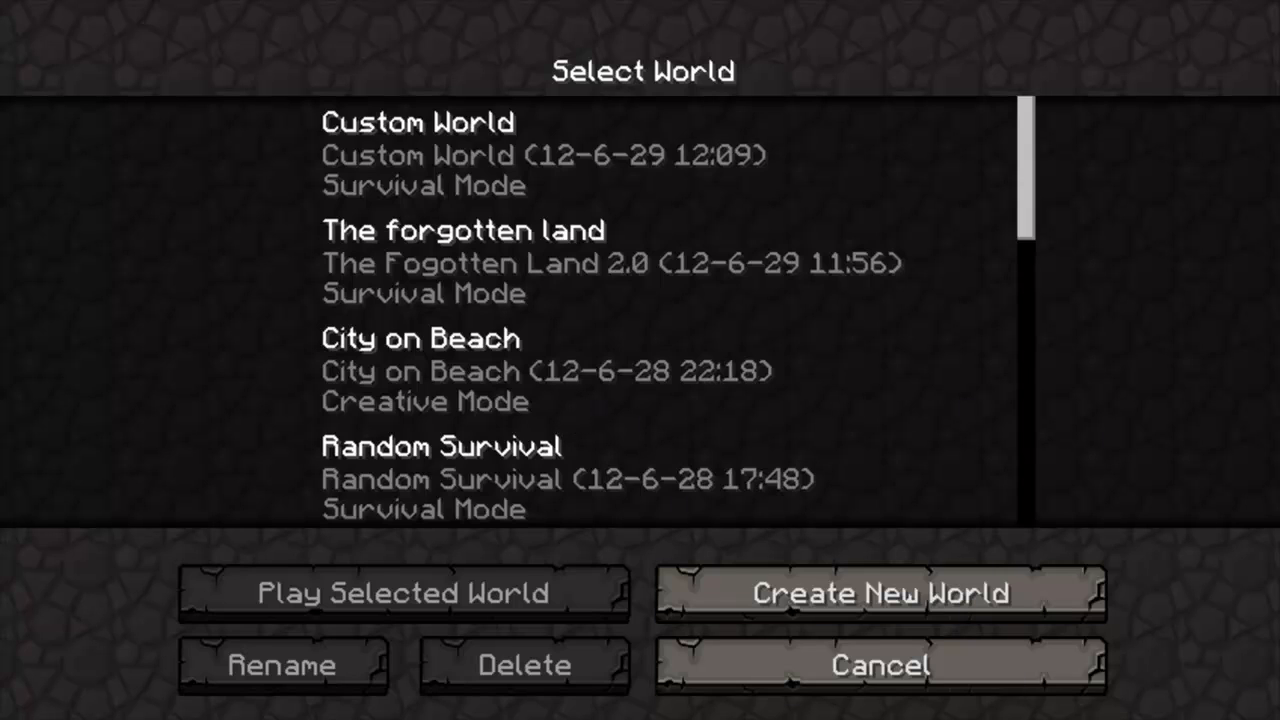
click(550, 156)
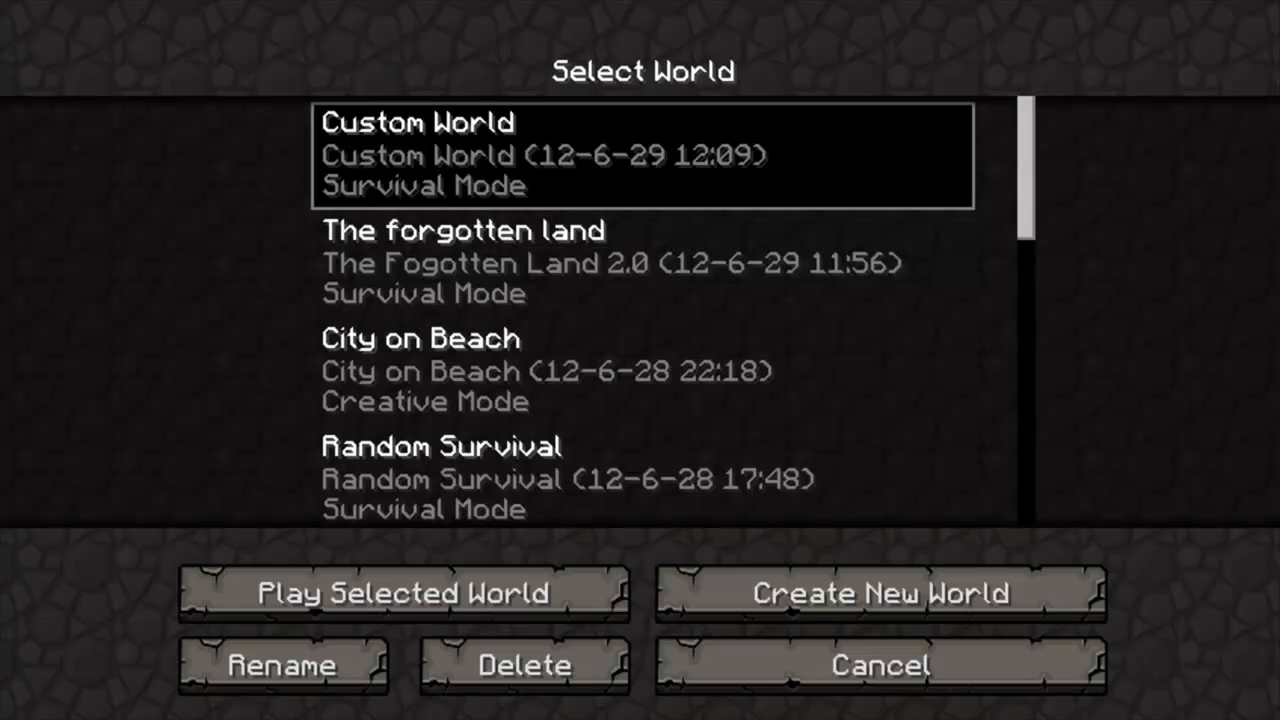
click(404, 592)
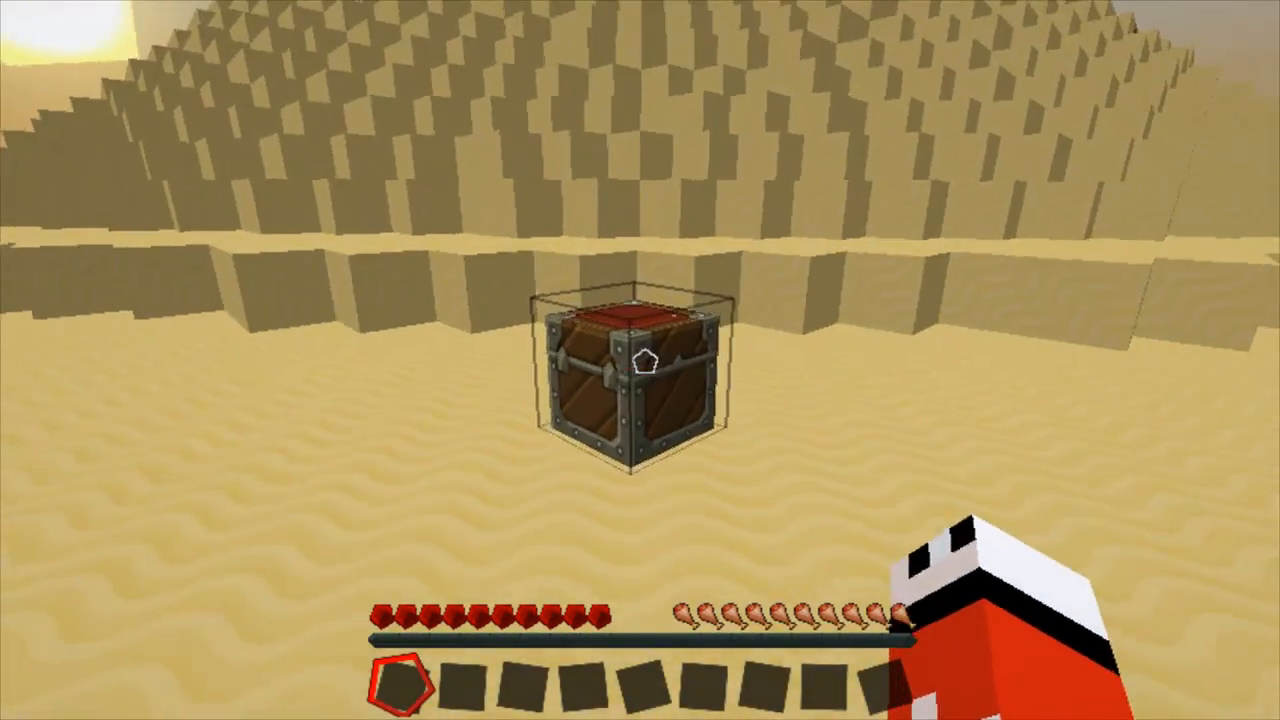
mouse_move(640, 360)
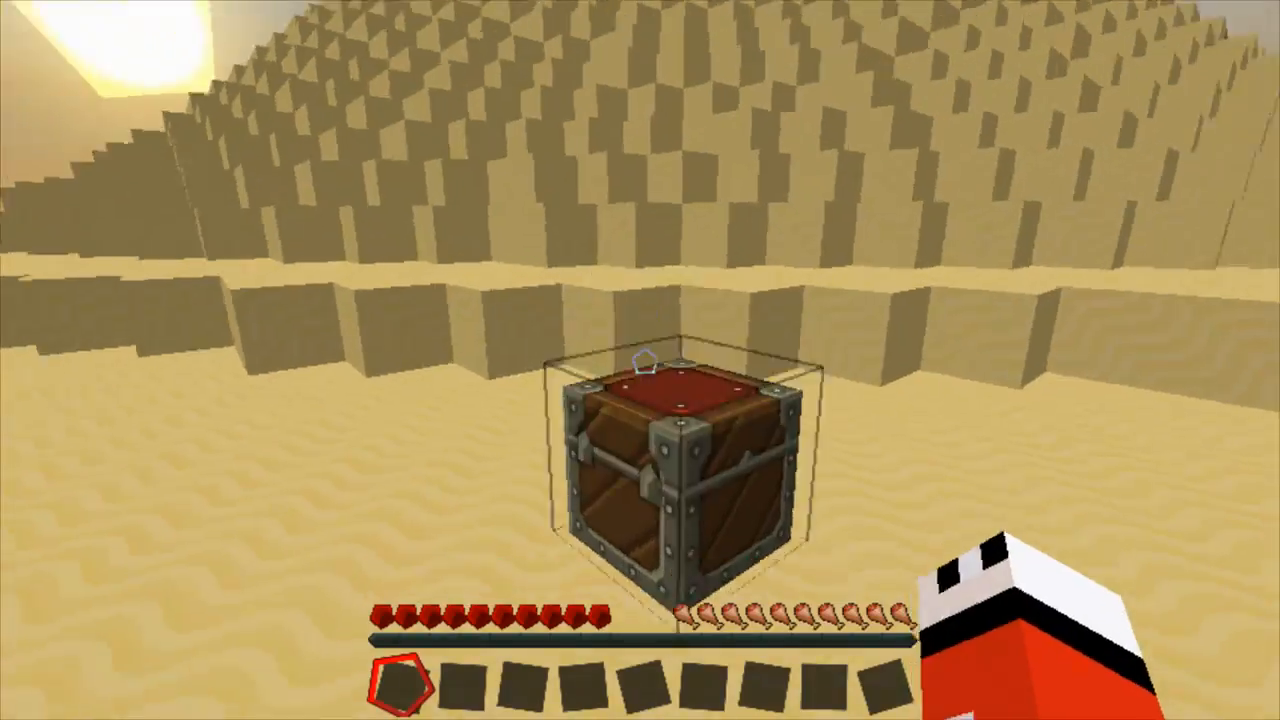
mouse_move(640, 360)
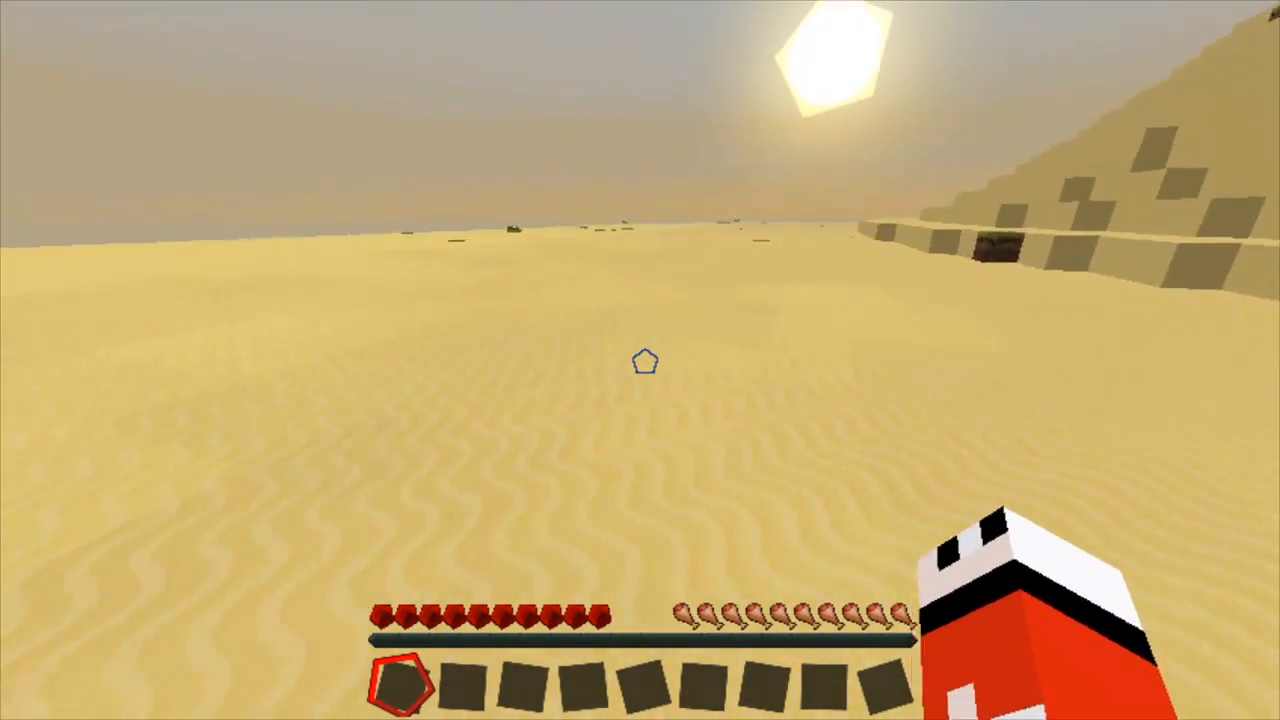
mouse_move(640, 360)
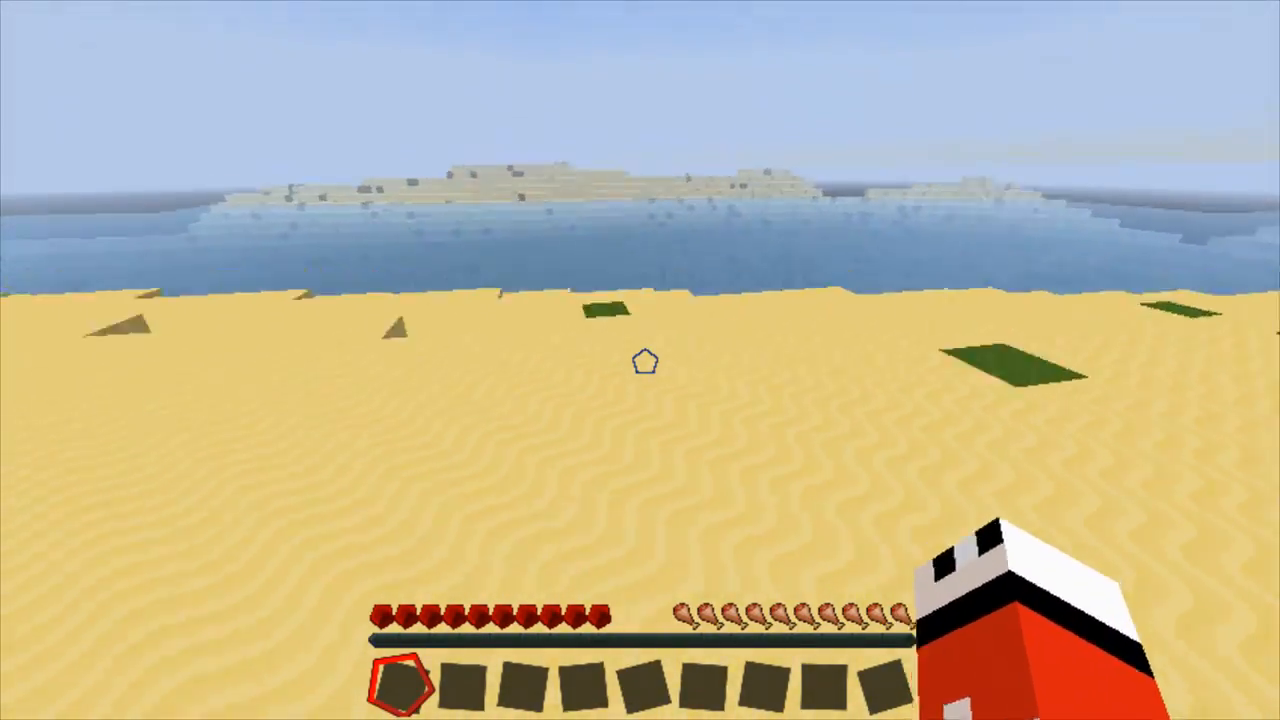
- Check the inventory near the spawn chest before exploring the sand toward the lake
key(e)
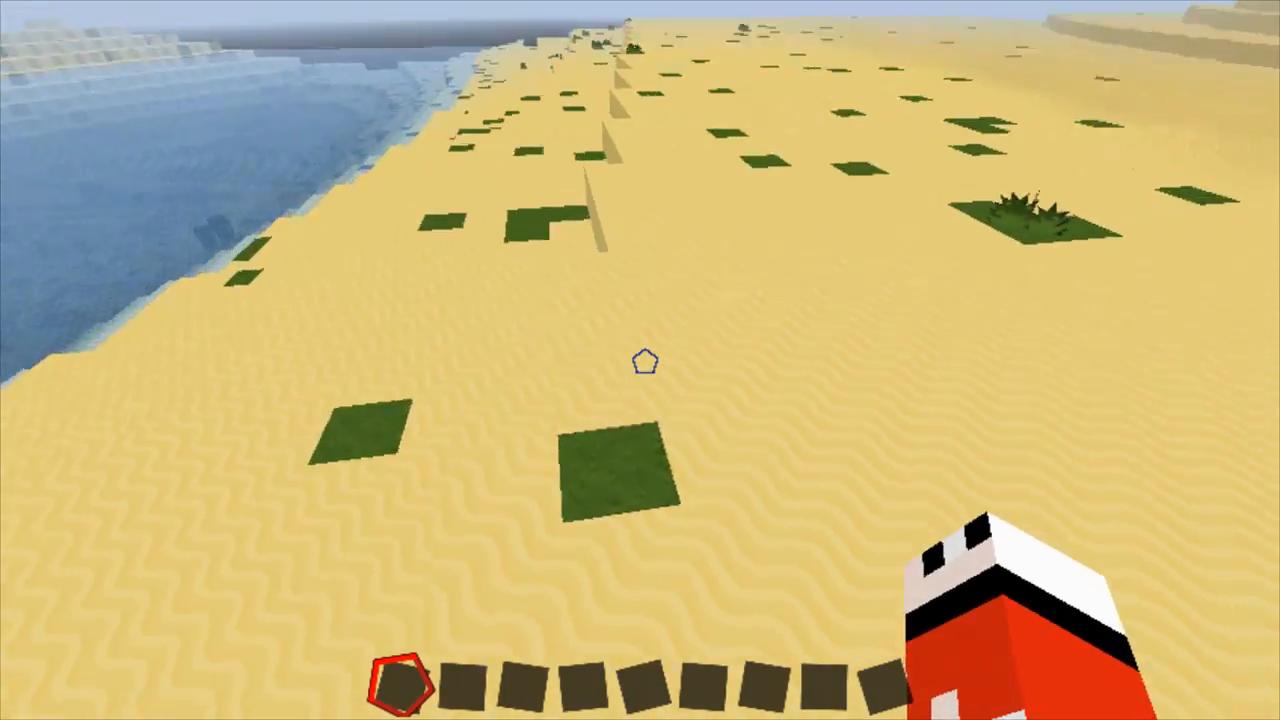
mouse_move(640, 360)
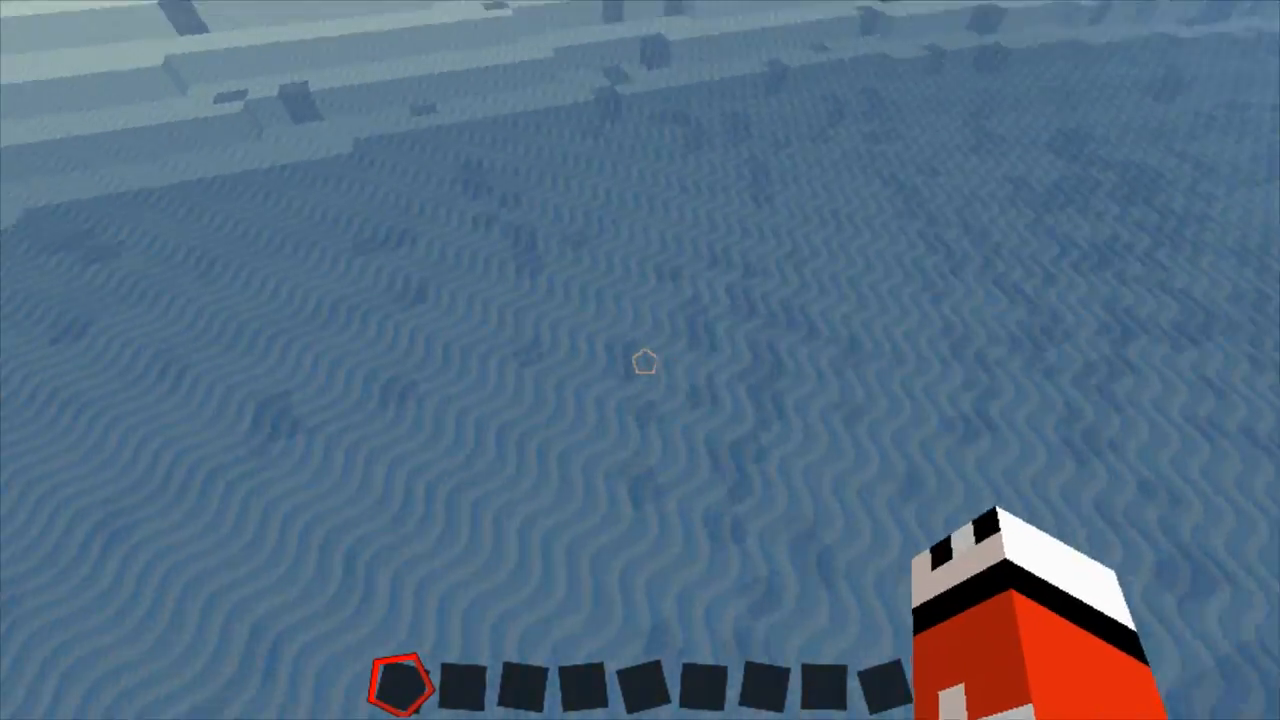
mouse_move(640, 360)
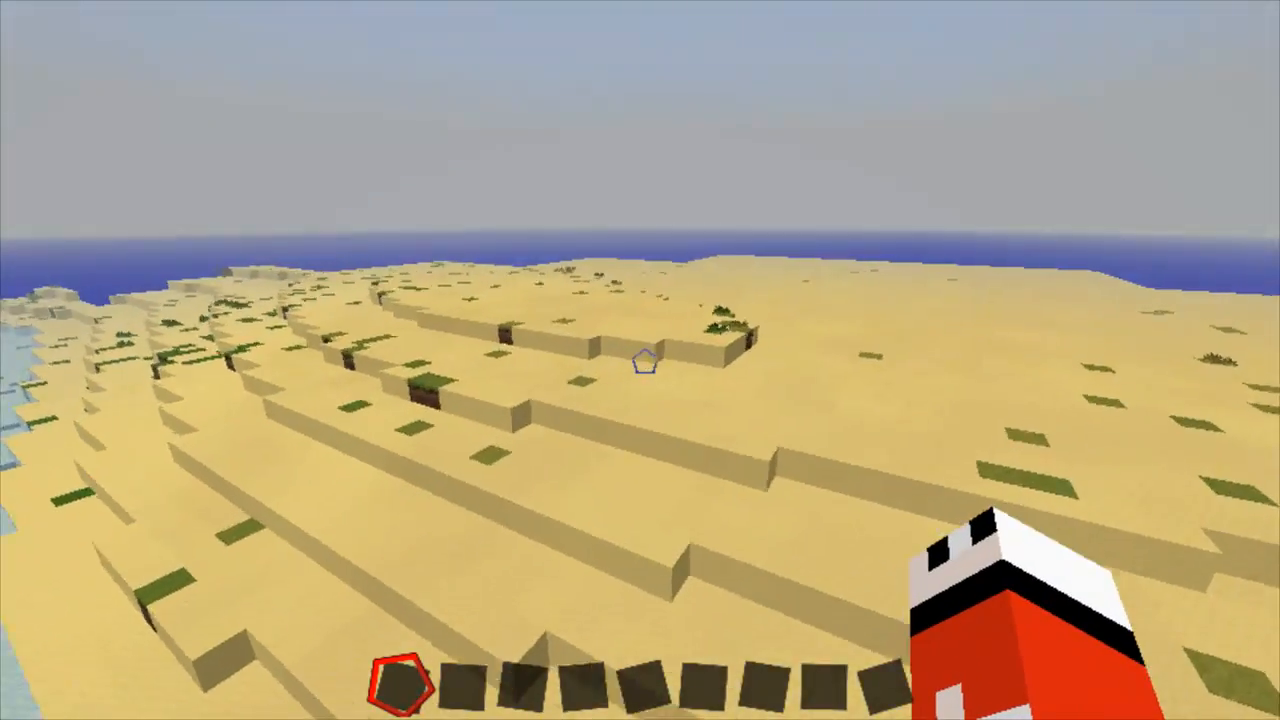
mouse_move(640, 360)
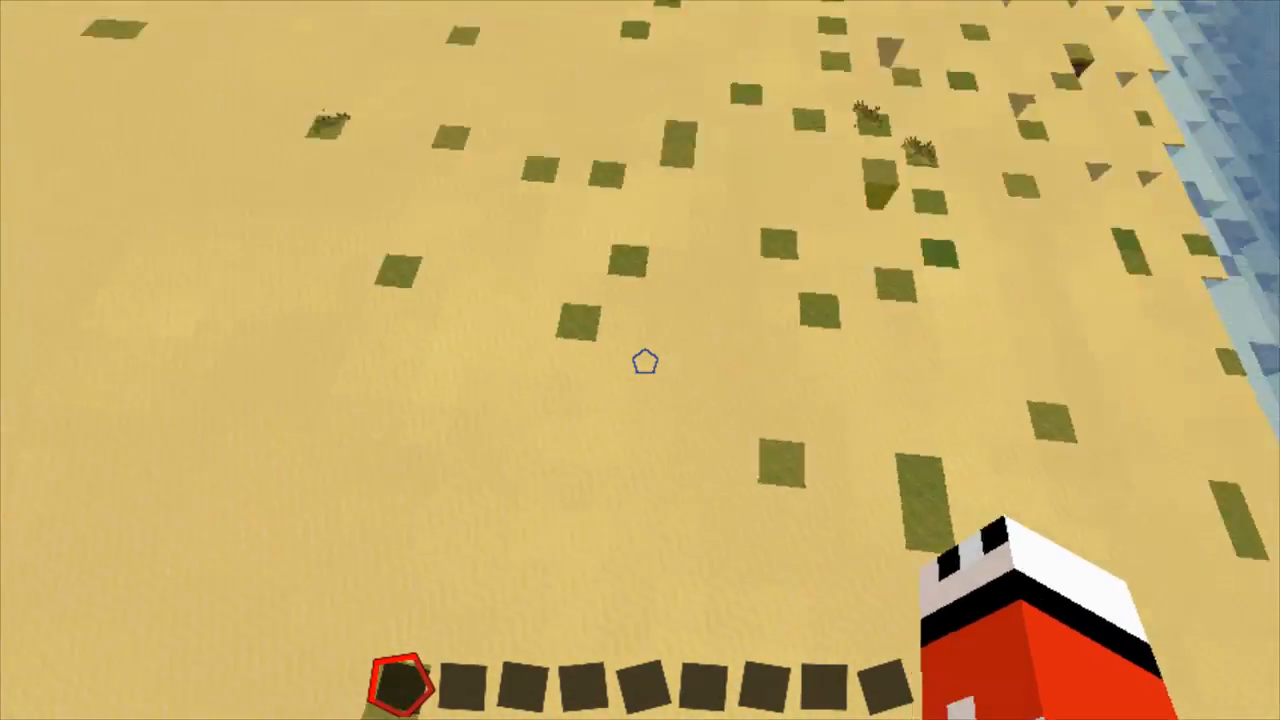
mouse_move(640, 360)
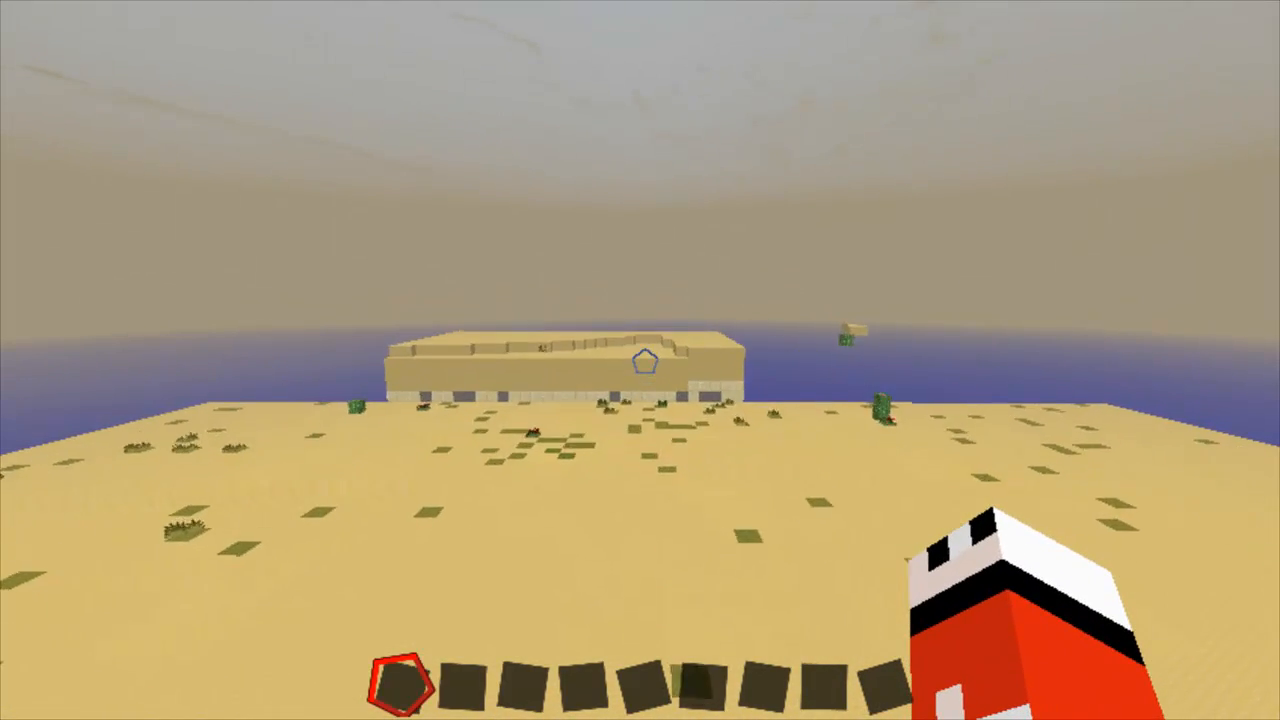
mouse_move(640, 360)
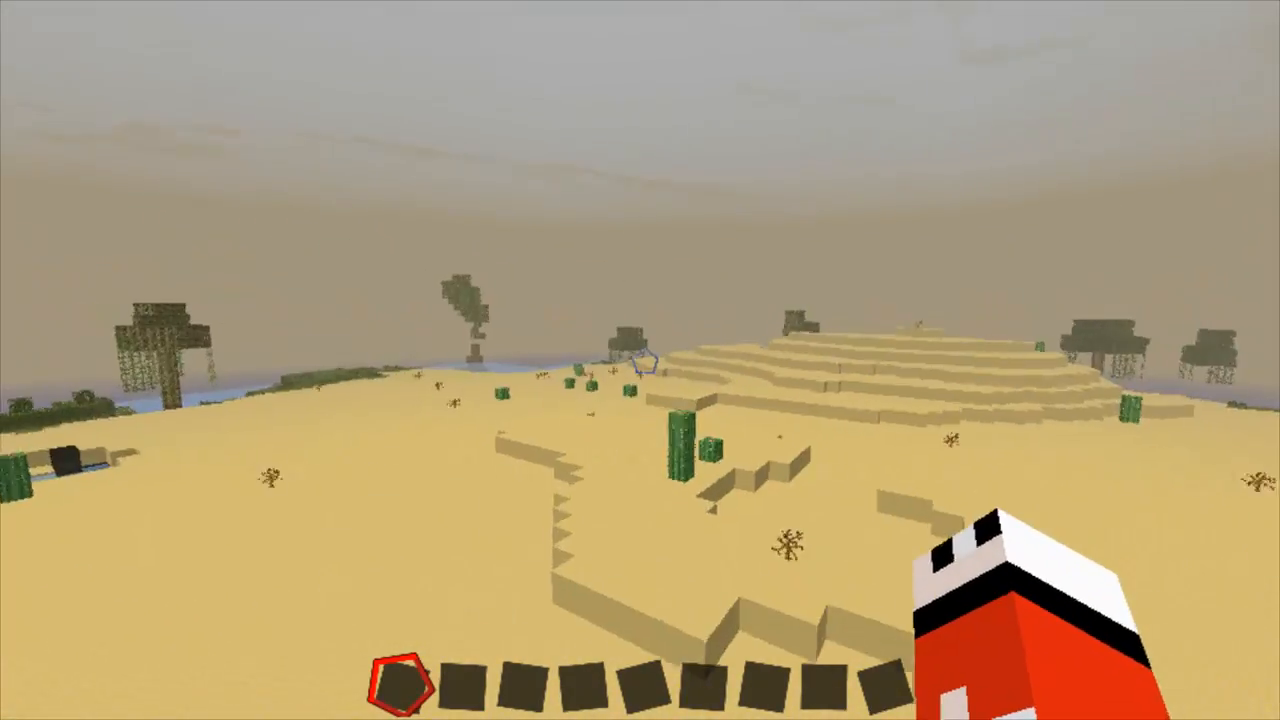
mouse_move(640, 360)
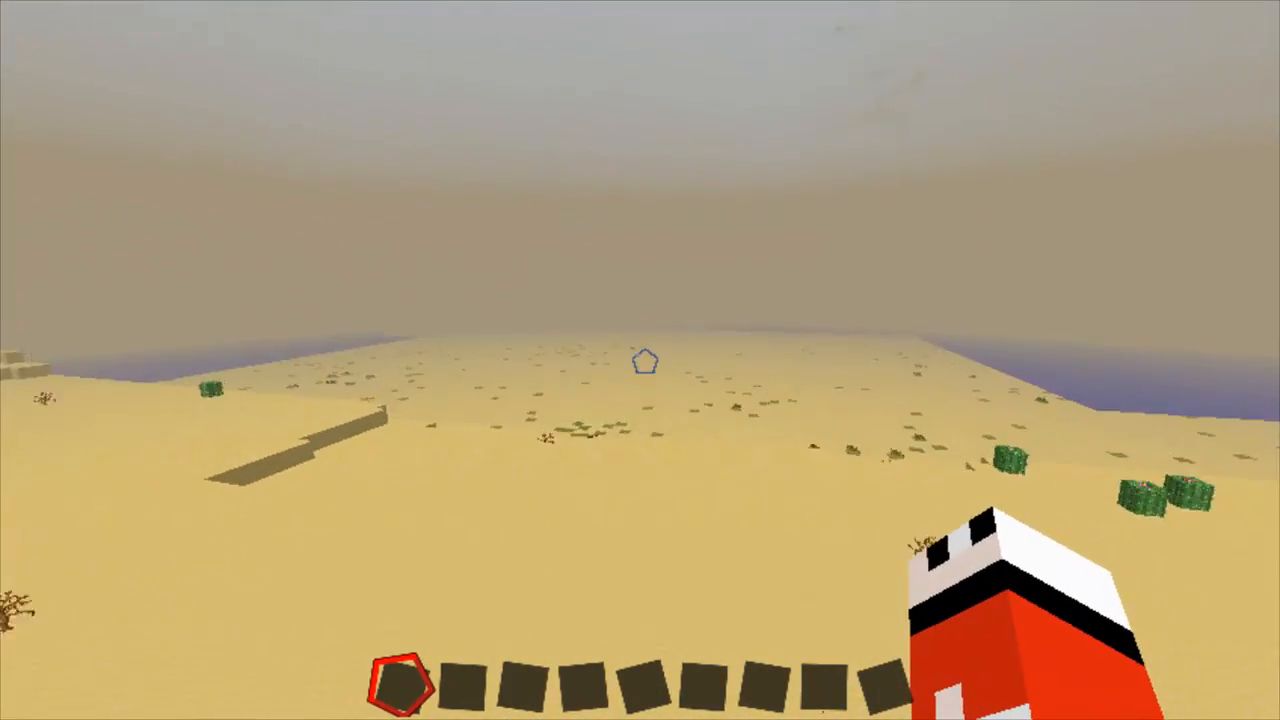
mouse_move(640, 360)
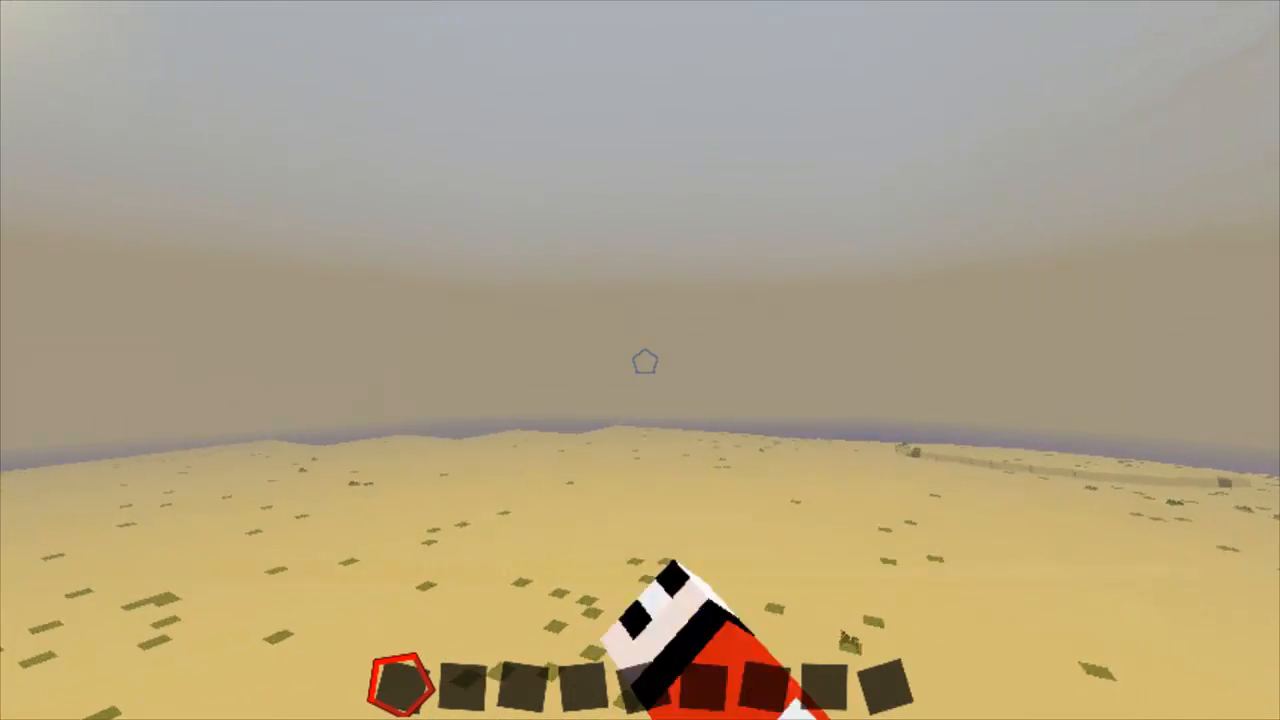
mouse_move(640, 360)
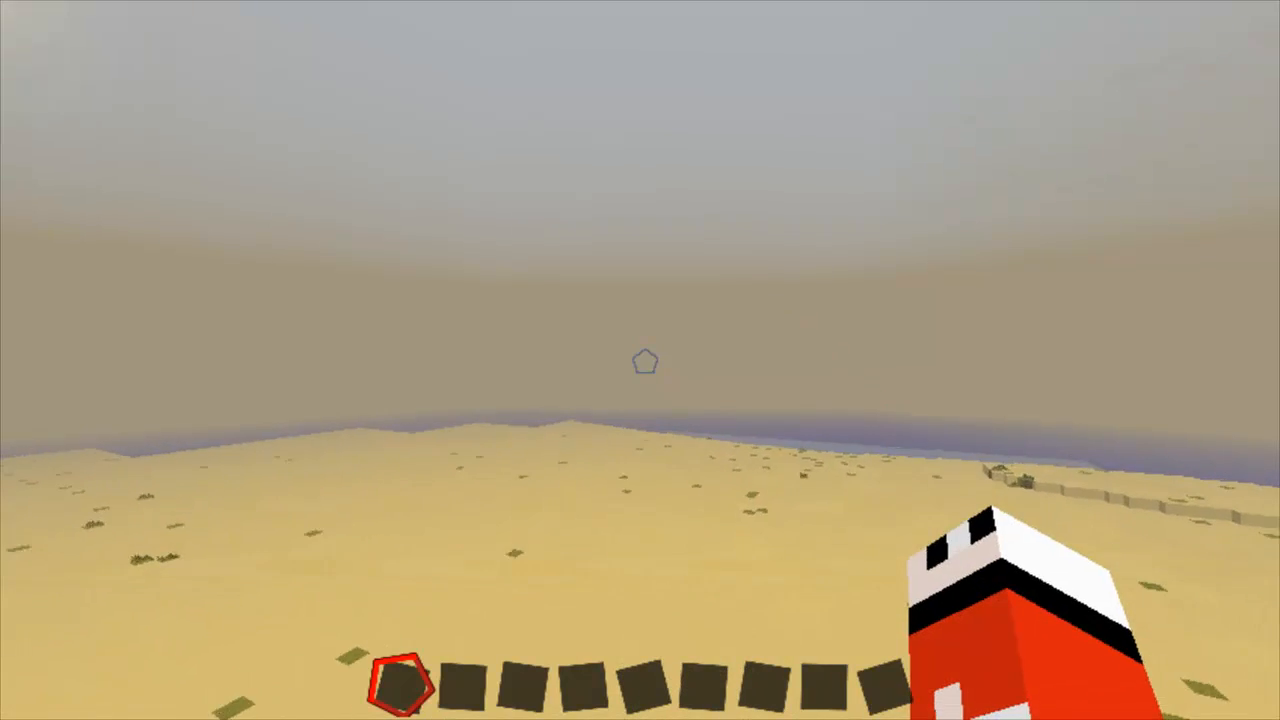
mouse_move(640, 360)
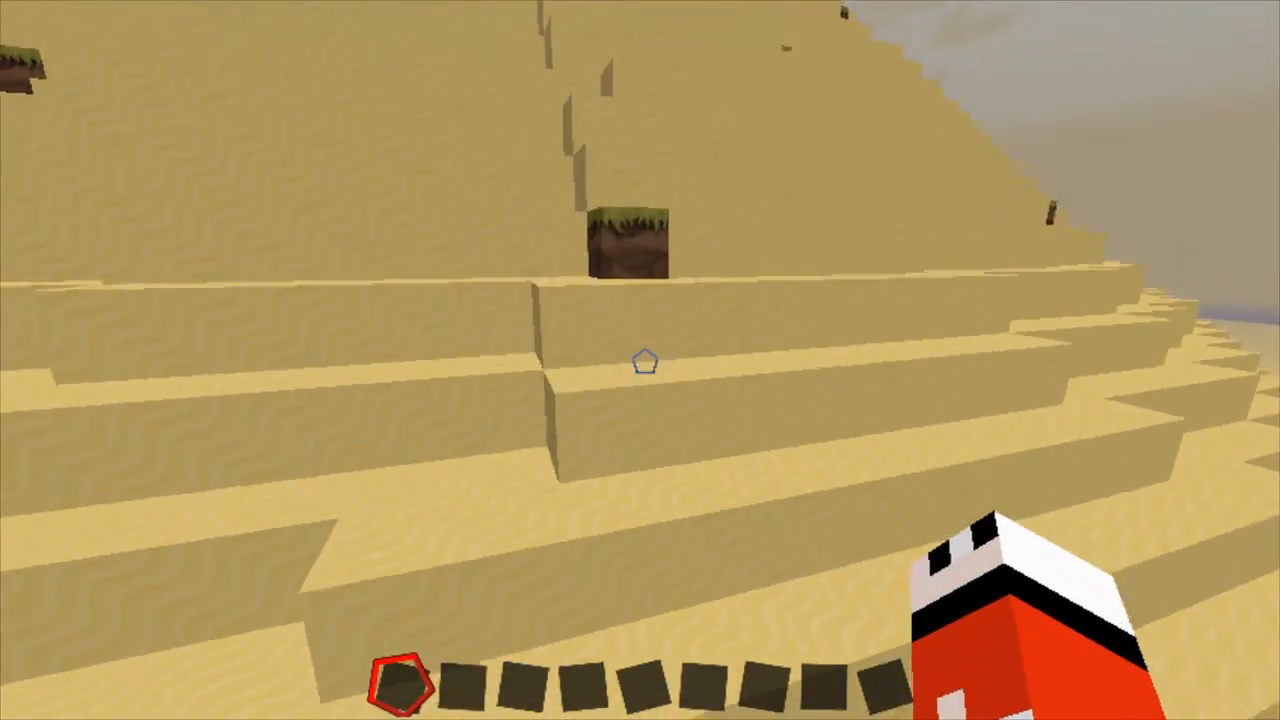
mouse_move(640, 360)
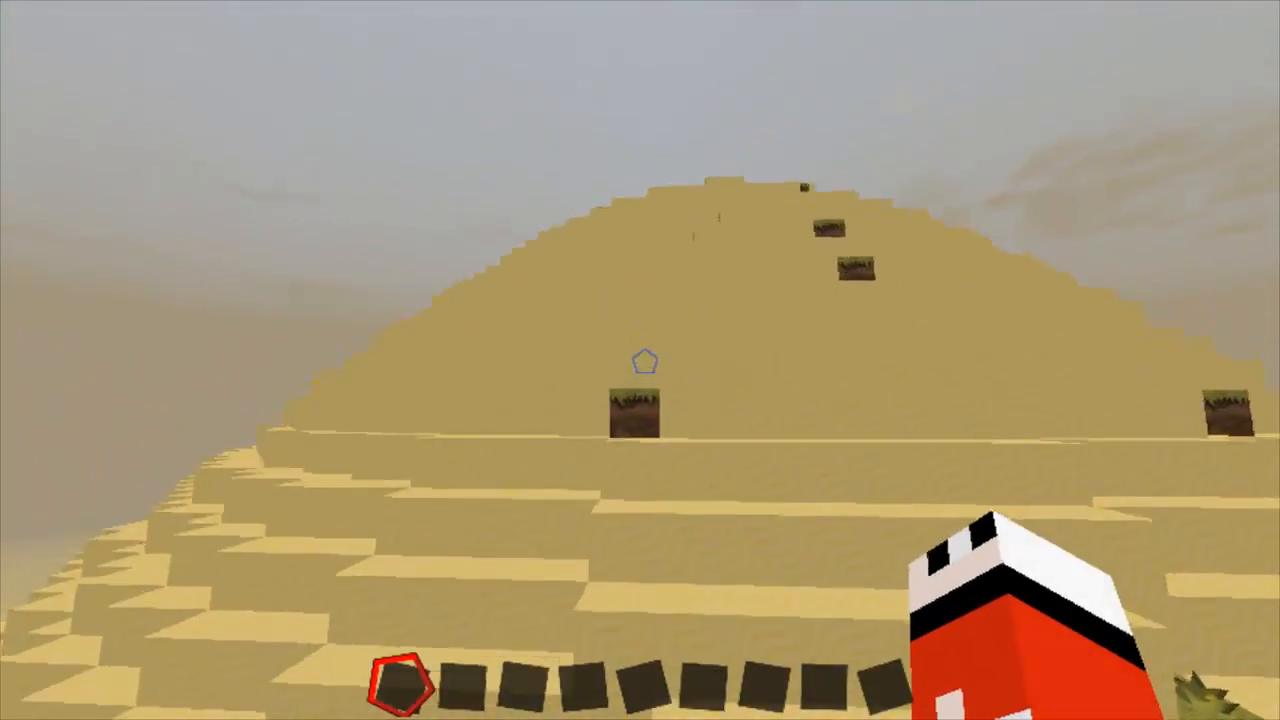
mouse_move(640, 360)
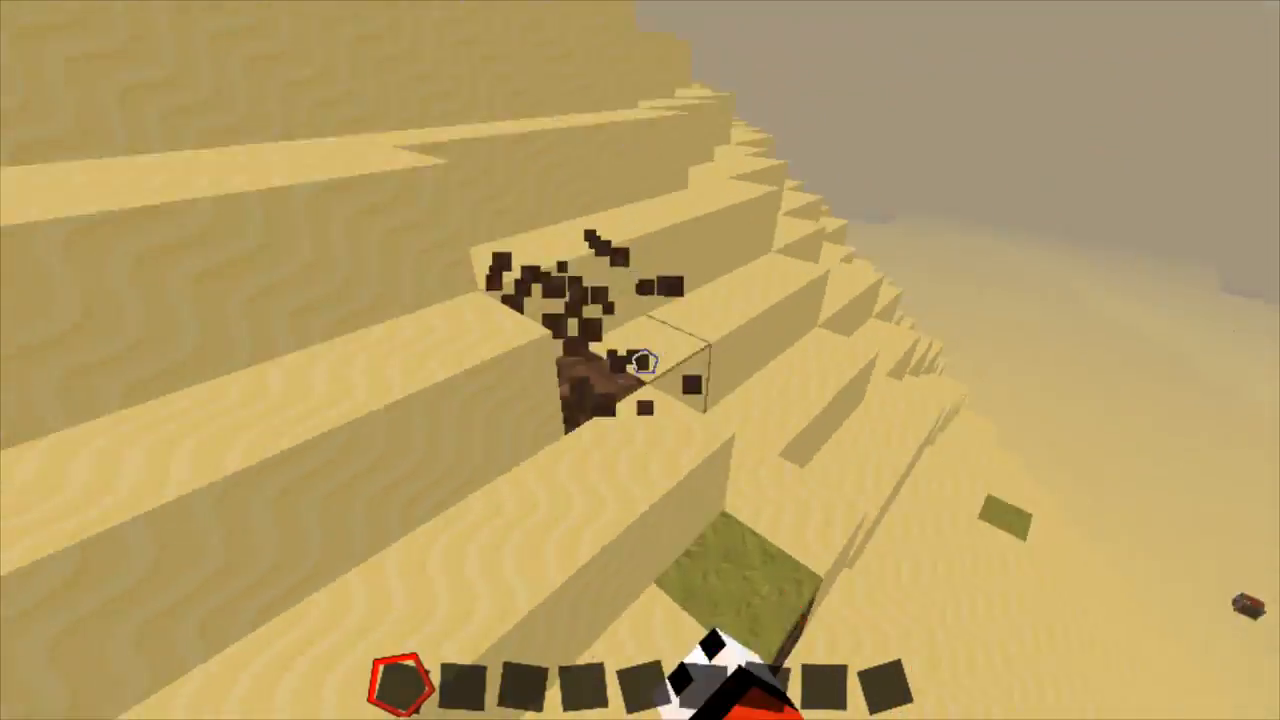
mouse_move(640, 360)
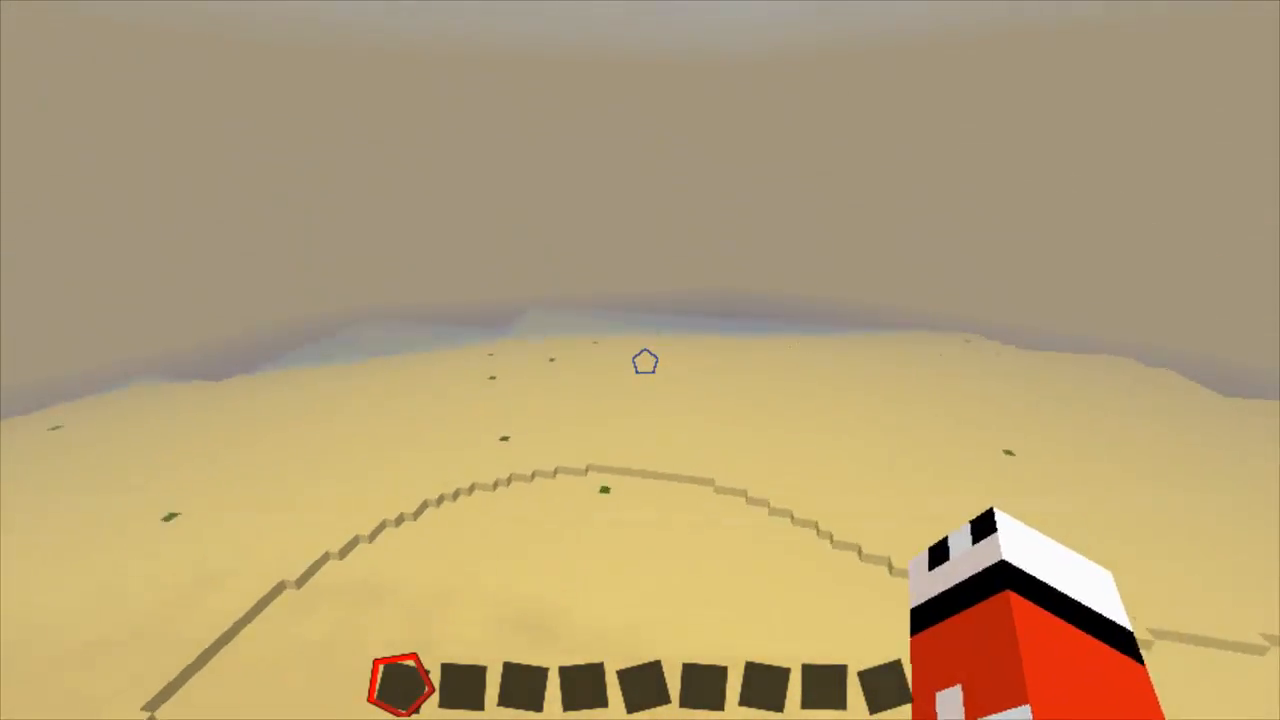
mouse_move(640, 360)
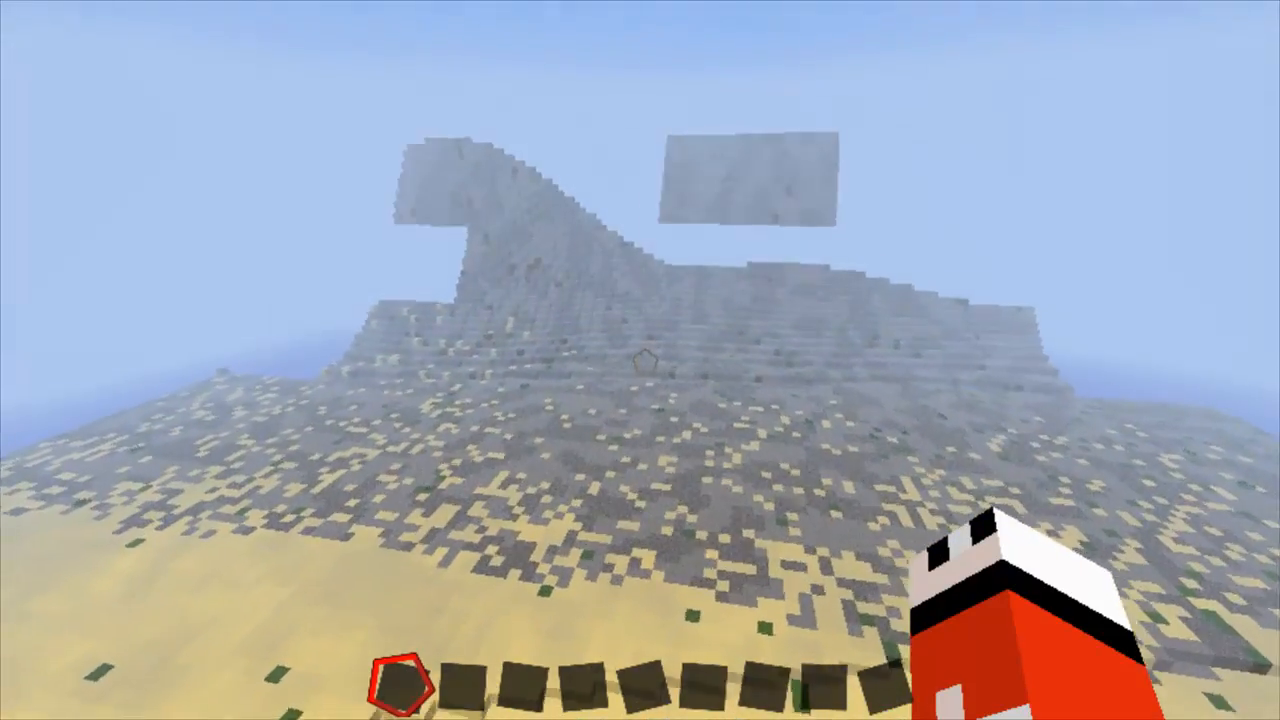
mouse_move(640, 360)
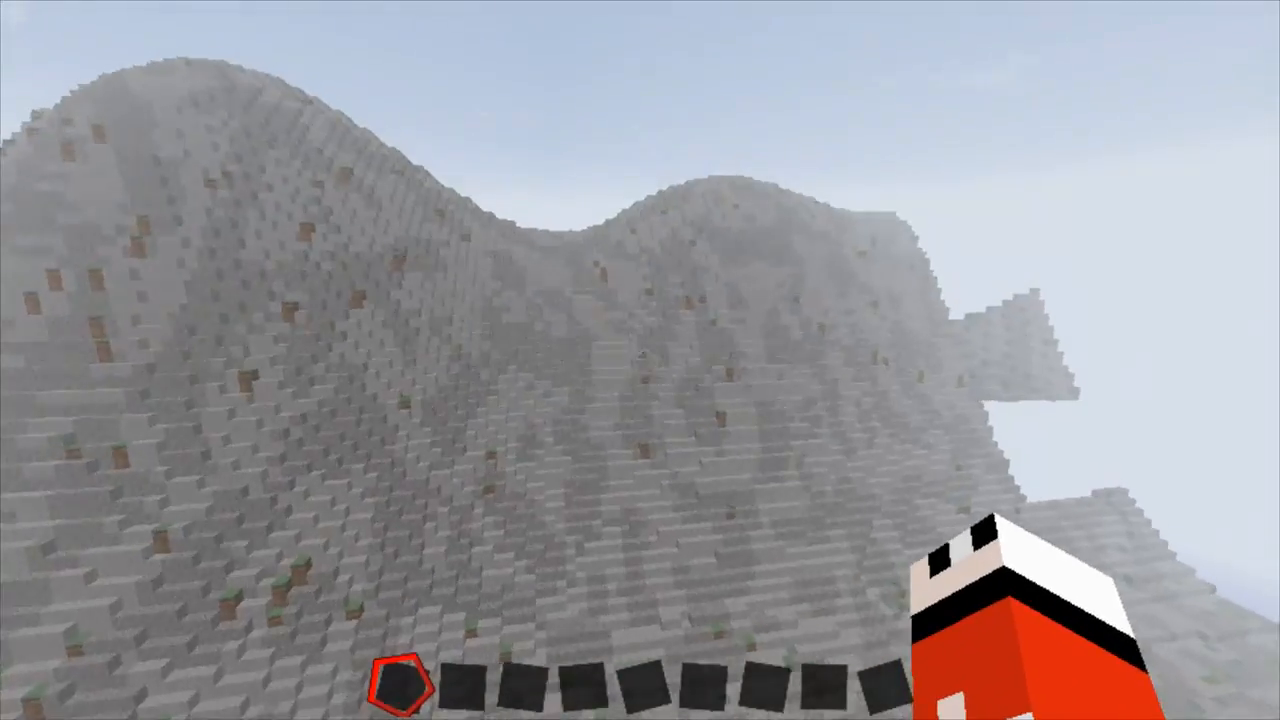
mouse_move(640, 360)
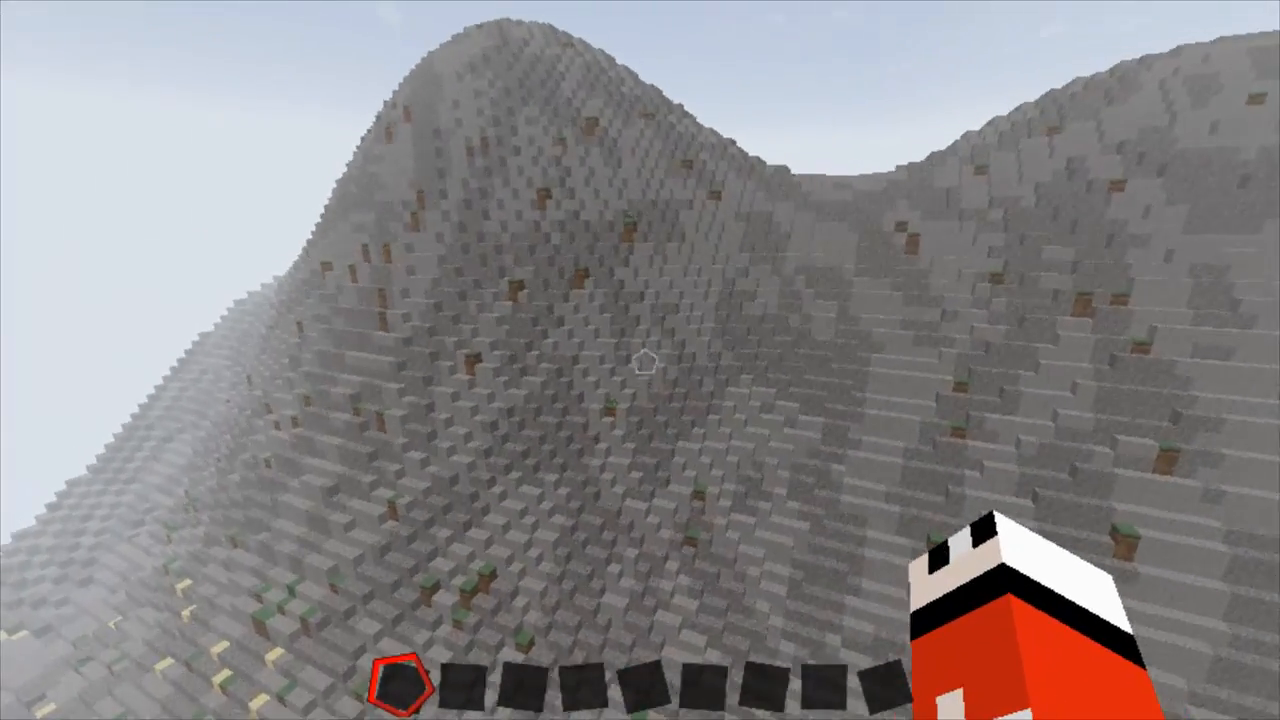
mouse_move(640, 360)
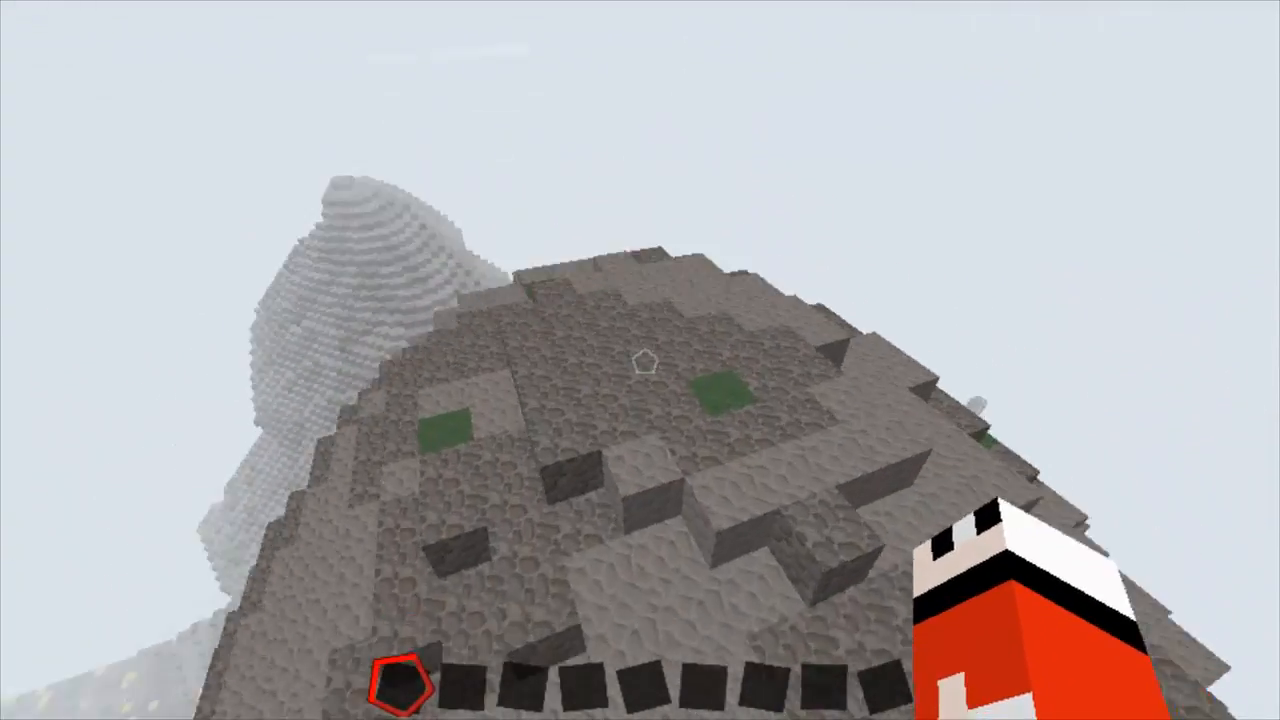
mouse_move(640, 360)
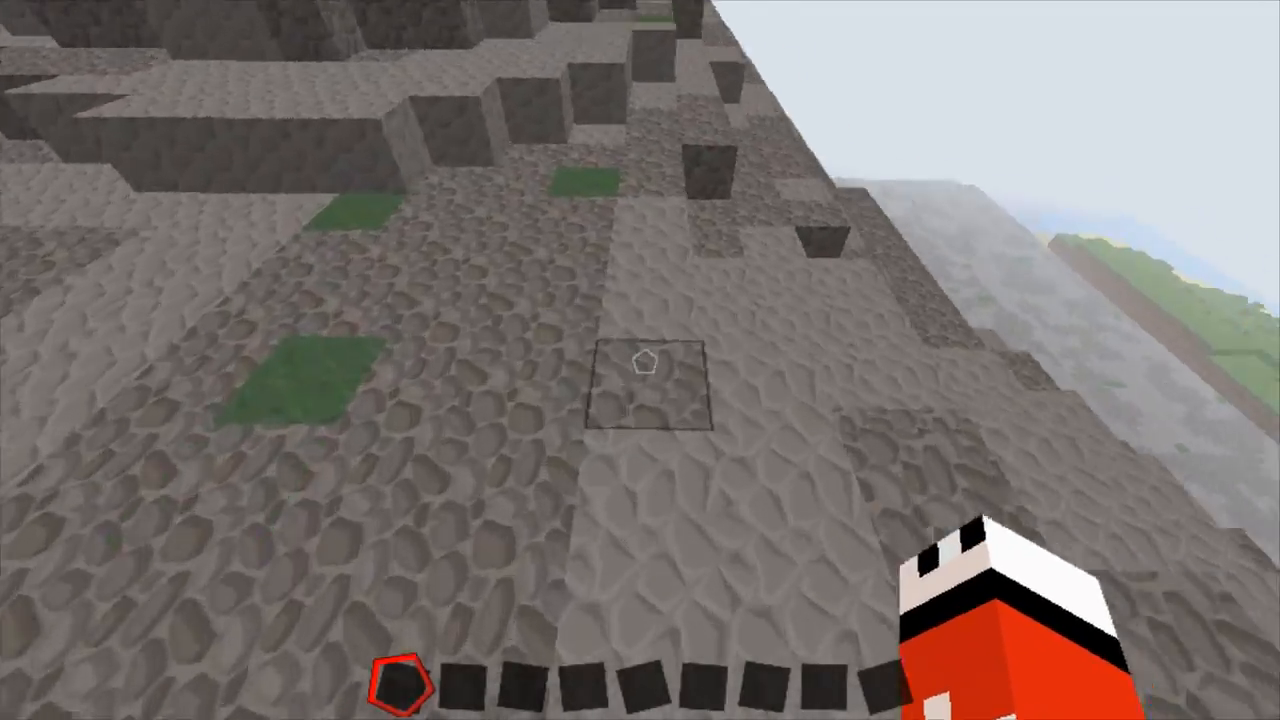
mouse_move(640, 360)
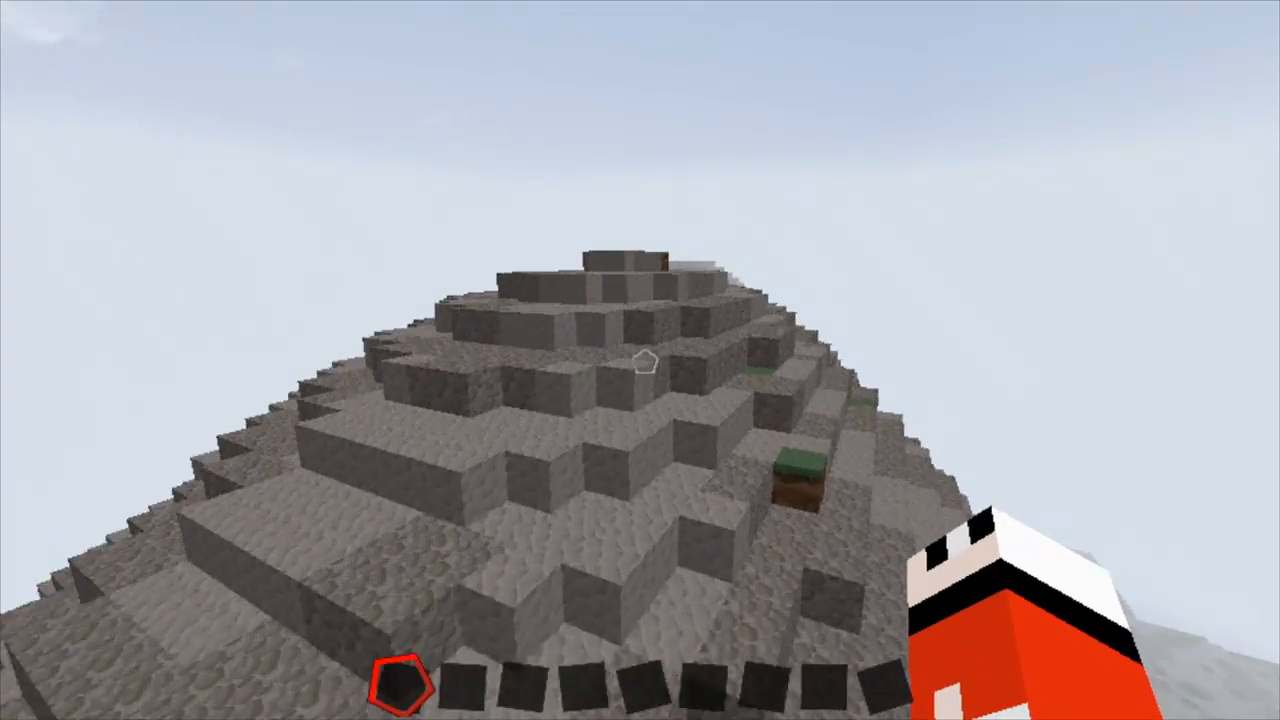
mouse_move(640, 360)
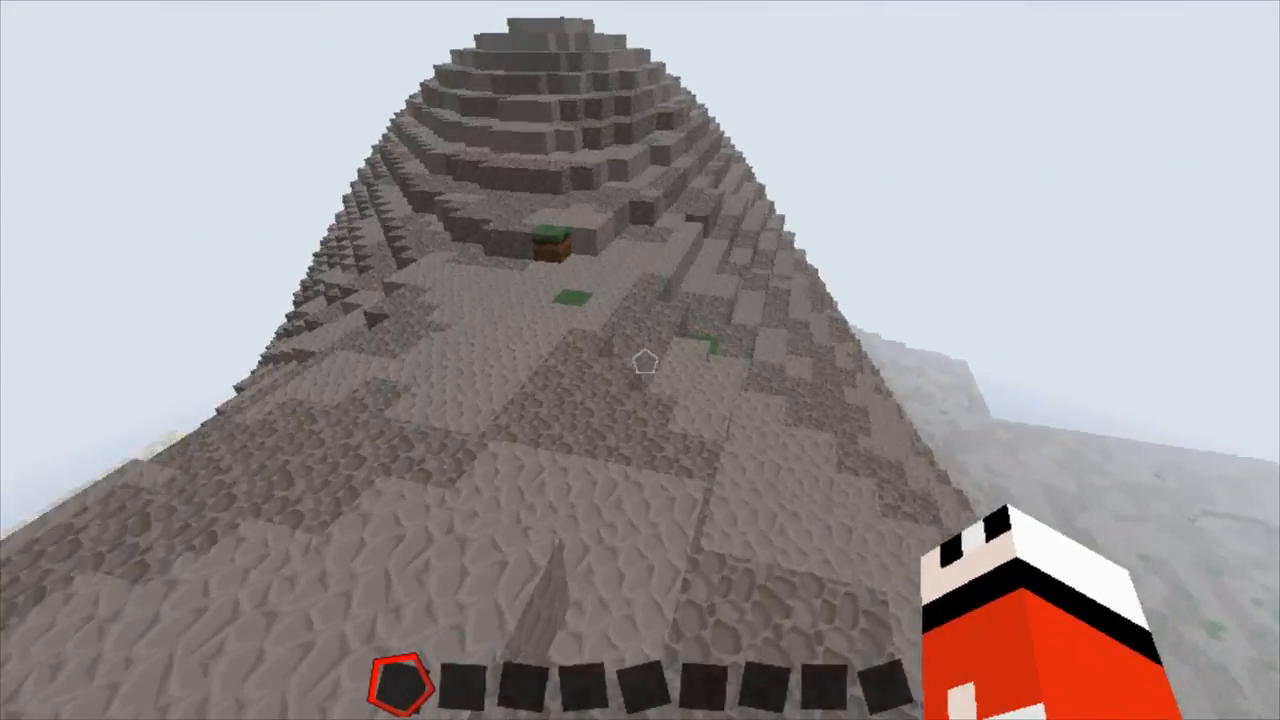
mouse_move(640, 360)
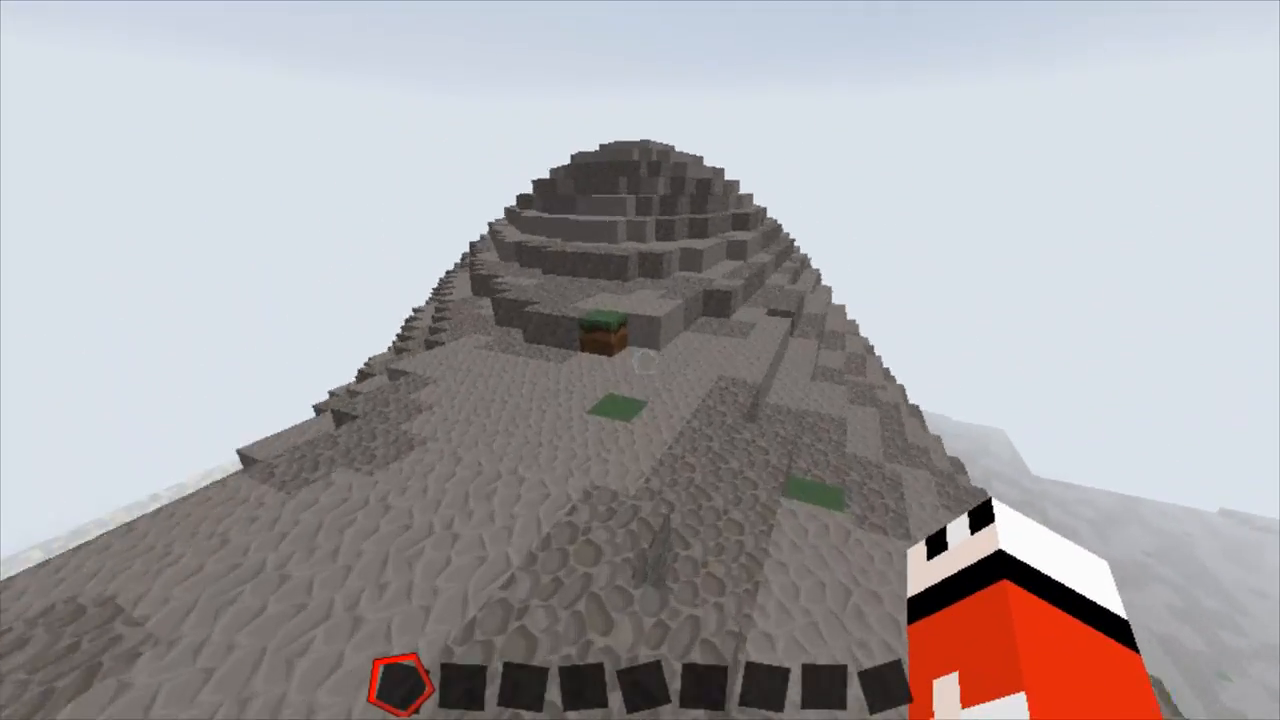
mouse_move(640, 360)
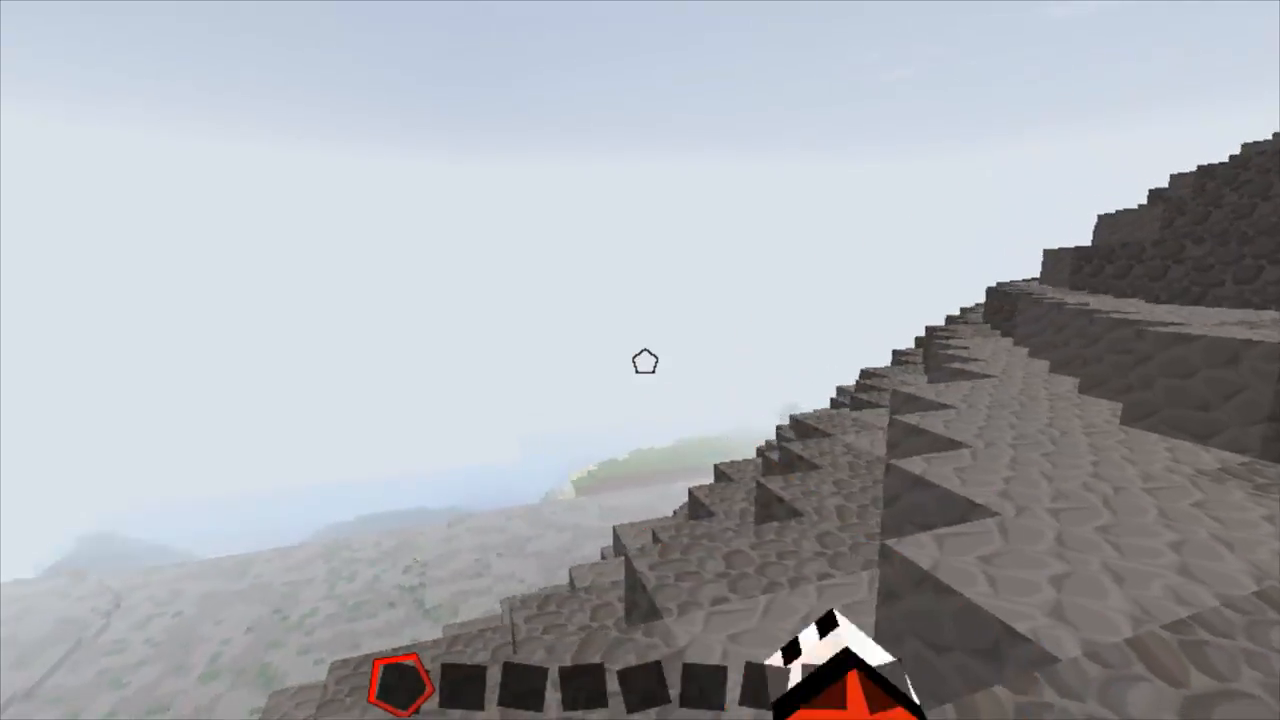
mouse_move(640, 360)
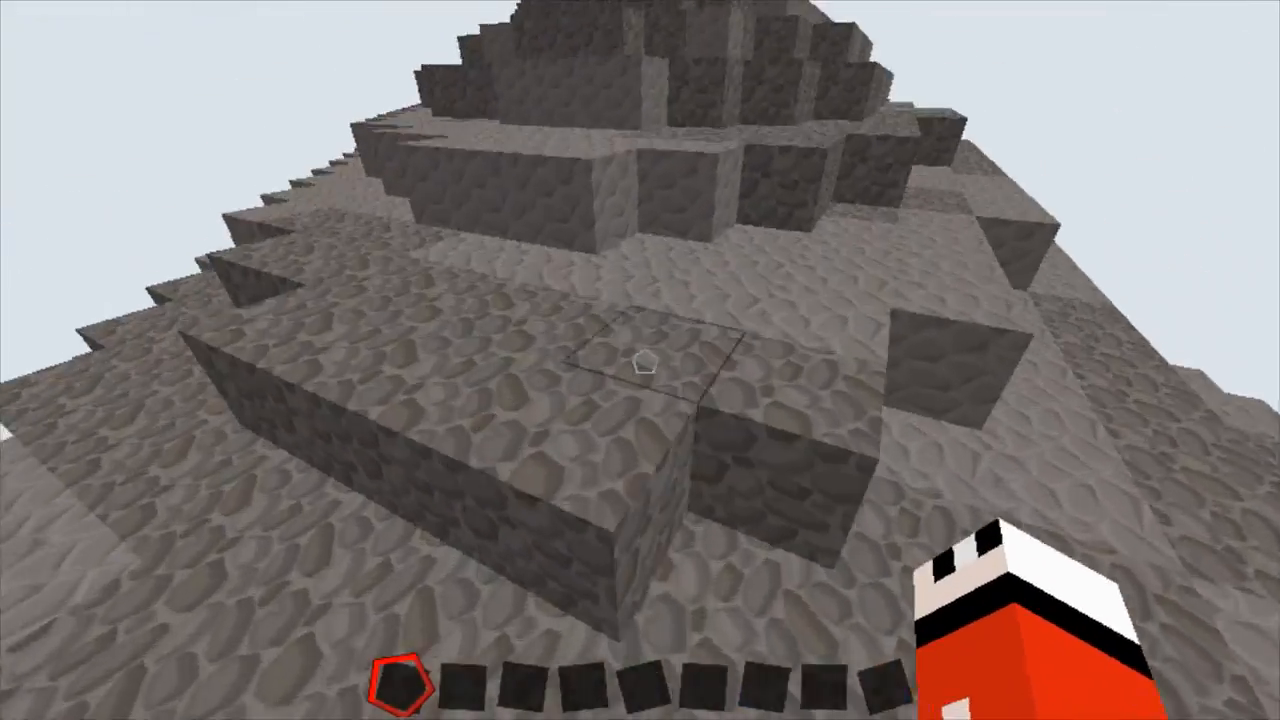
mouse_move(640, 360)
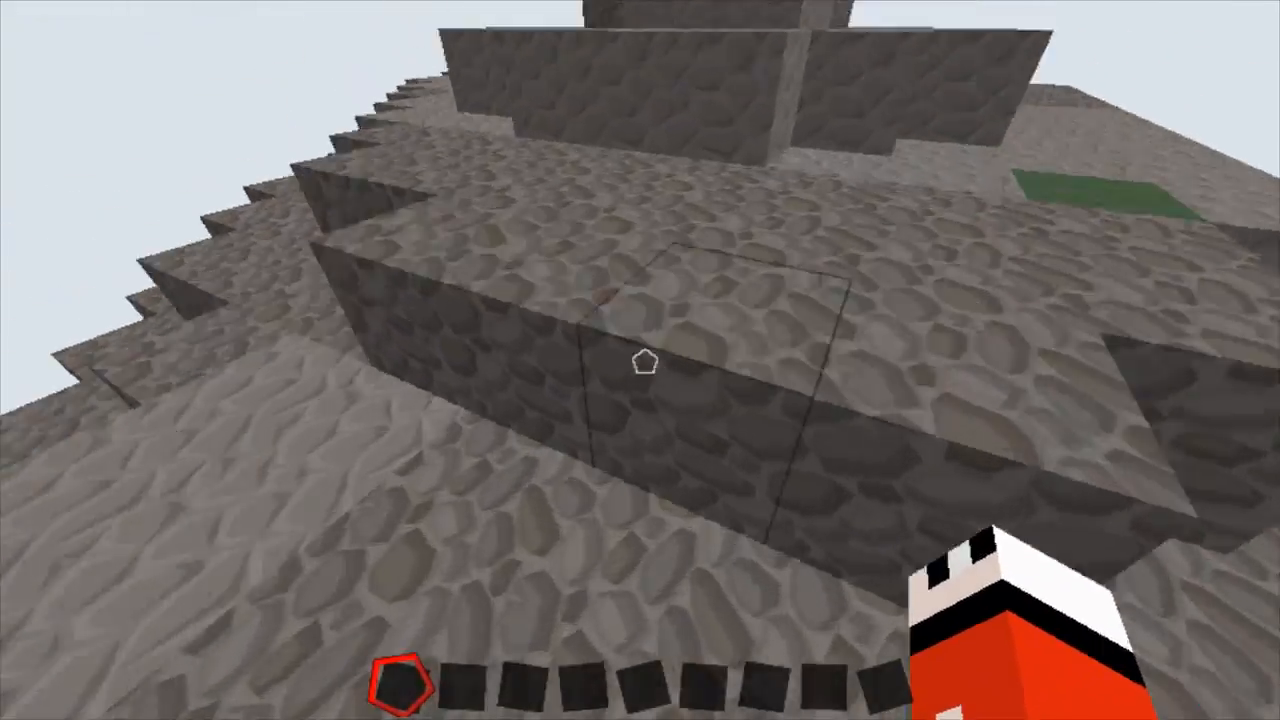
mouse_move(640, 360)
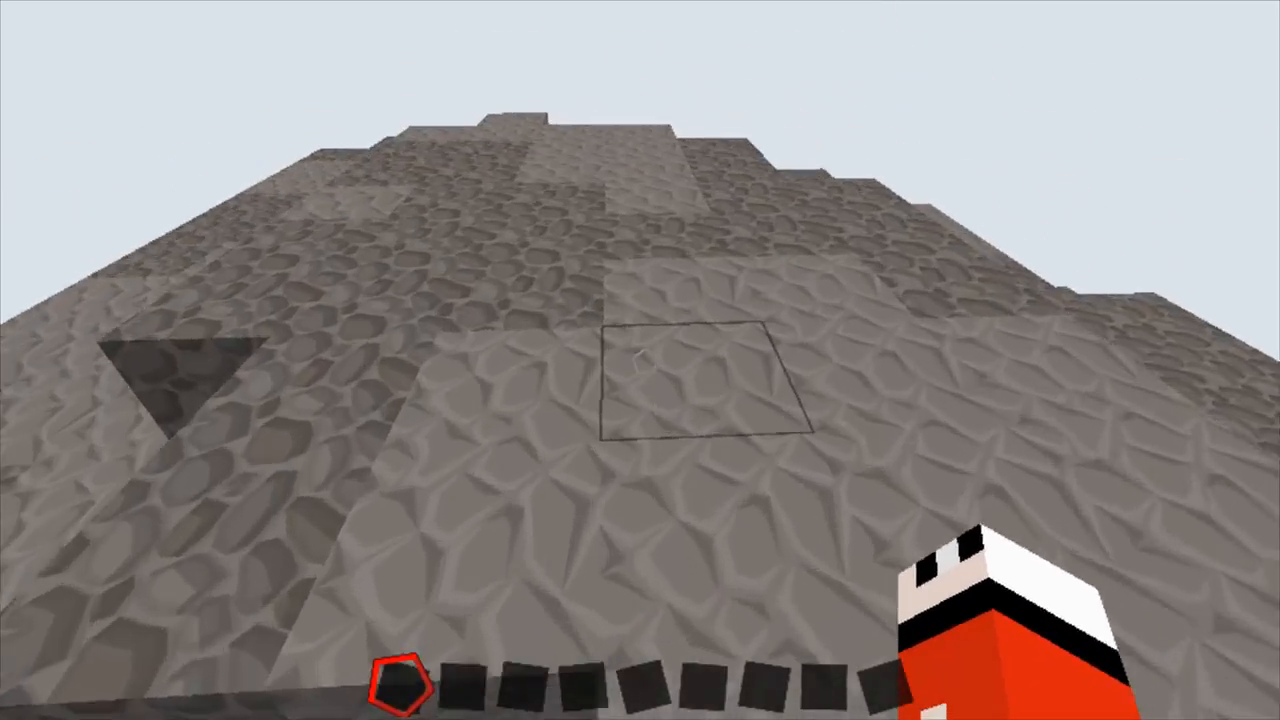
mouse_move(640, 360)
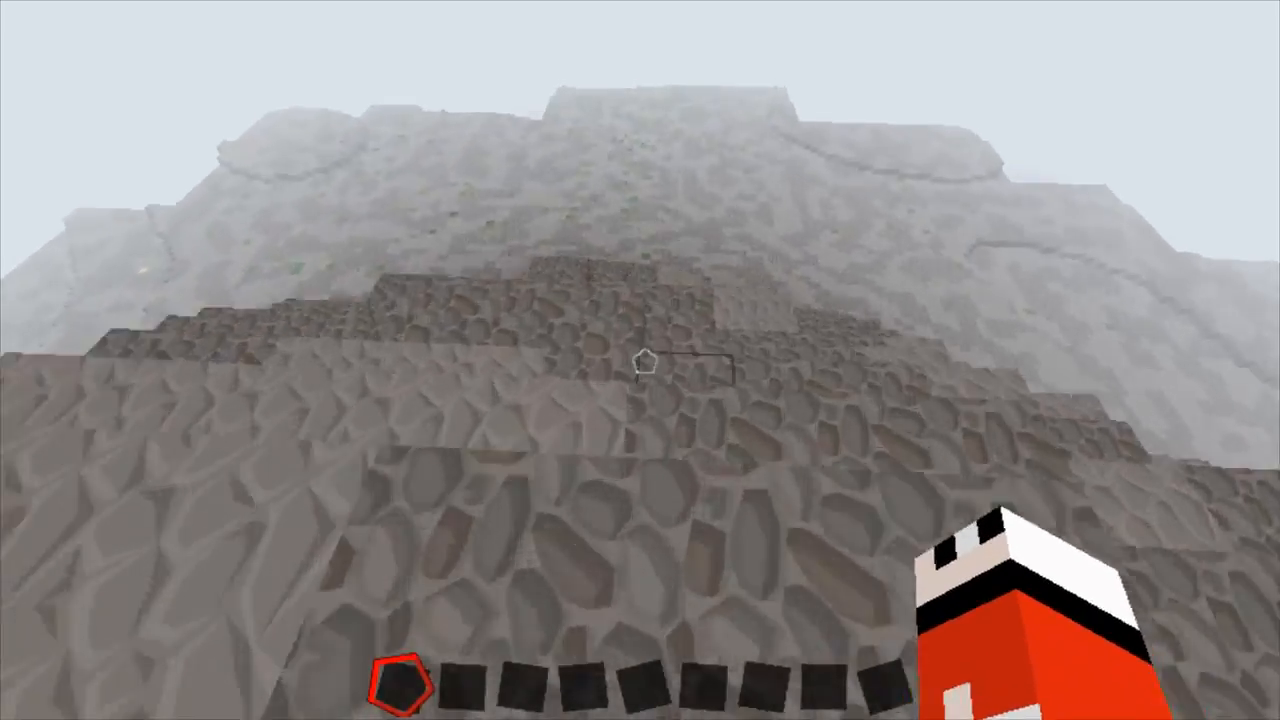
mouse_move(640, 360)
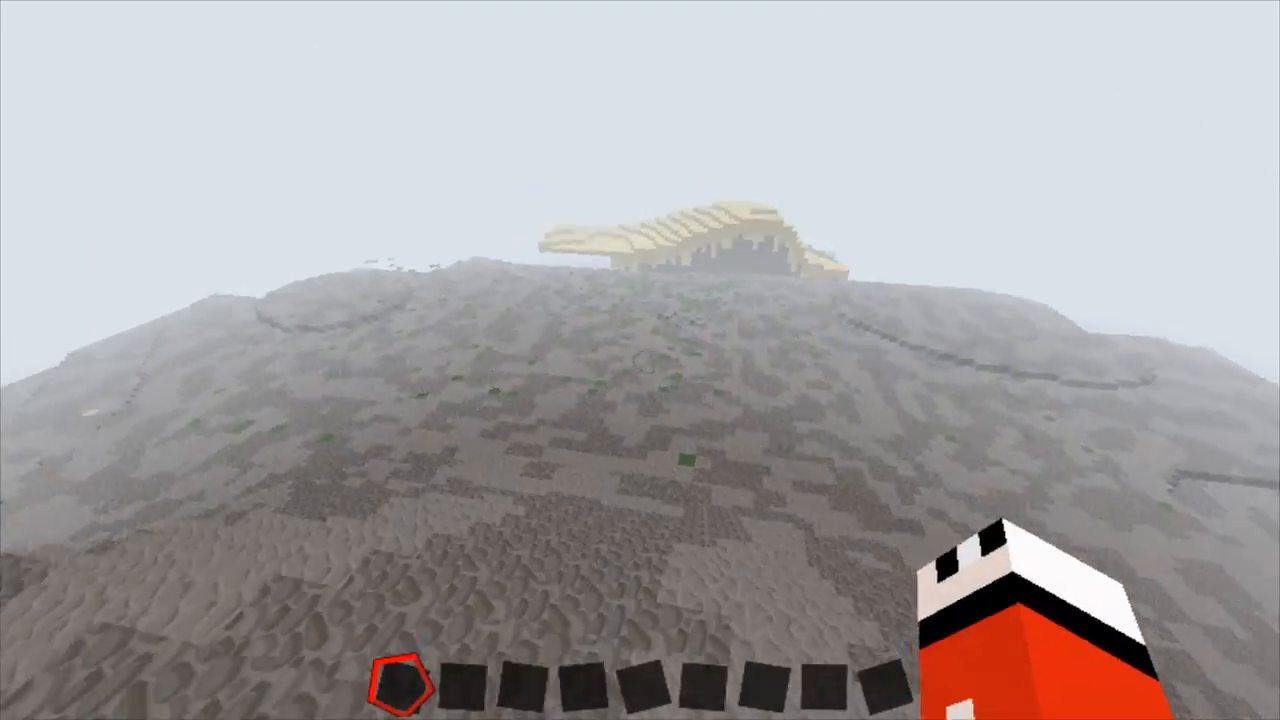
mouse_move(640, 360)
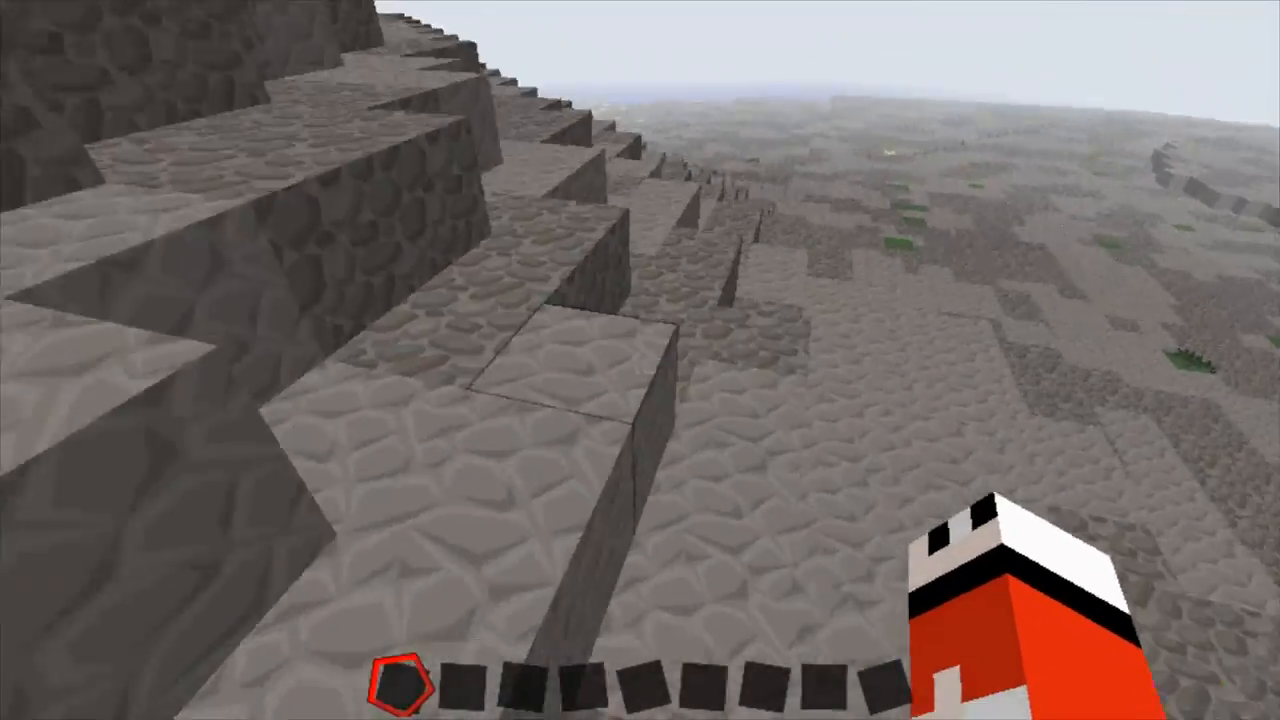
mouse_move(640, 360)
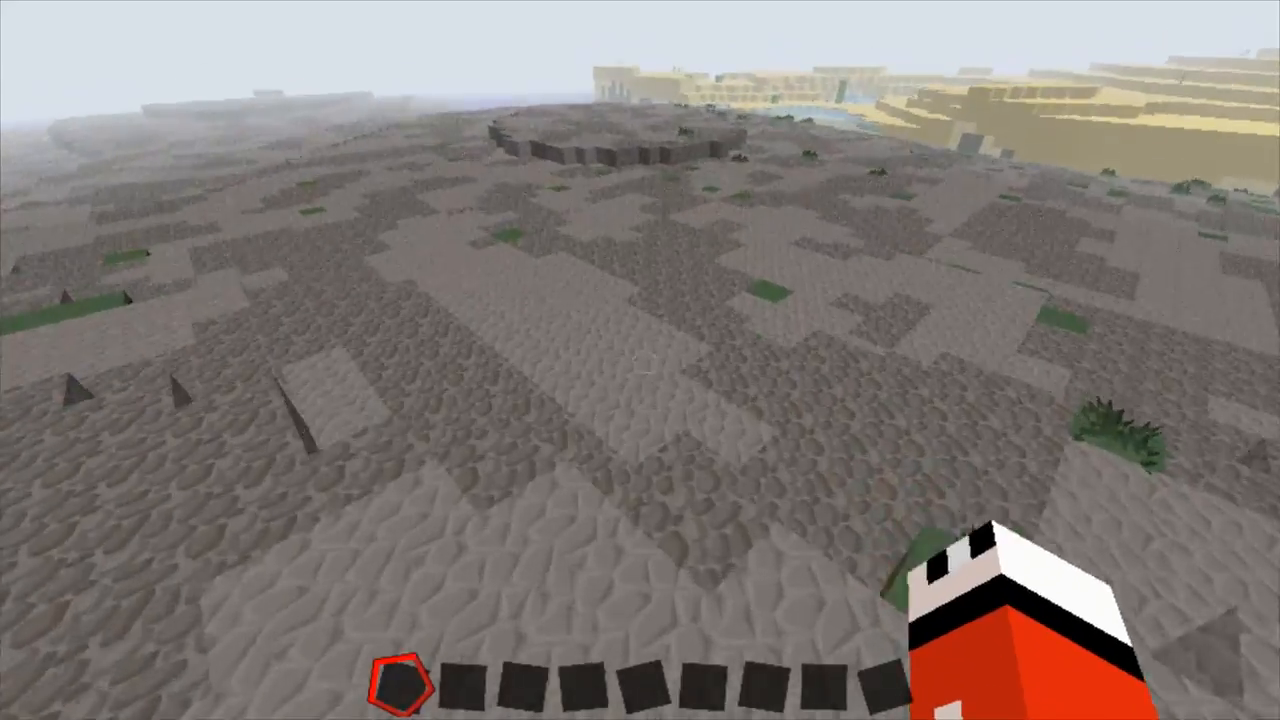
mouse_move(640, 360)
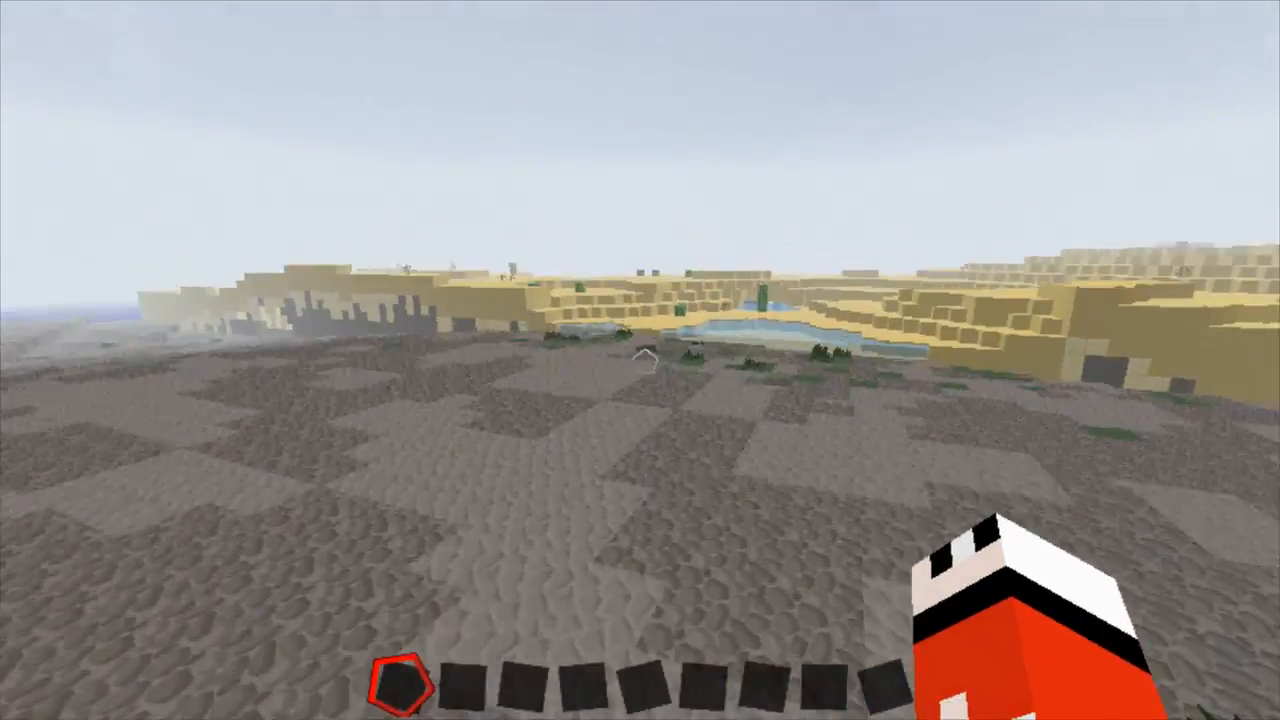
mouse_move(640, 360)
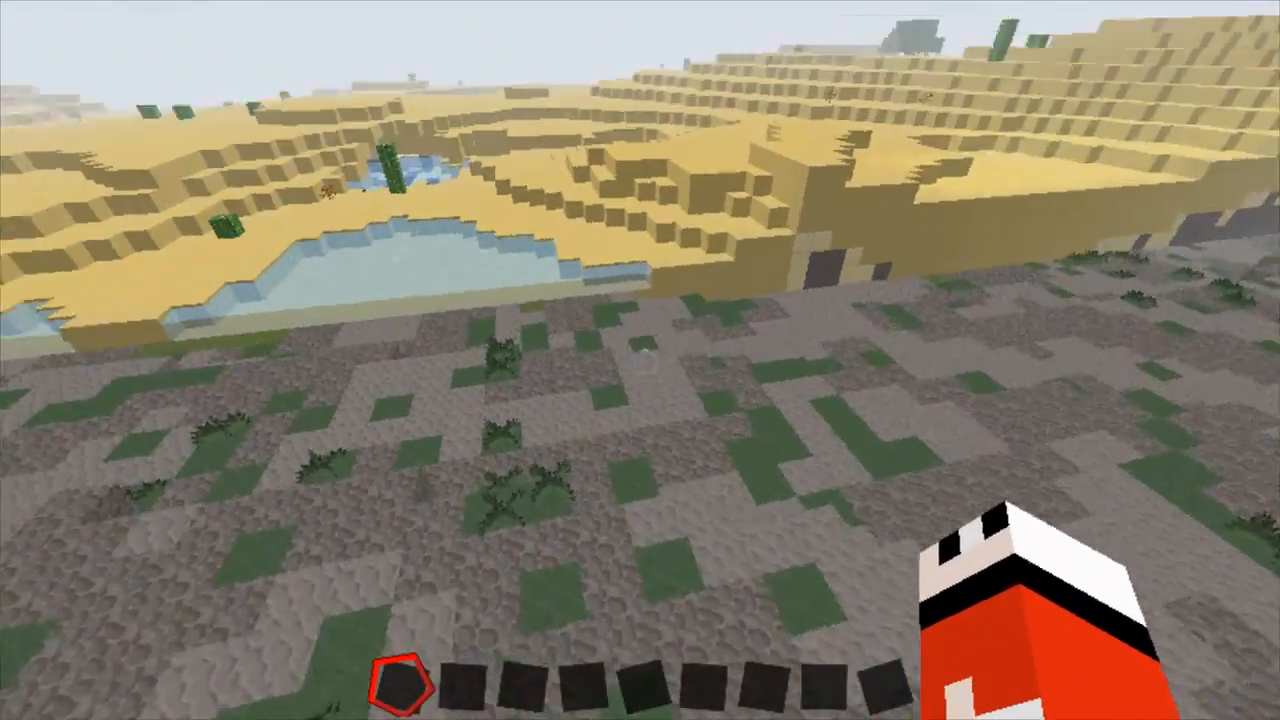
mouse_move(640, 360)
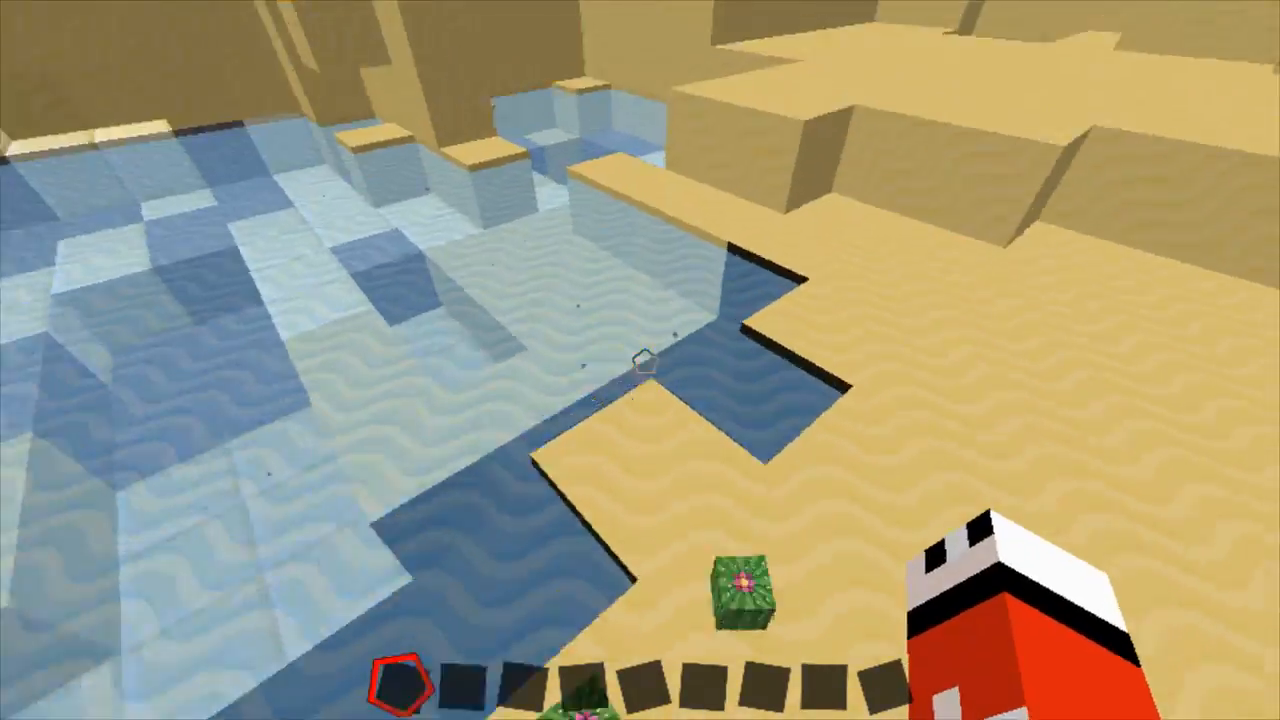
mouse_move(640, 360)
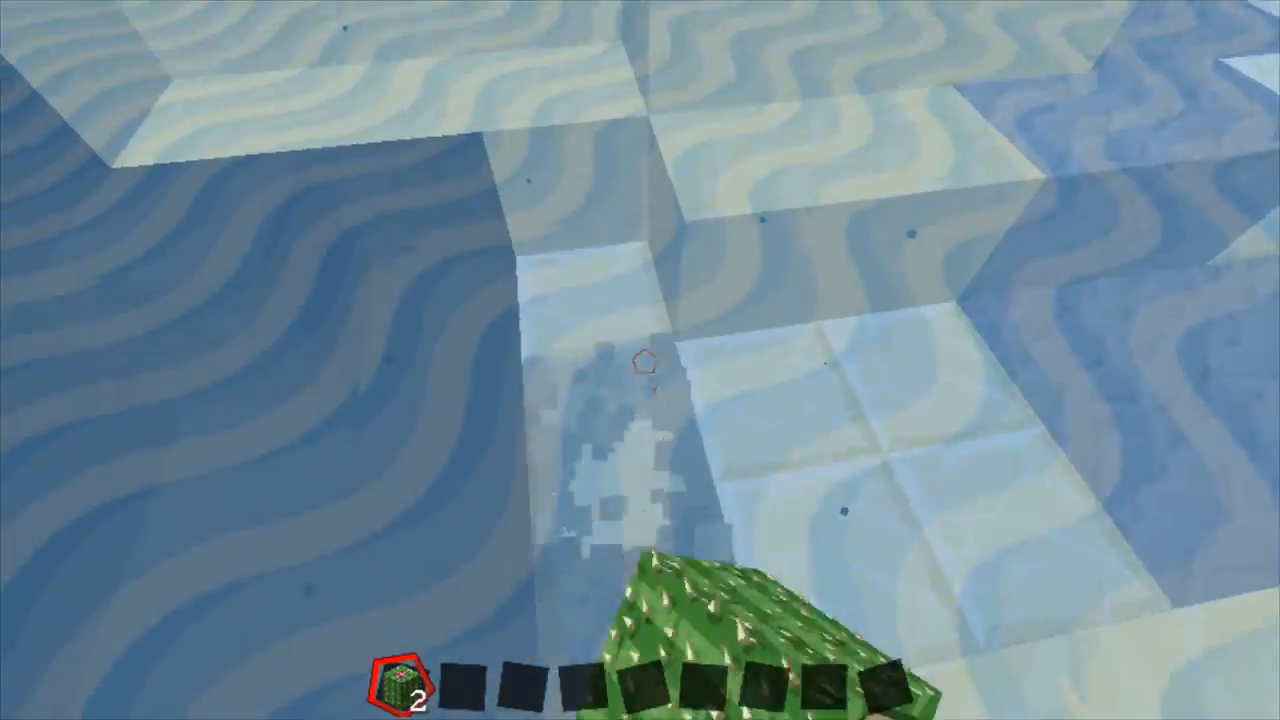
mouse_move(640, 360)
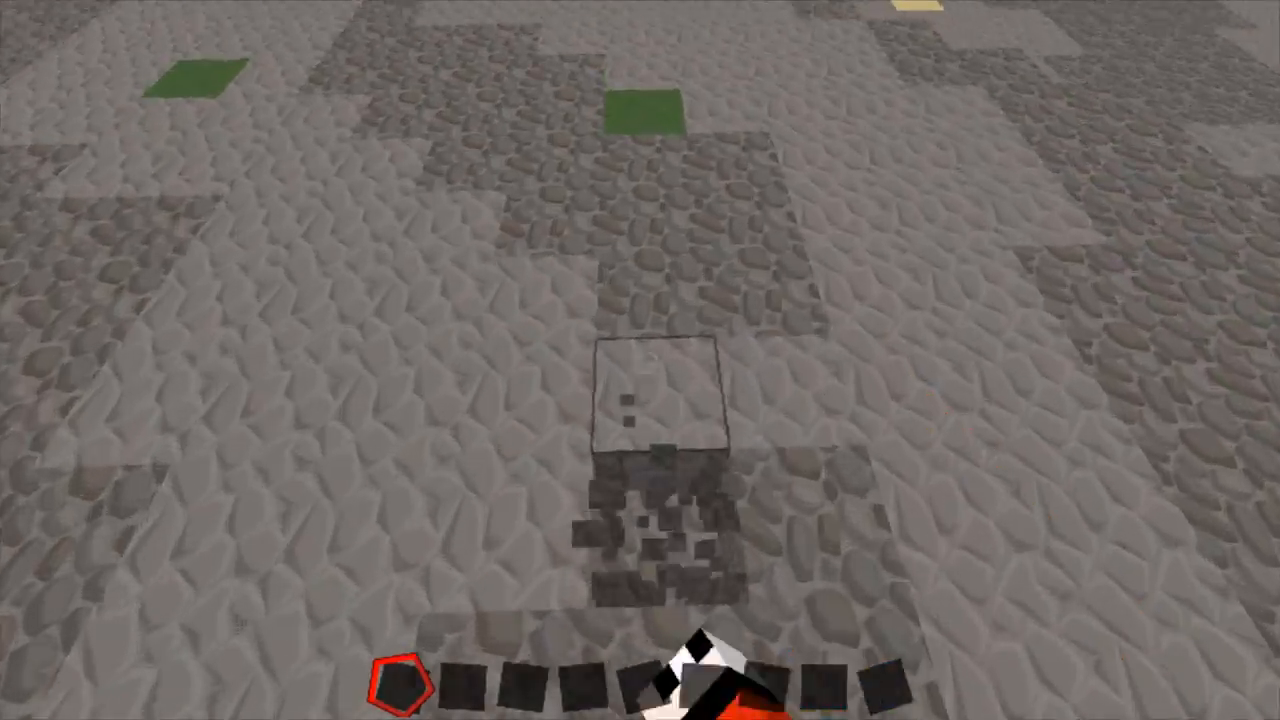
mouse_move(640, 360)
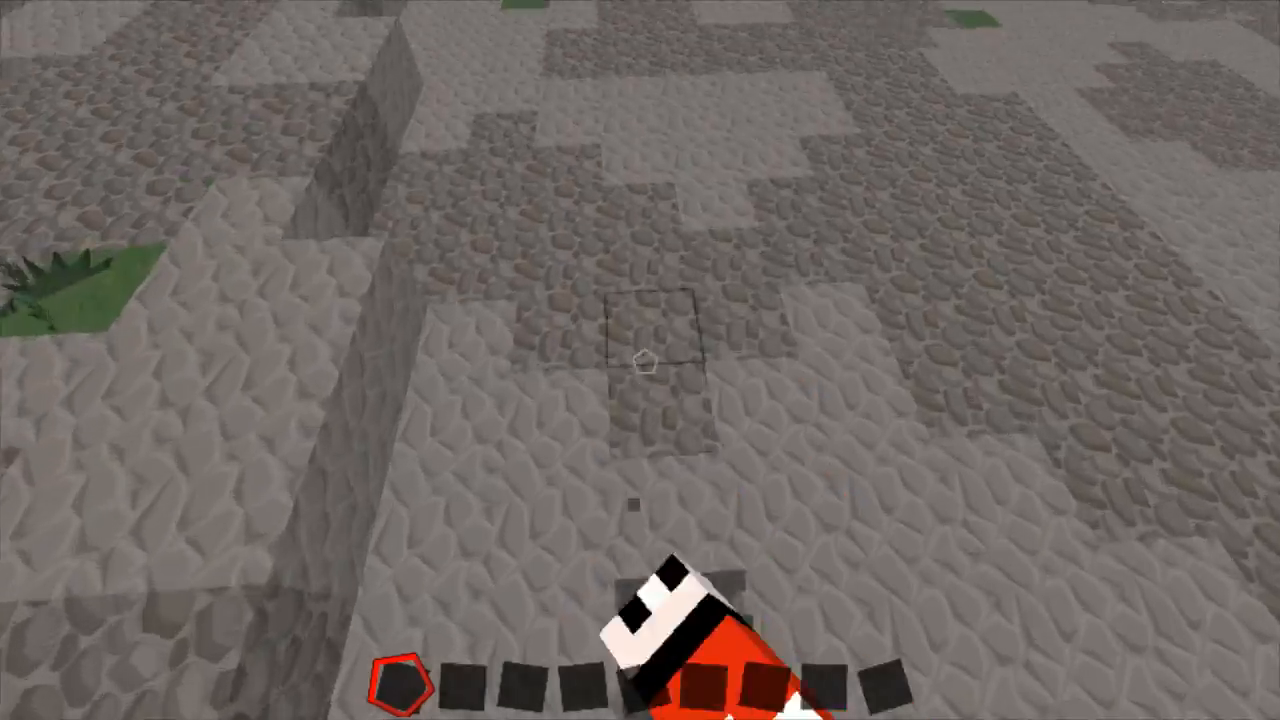